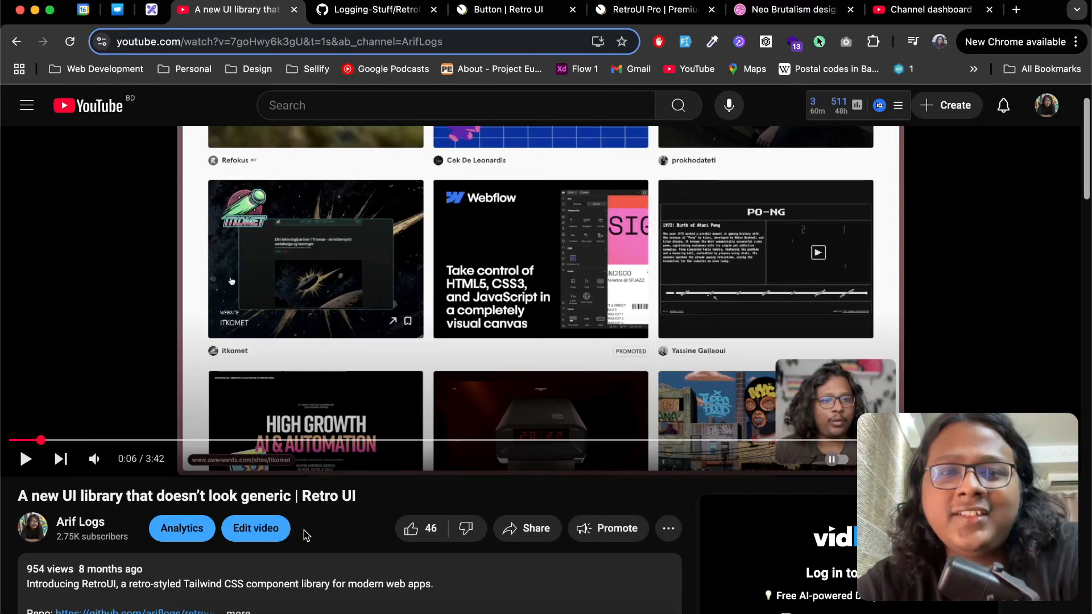
mouse_move(231, 574)
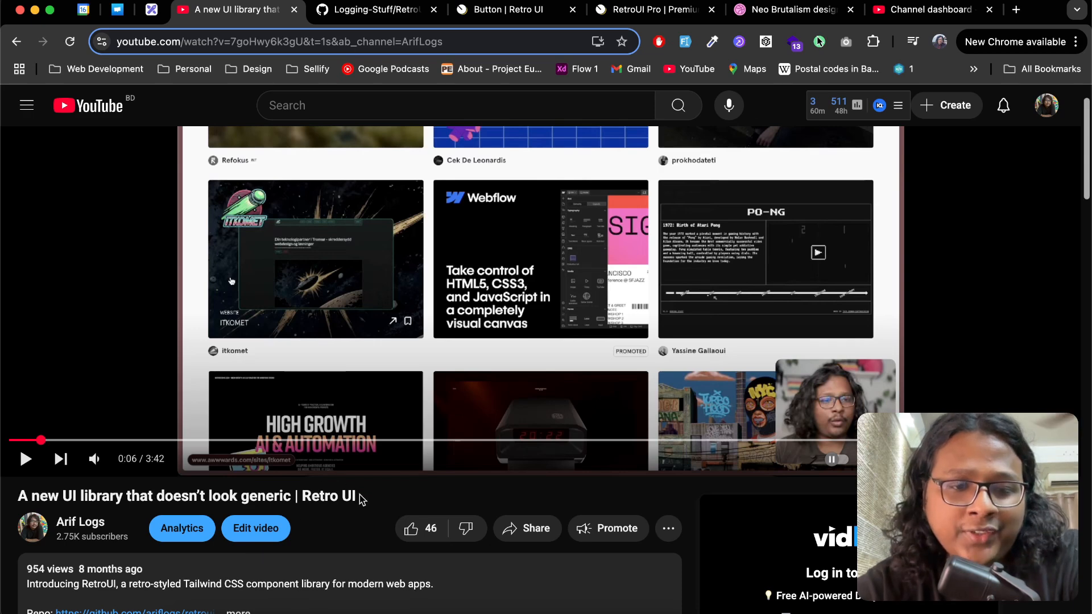
Select 'Retro UI' in the YouTube video title, then switch to the Logging-Stuff/RetroUI GitHub repository
double_click(328, 496)
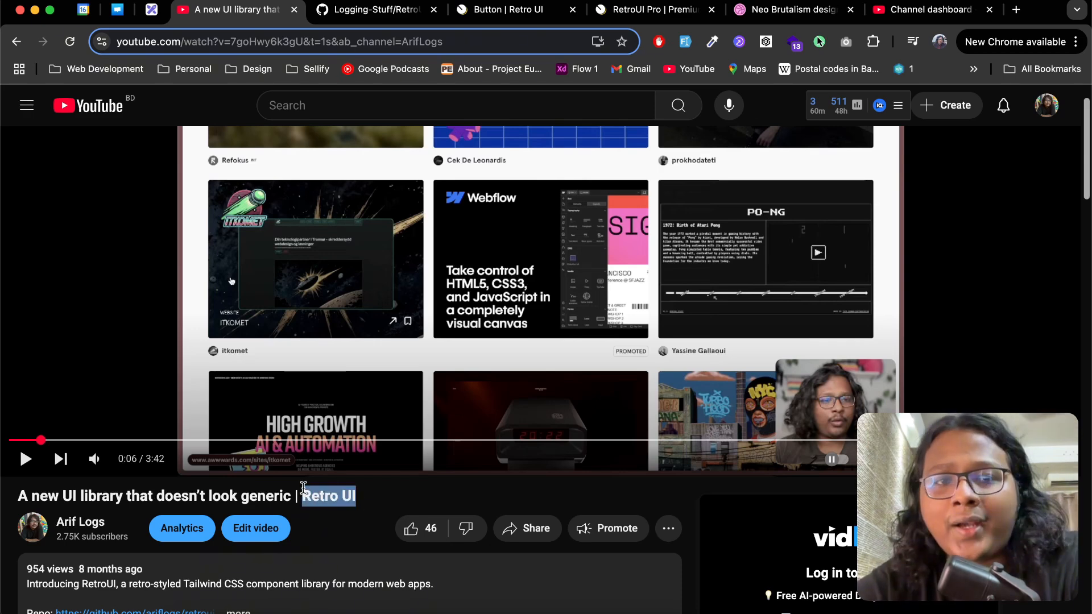
mouse_move(328, 496)
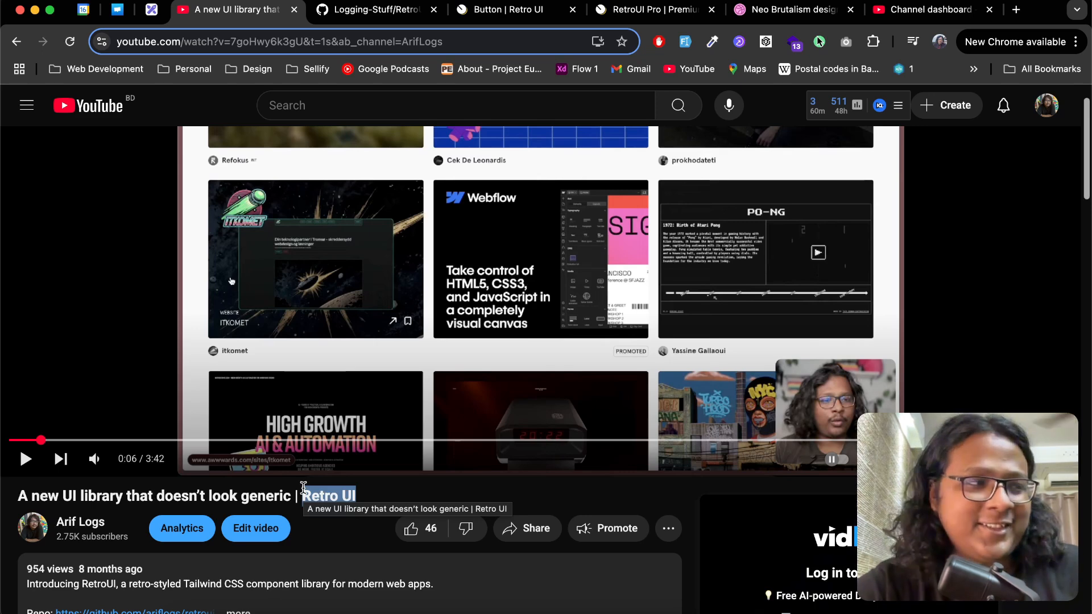
left_click(371, 10)
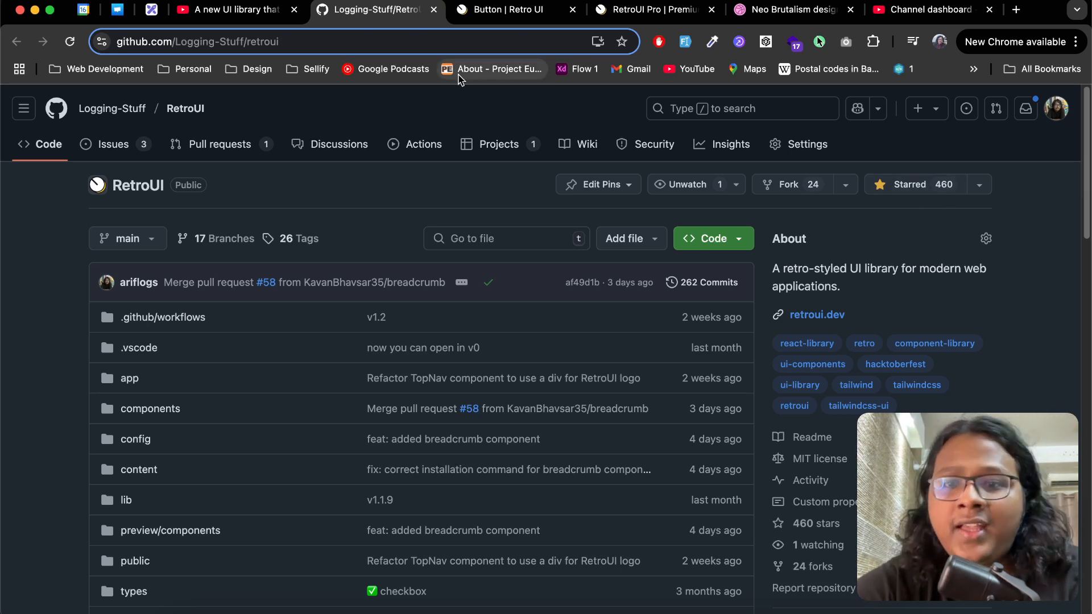
Browse the Button, Checkbox, Dialog and Input docs, then open the RetroUI Pro blocks page
left_click(502, 10)
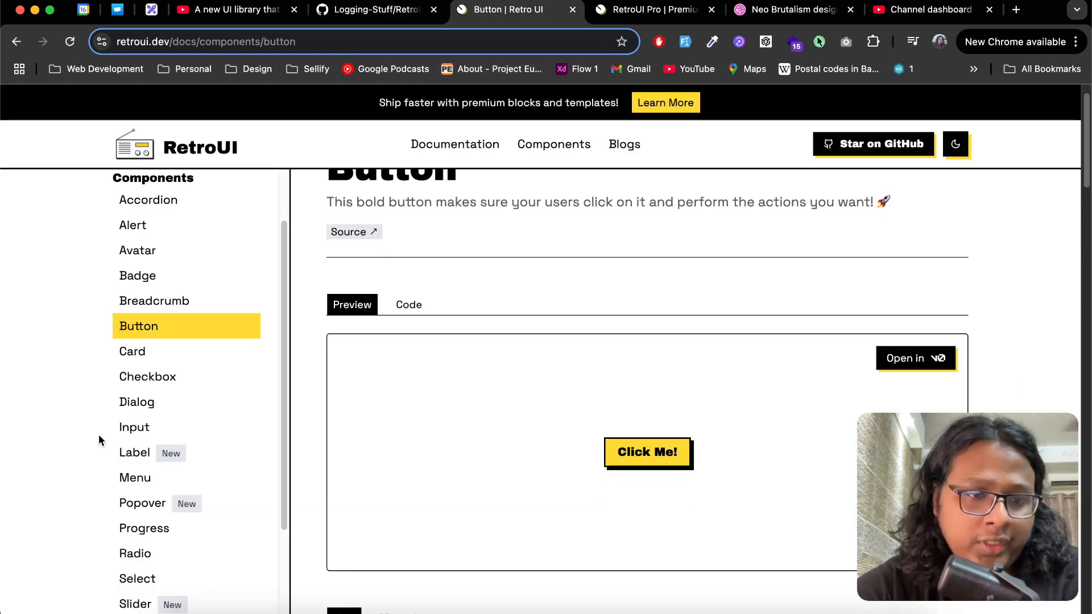
mouse_move(147, 382)
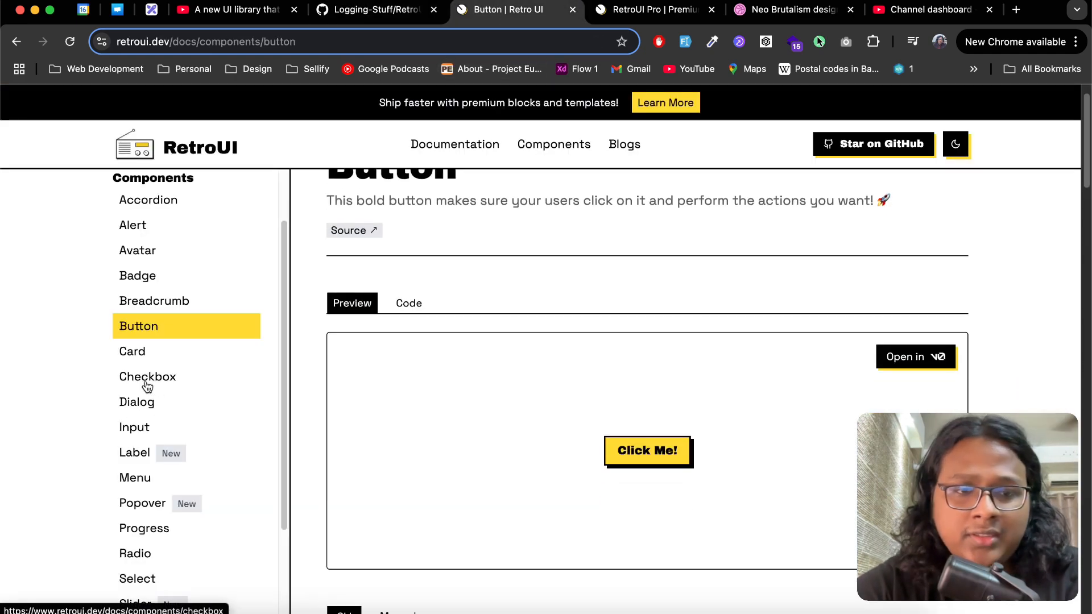
left_click(147, 376)
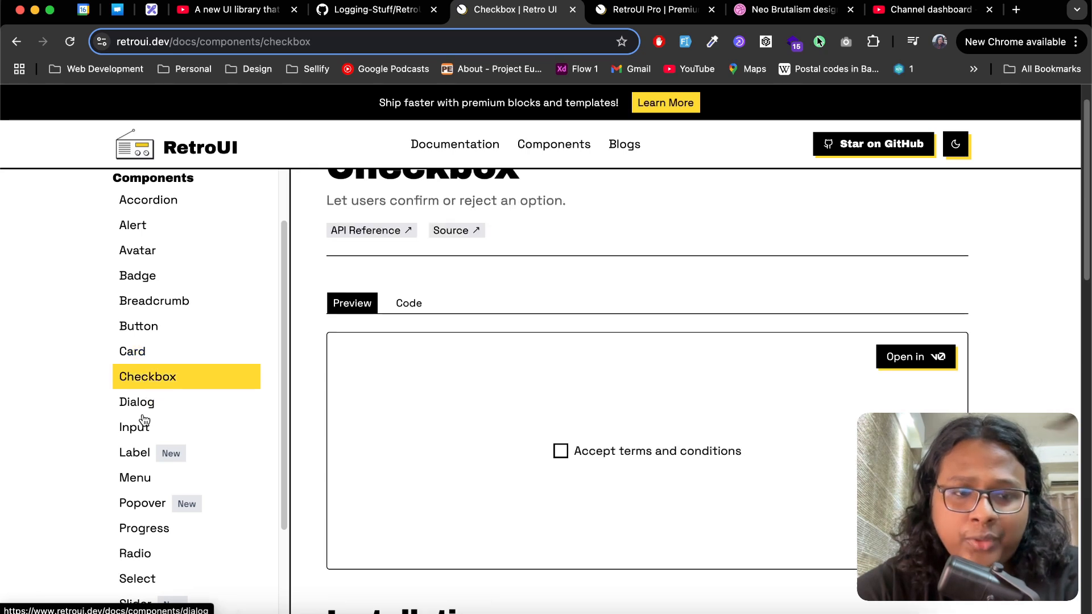
left_click(137, 402)
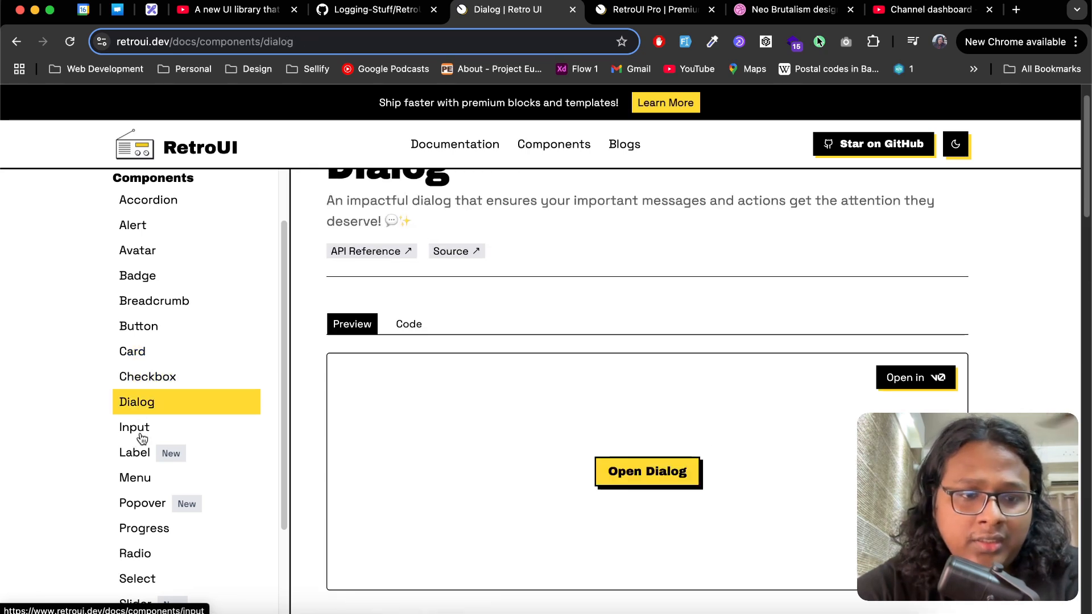
left_click(134, 428)
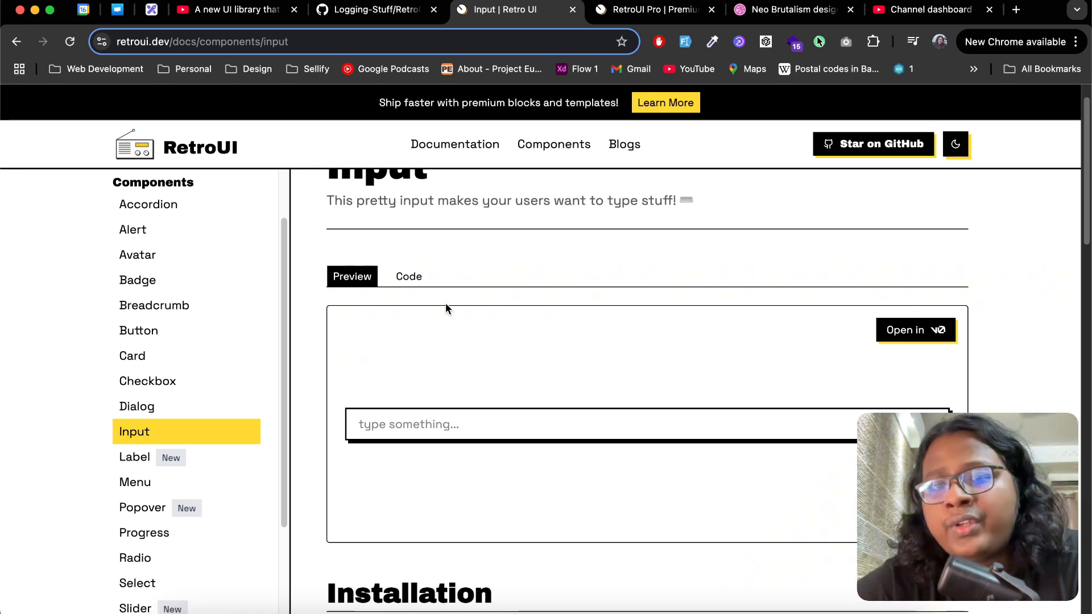
left_click(648, 9)
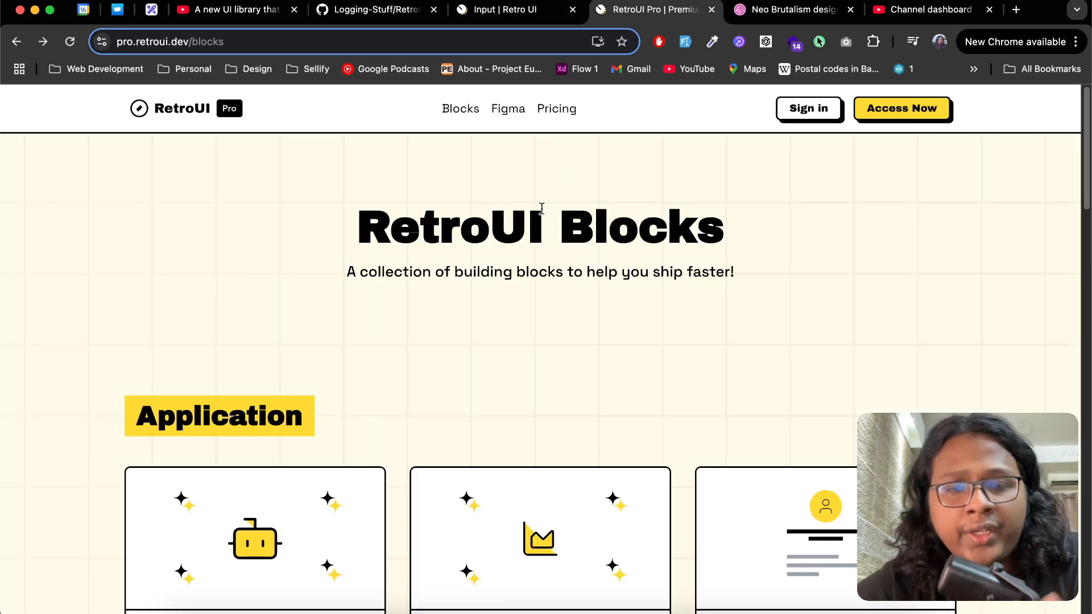
scroll("down", 3)
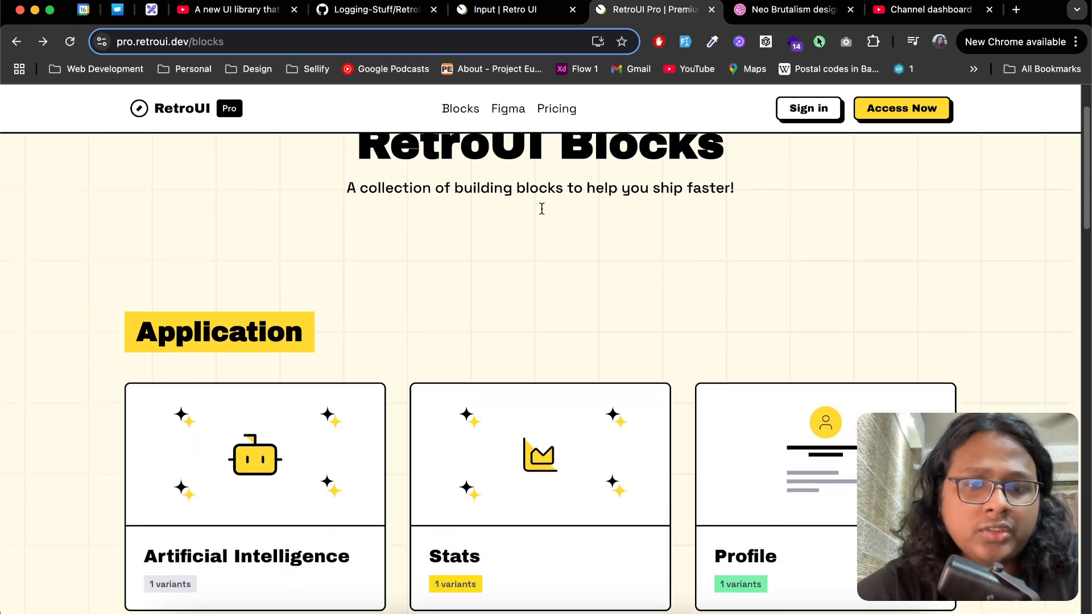
scroll("down", 3)
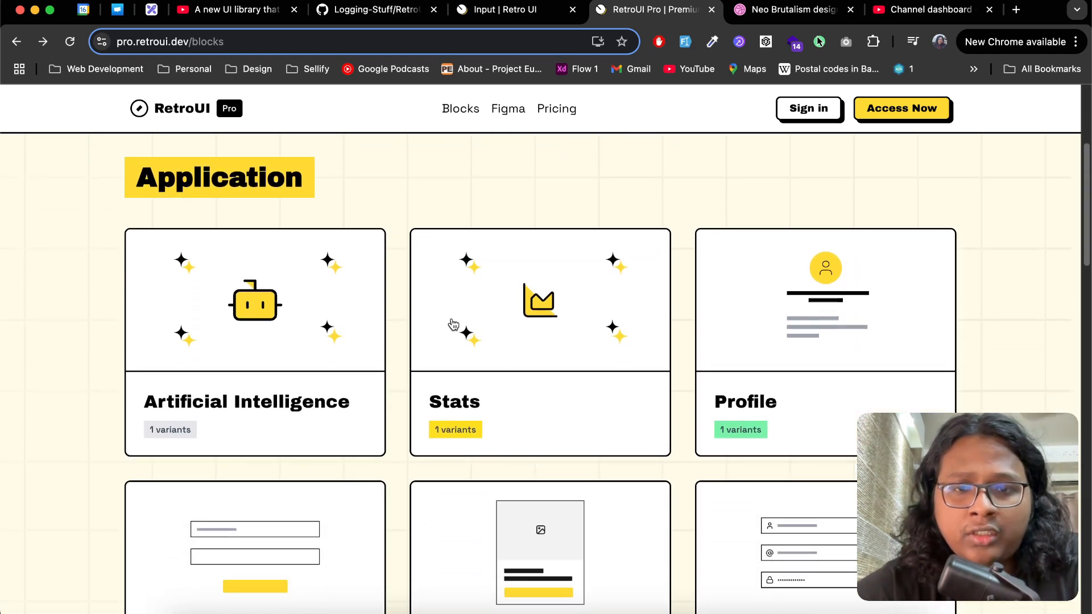
scroll("down", 3)
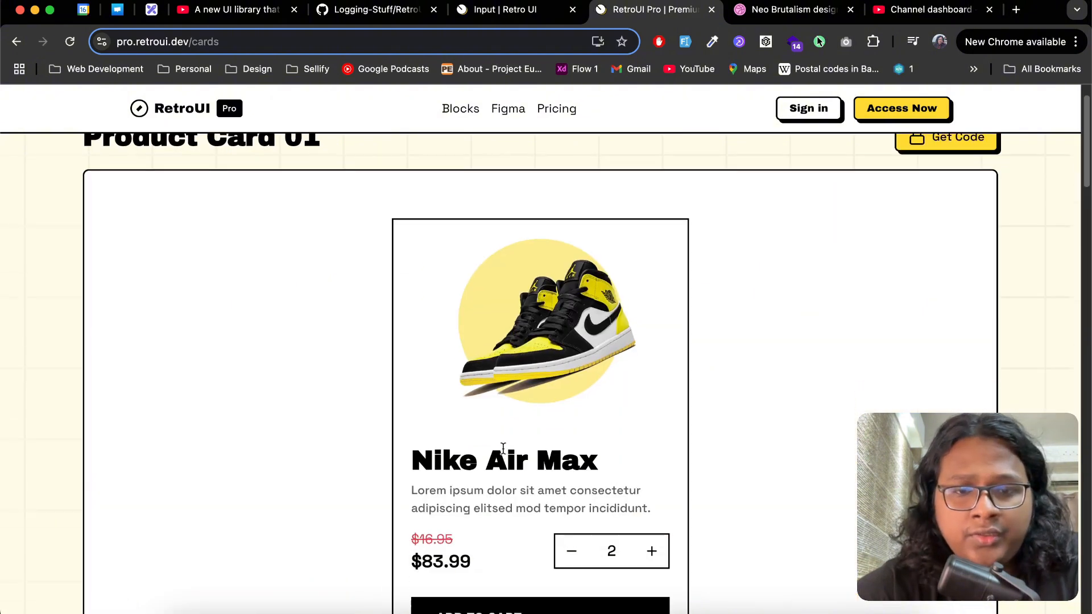
scroll("down", 3)
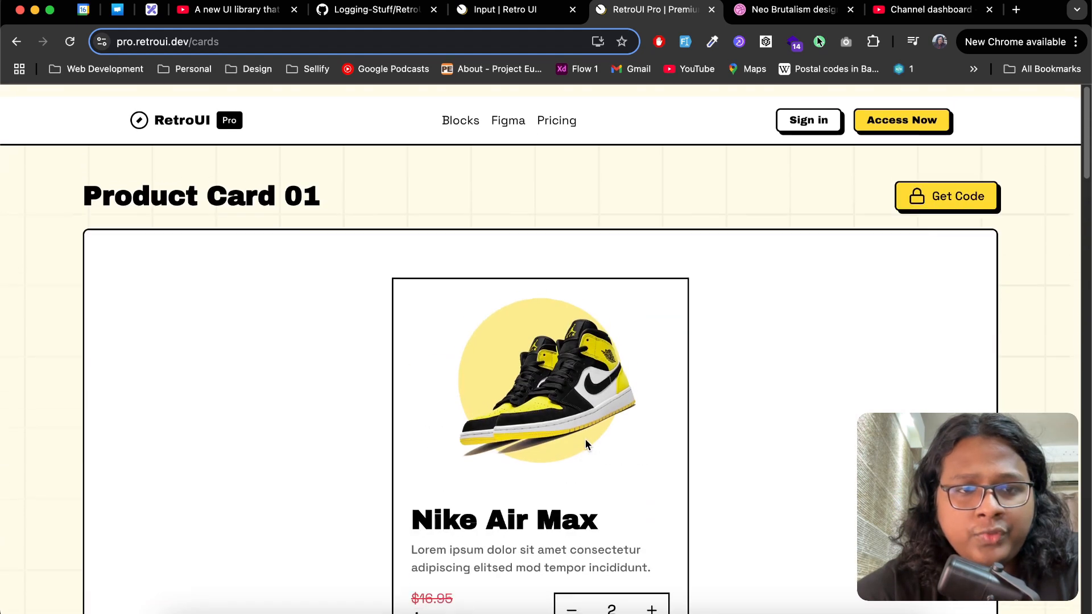
scroll("down", 3)
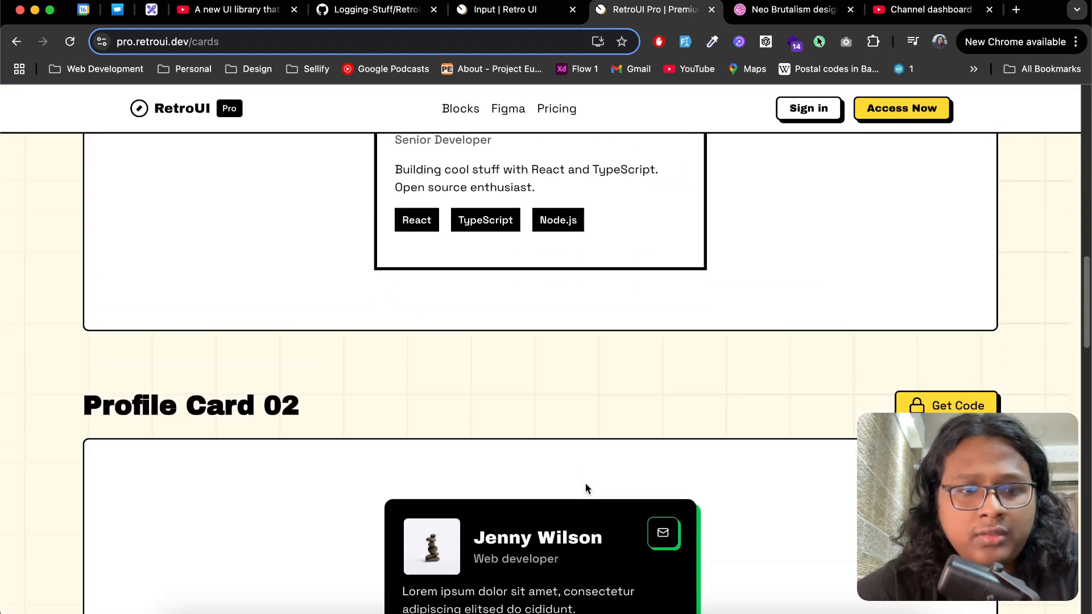
scroll("down", 3)
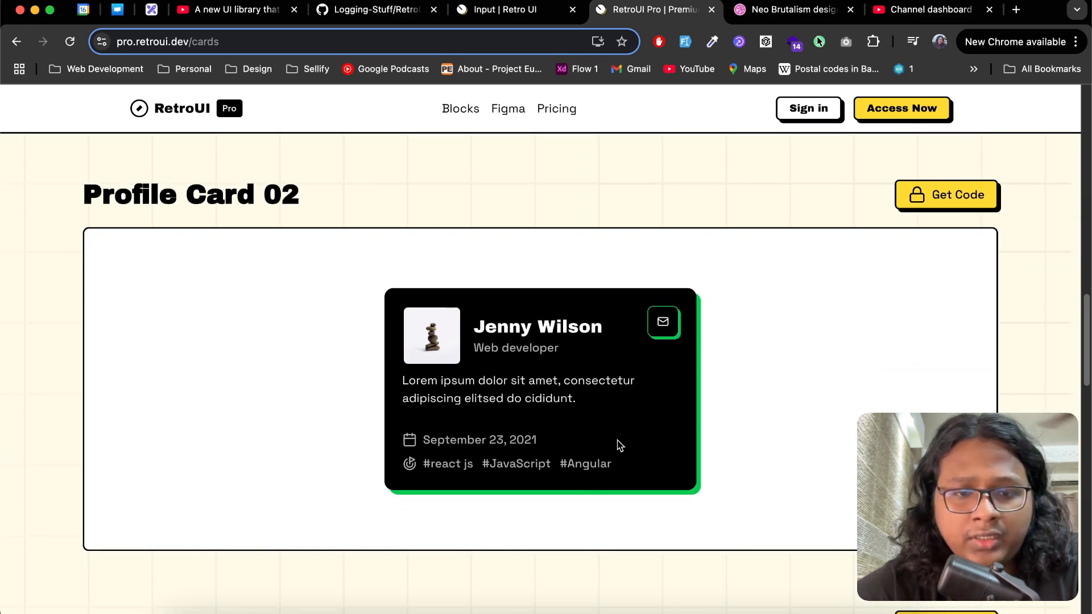
scroll("down", 3)
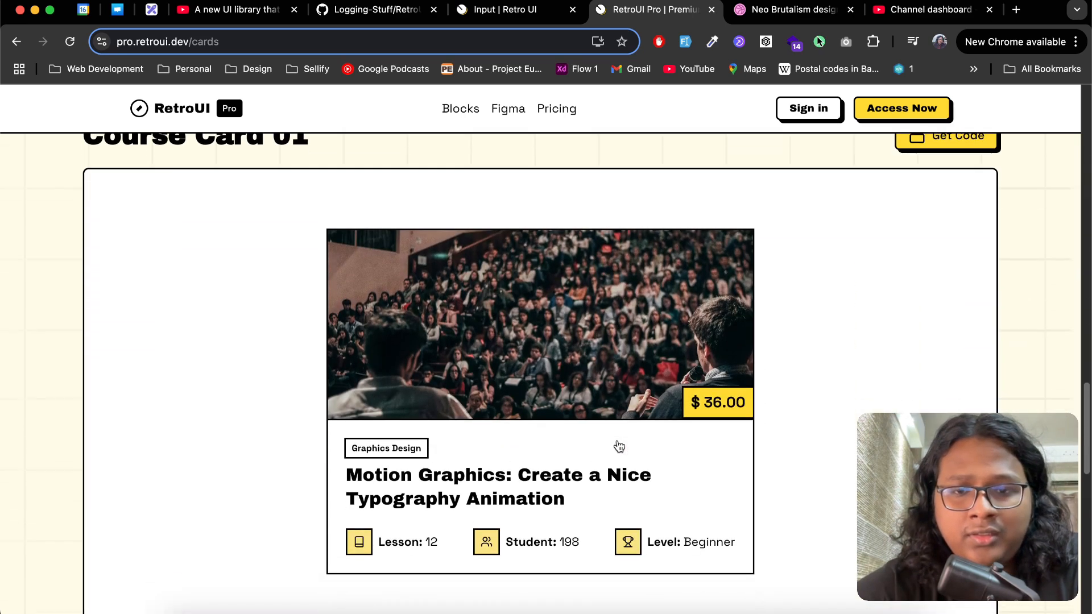
scroll("down", 3)
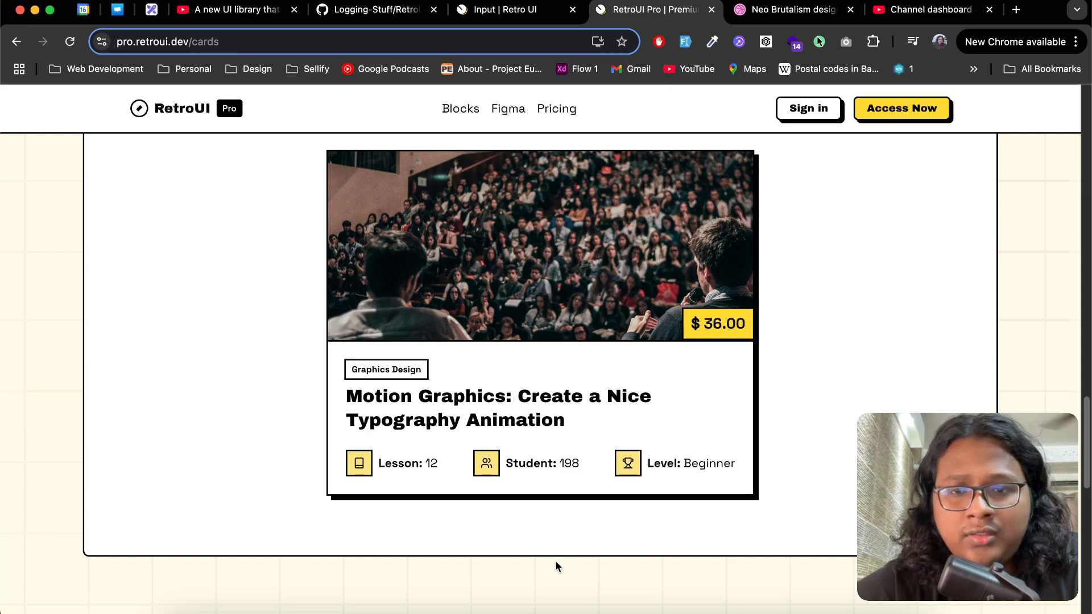
scroll("down", 3)
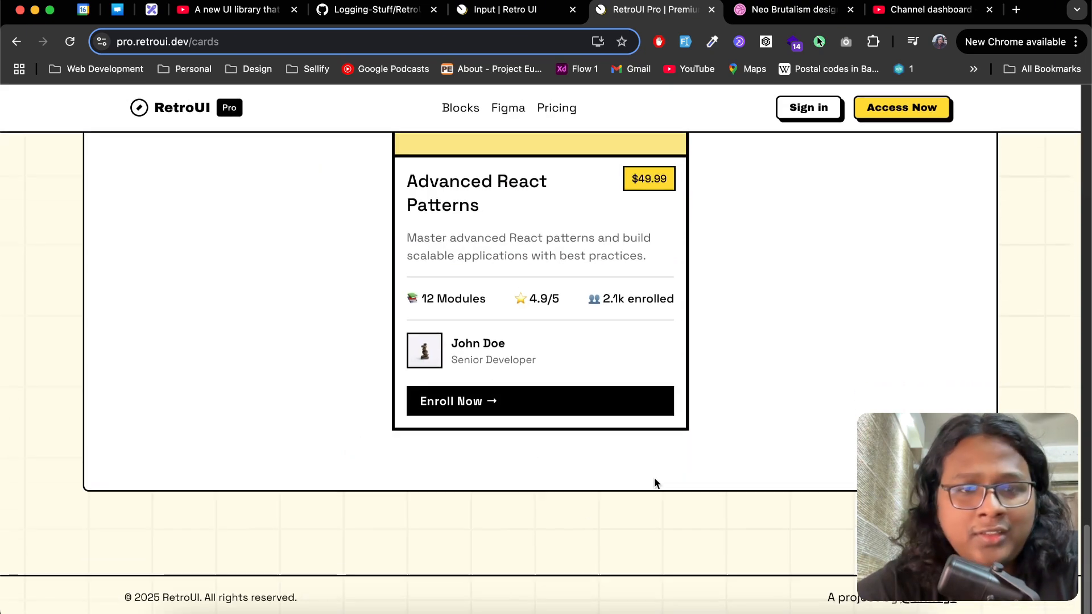
left_click(460, 109)
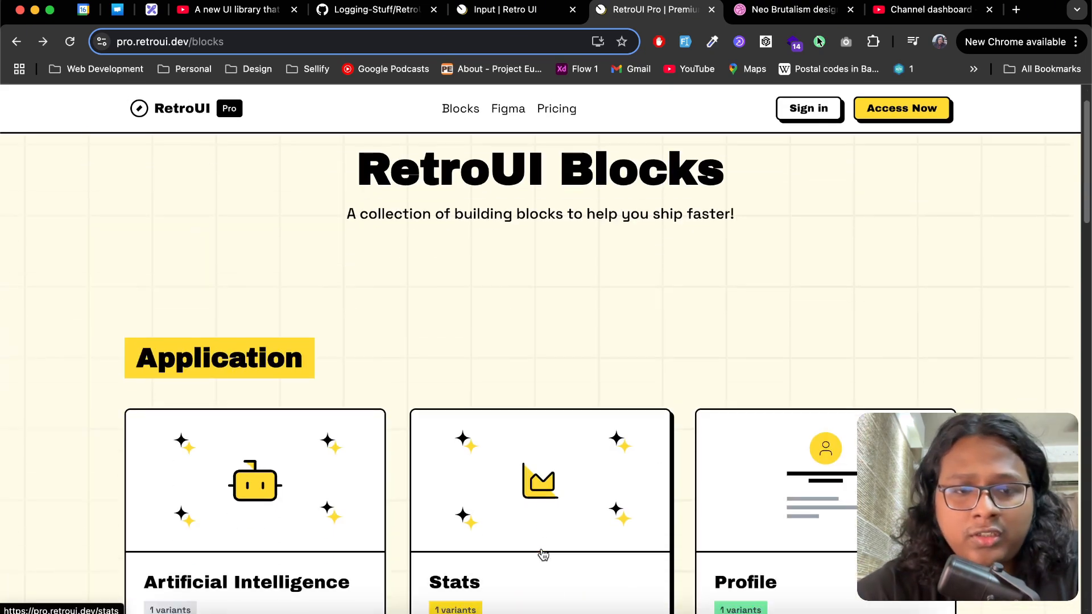
Scroll through the Ecommerce Stats 01 block, then switch to Dribbble's Neo Brutalism gallery
scroll("down", 3)
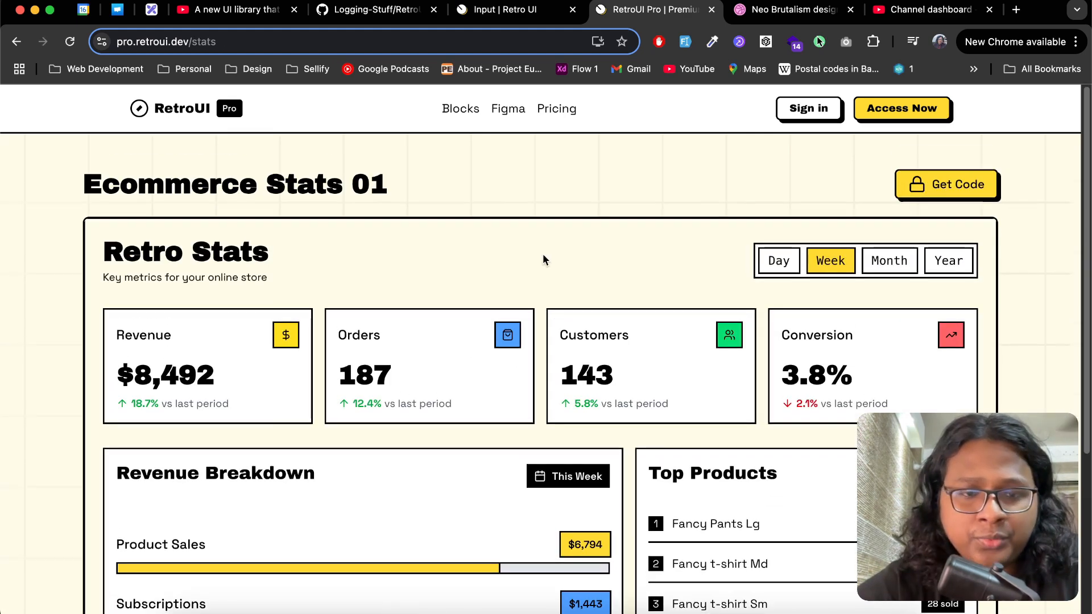
scroll("down", 3)
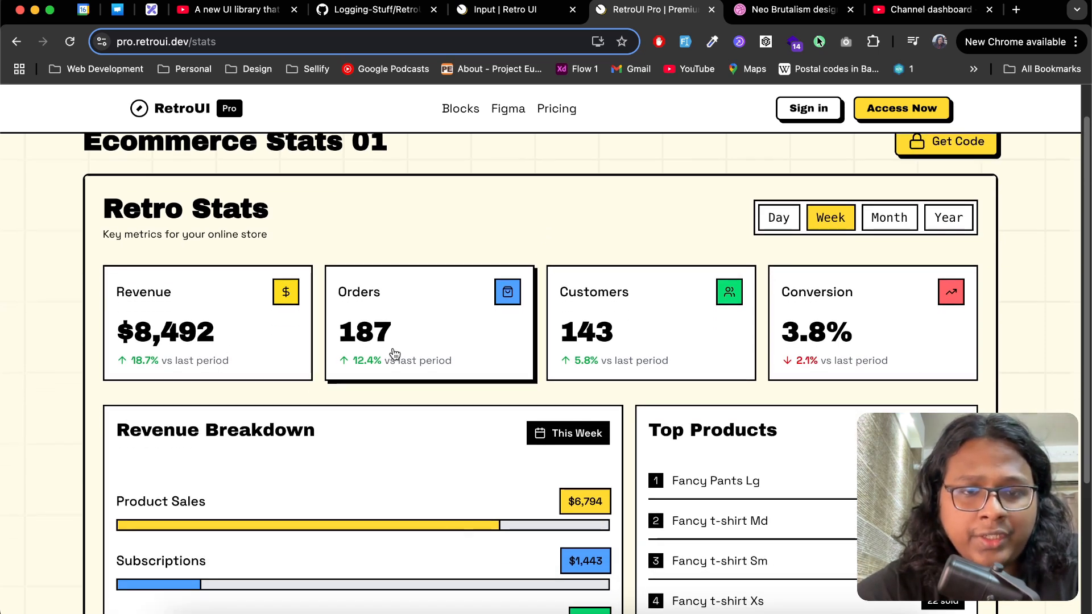
scroll("down", 3)
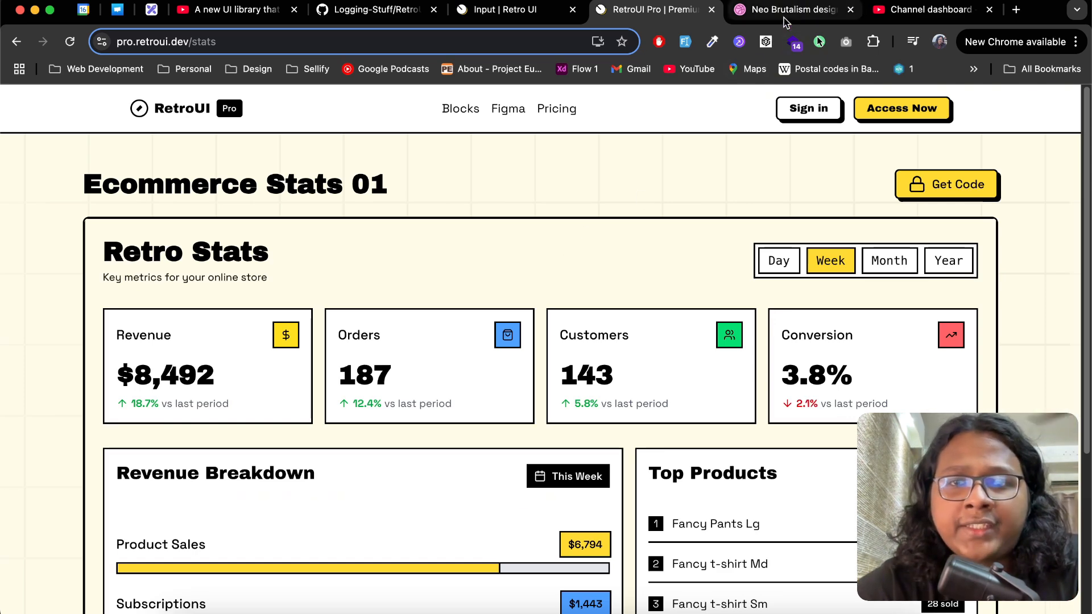
left_click(791, 9)
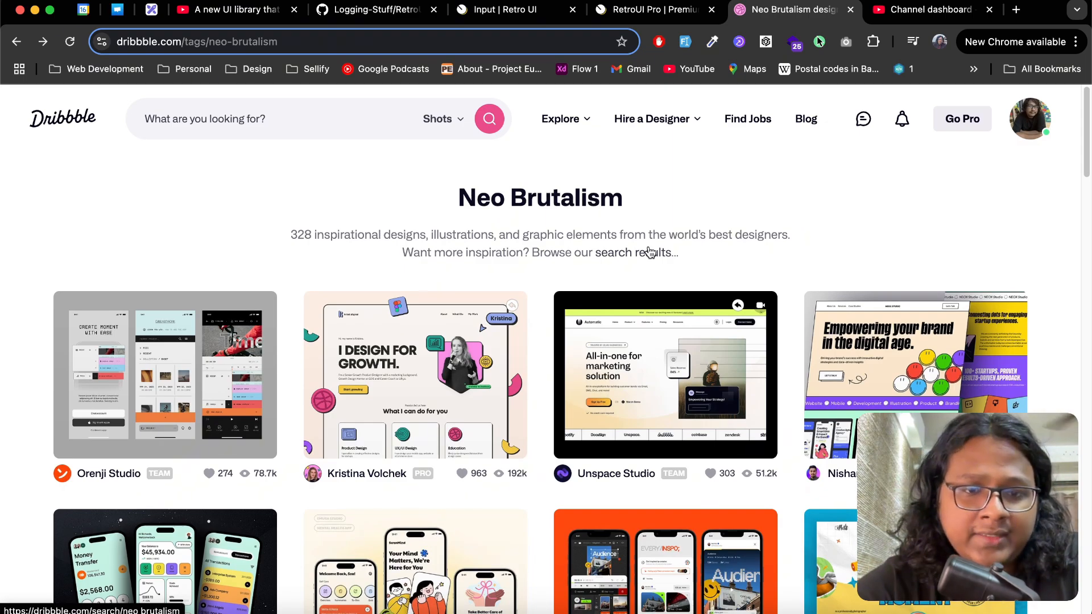
Open and scroll the Finance Banking App shot, then return to the RetroUI Input docs
scroll("down", 3)
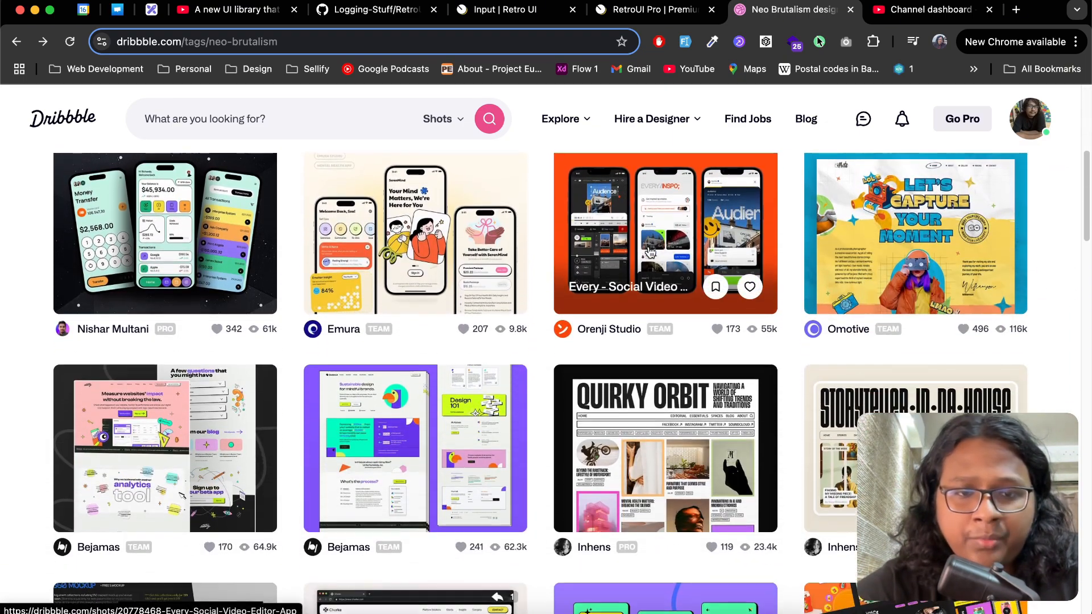
left_click(165, 234)
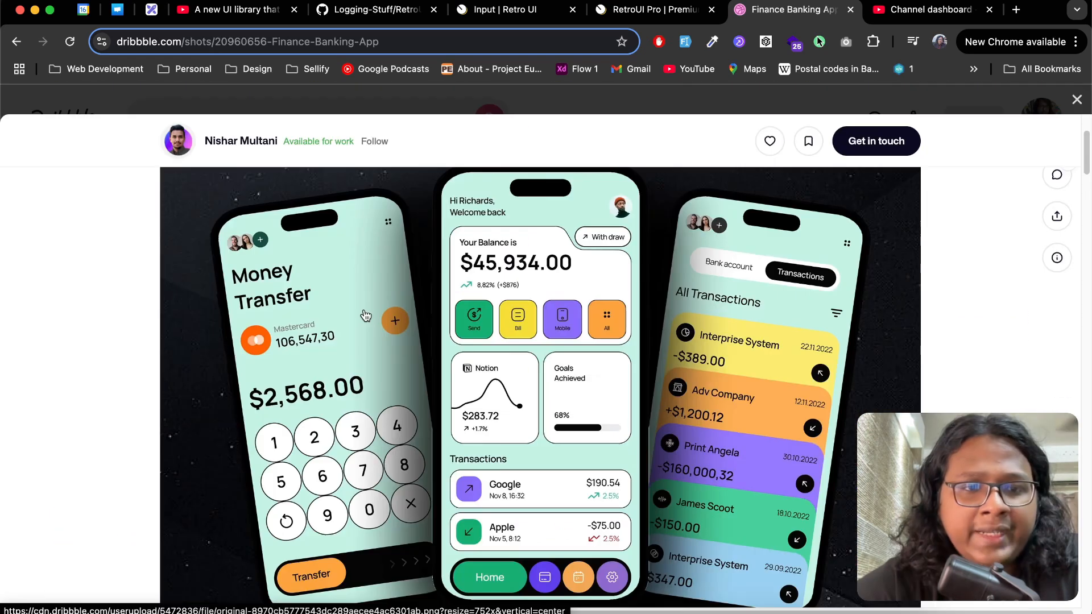
scroll("down", 3)
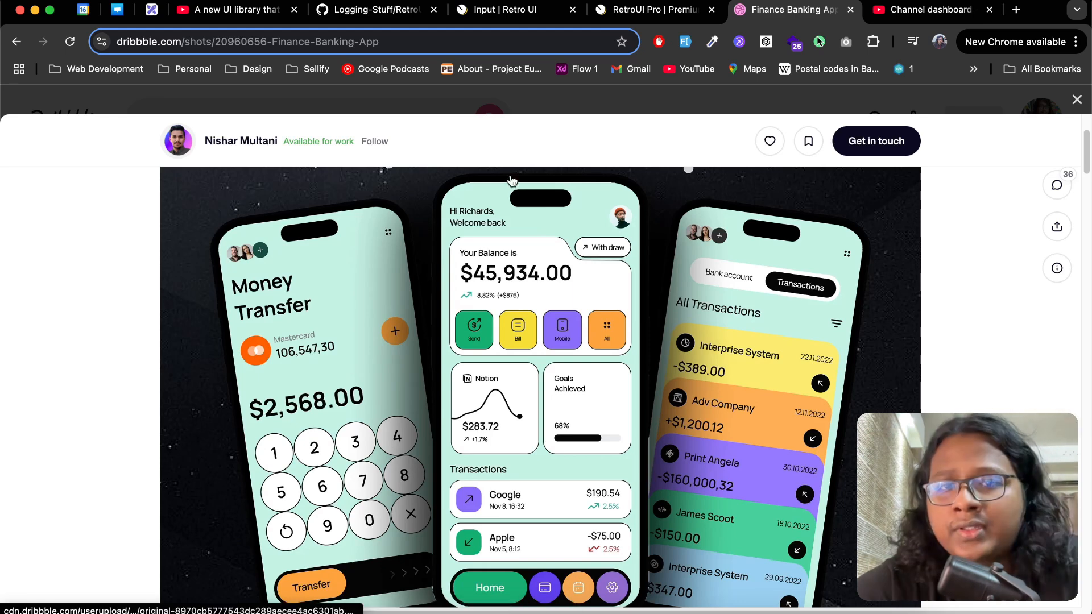
left_click(501, 9)
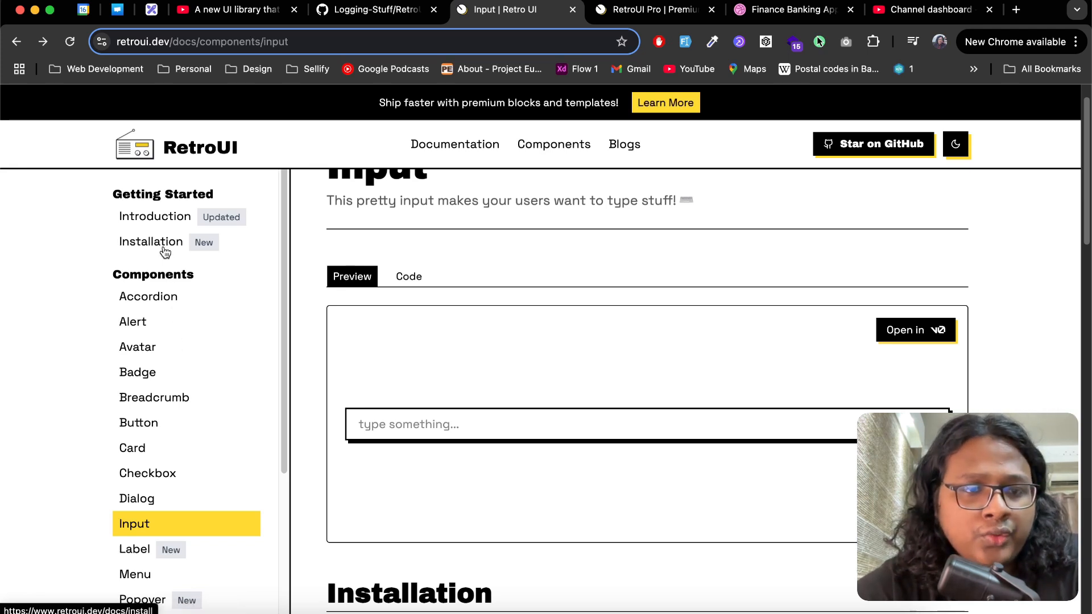
Open the Installation guide, choose the Next.js framework, and copy the shadcn init command
left_click(150, 241)
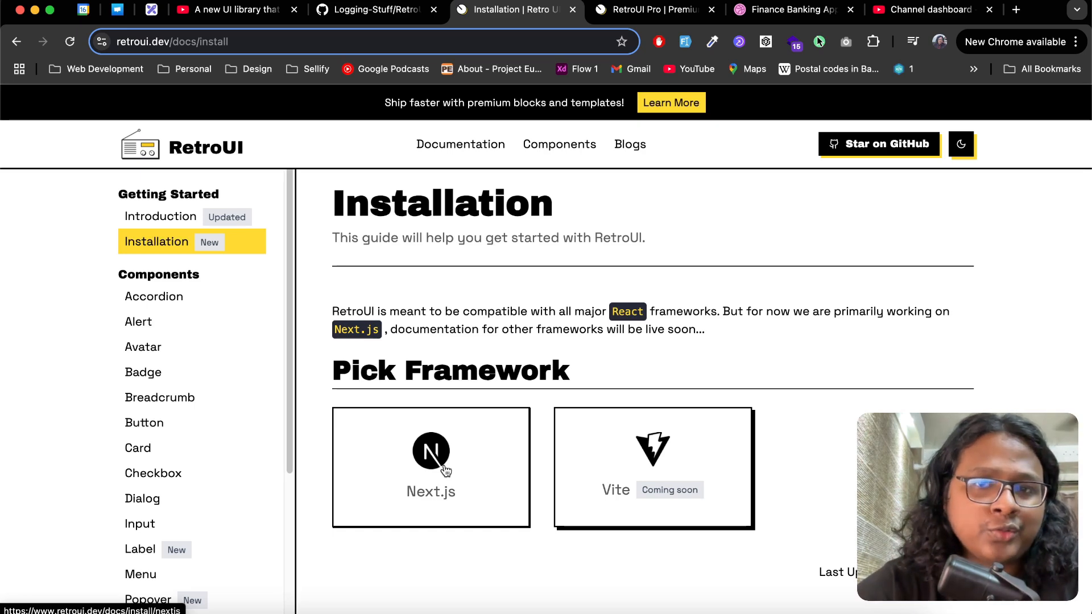
left_click(431, 467)
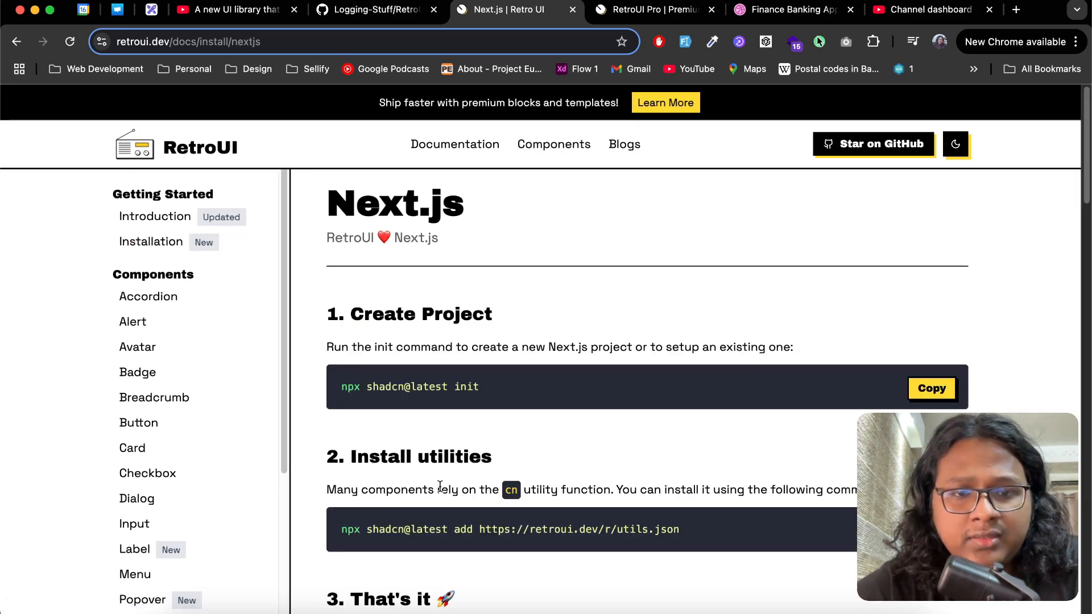
scroll("down", 3)
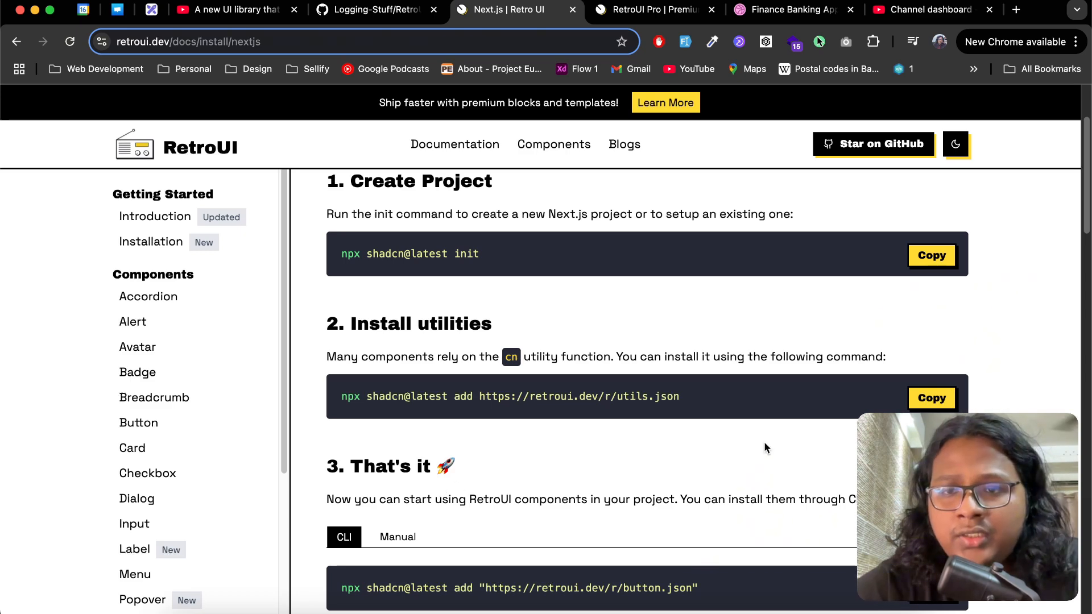
left_click(932, 255)
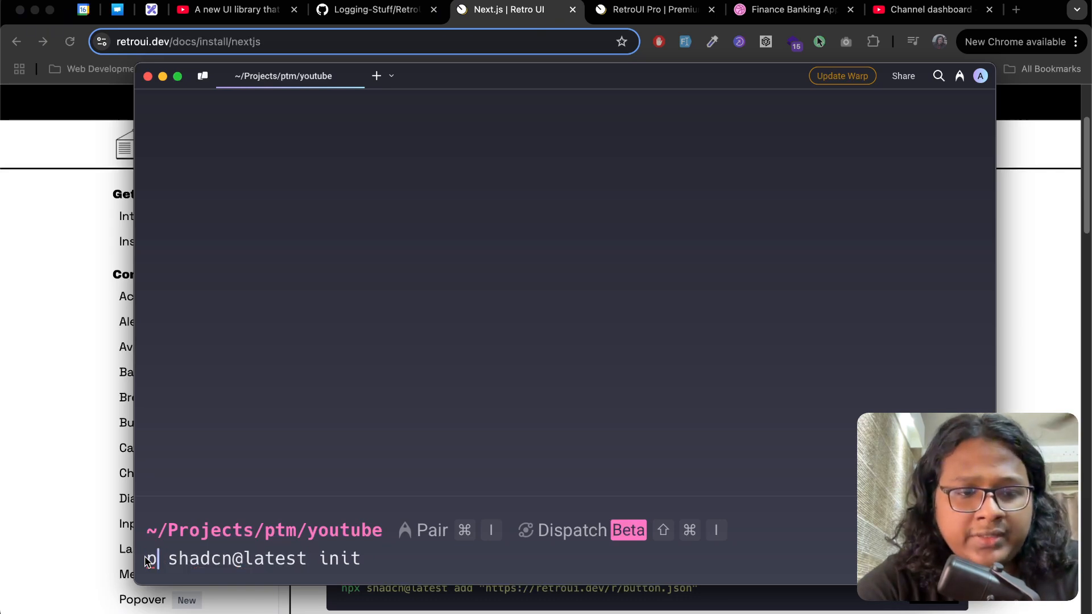
Run pnpm dlx shadcn@latest init, name the project retroui-example, and cd into its folder
type("pnpm dlx")
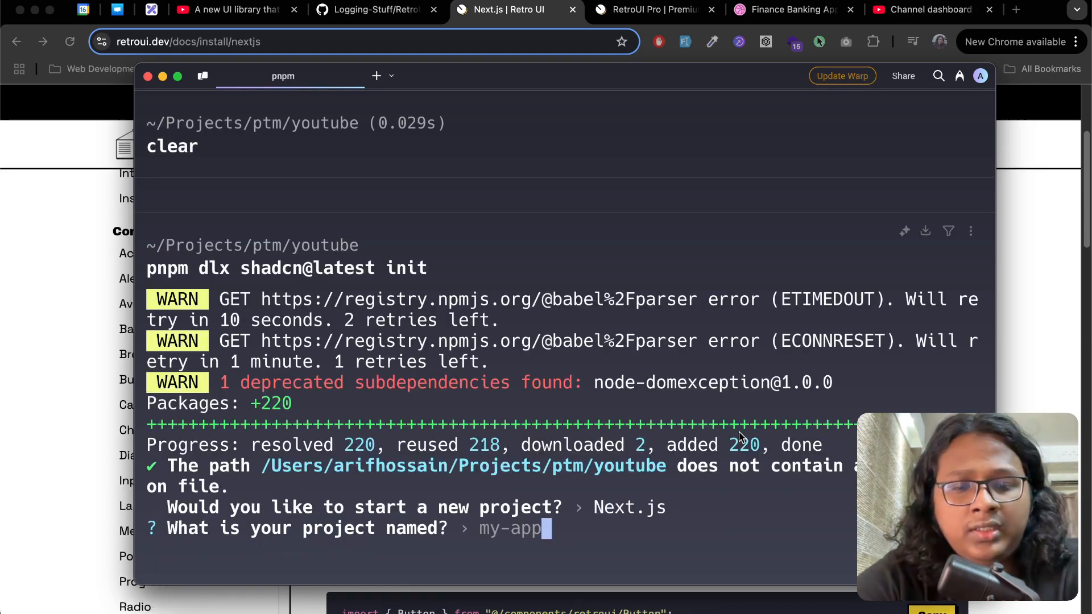
type("retr")
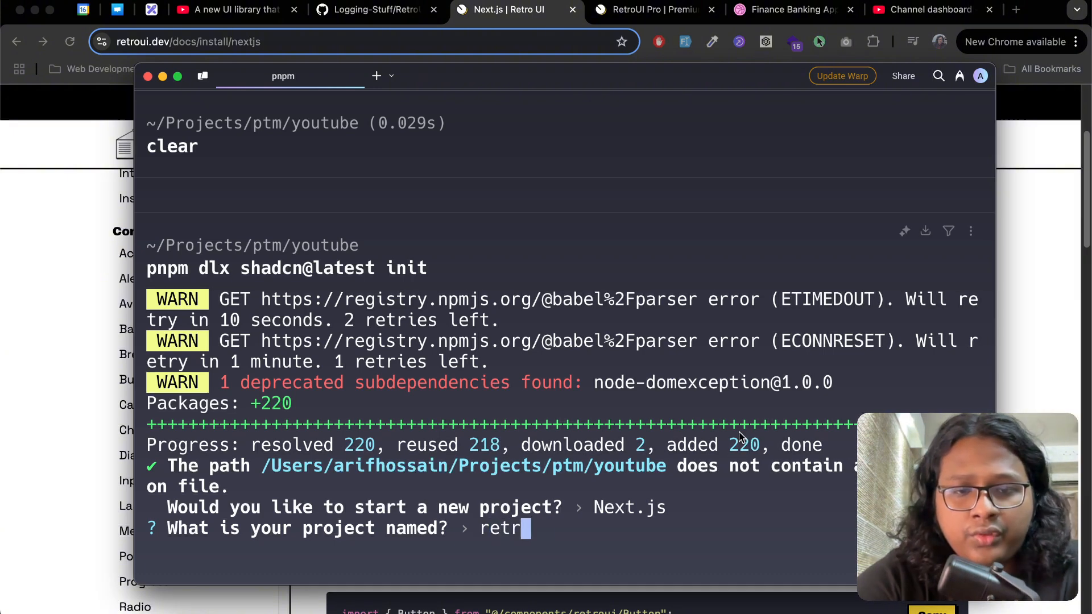
type("ui-example")
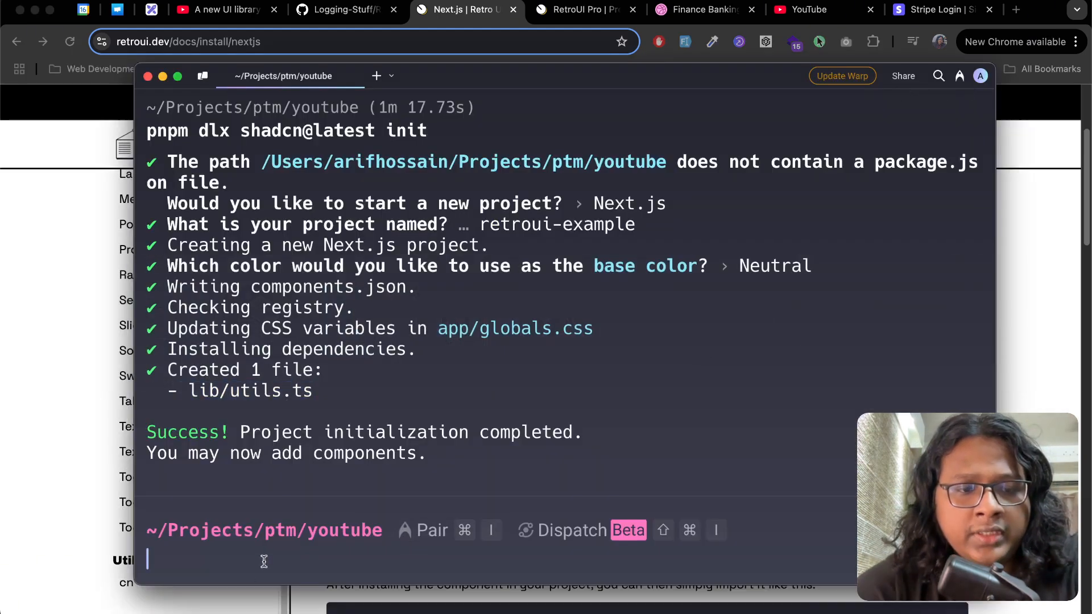
type("cd retroui-pro-nextjs/")
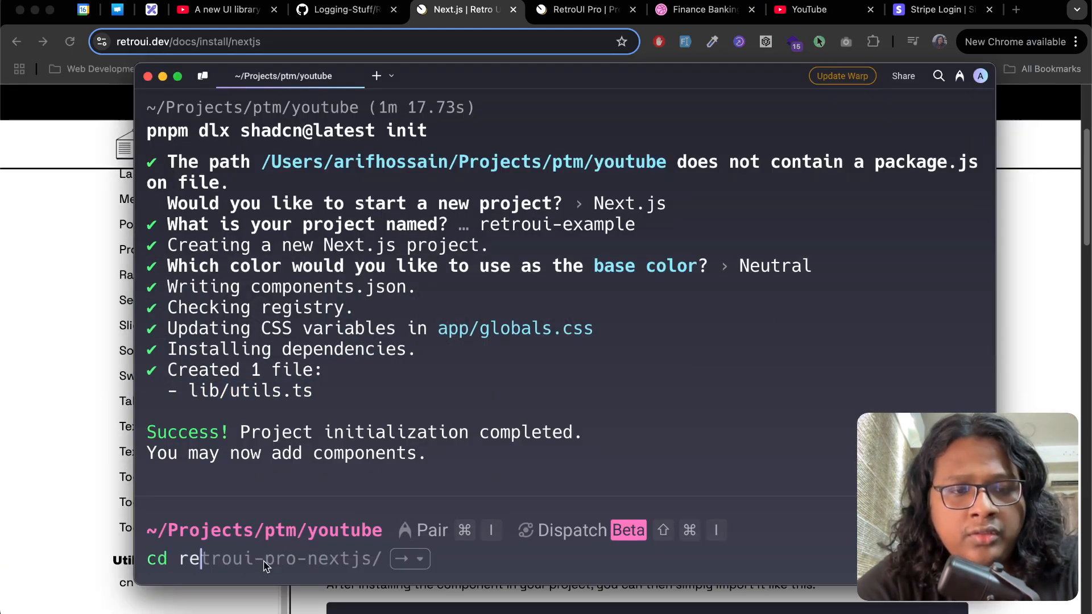
type("troui")
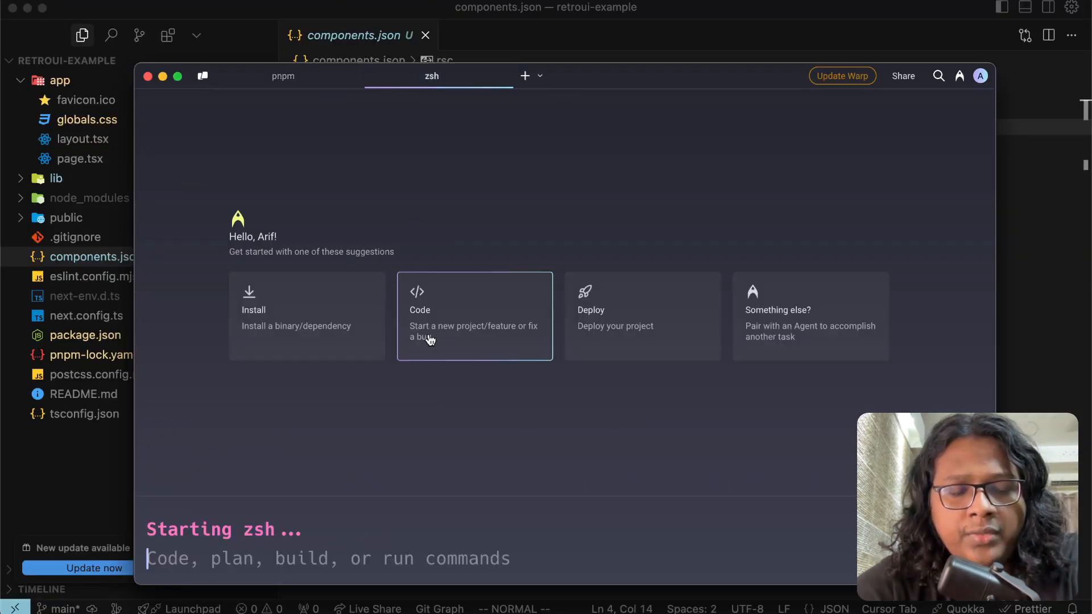
Switch to the earlier pnpm terminal session and open app/page.tsx in Cursor
left_click(283, 75)
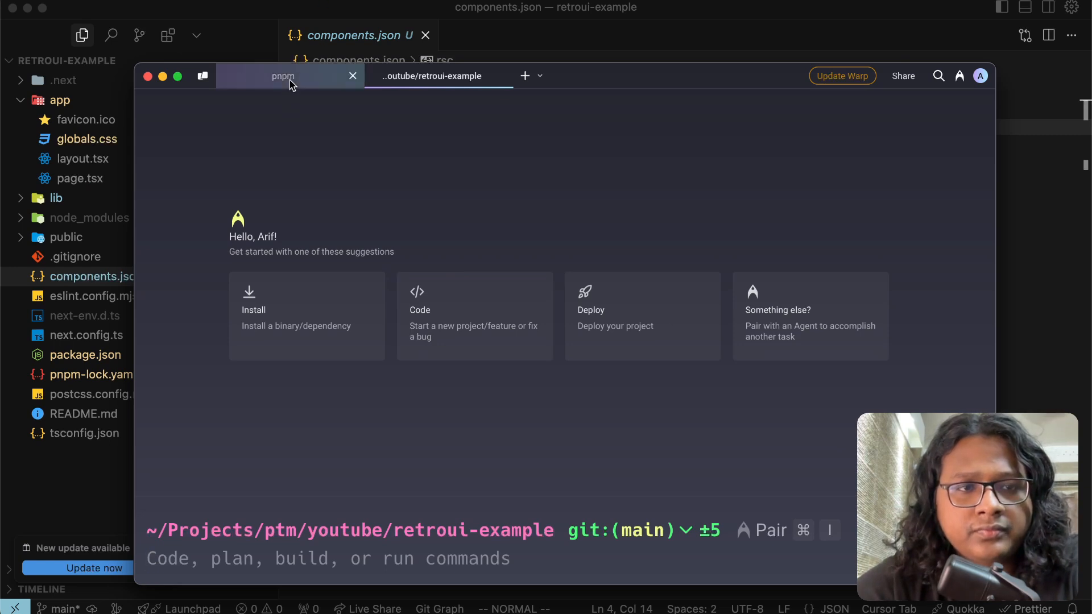
left_click(283, 76)
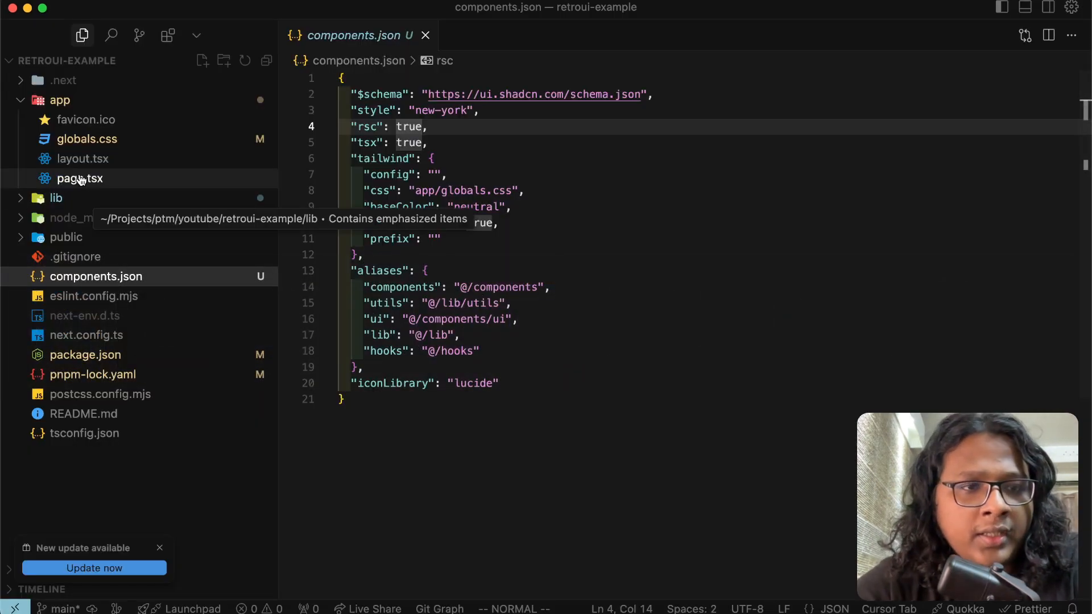
left_click(80, 178)
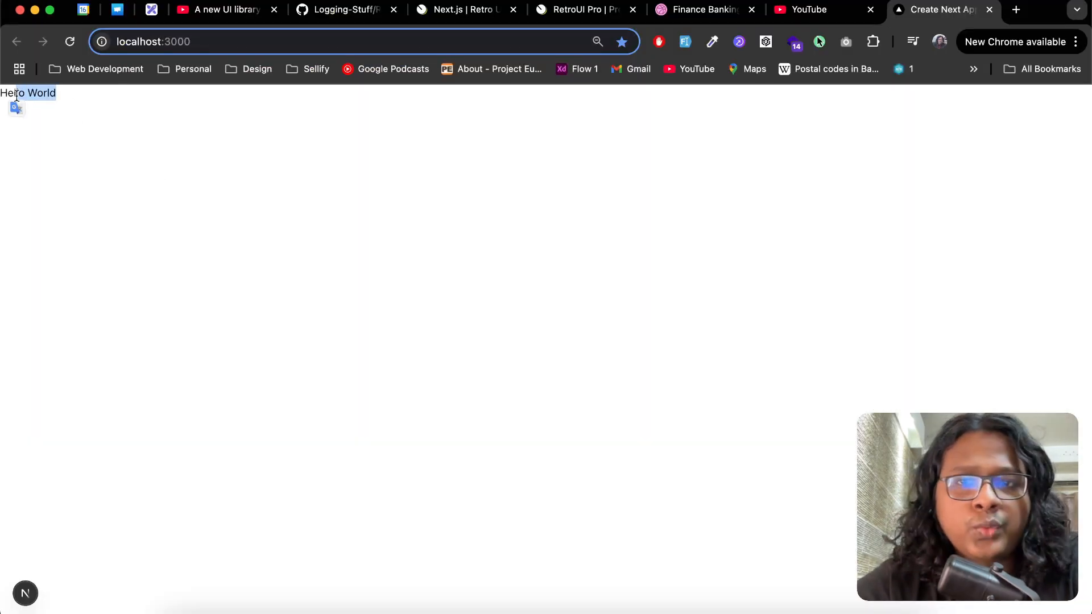
Return to the RetroUI Next.js install guide, scroll down and select the button snippet text
left_click(584, 9)
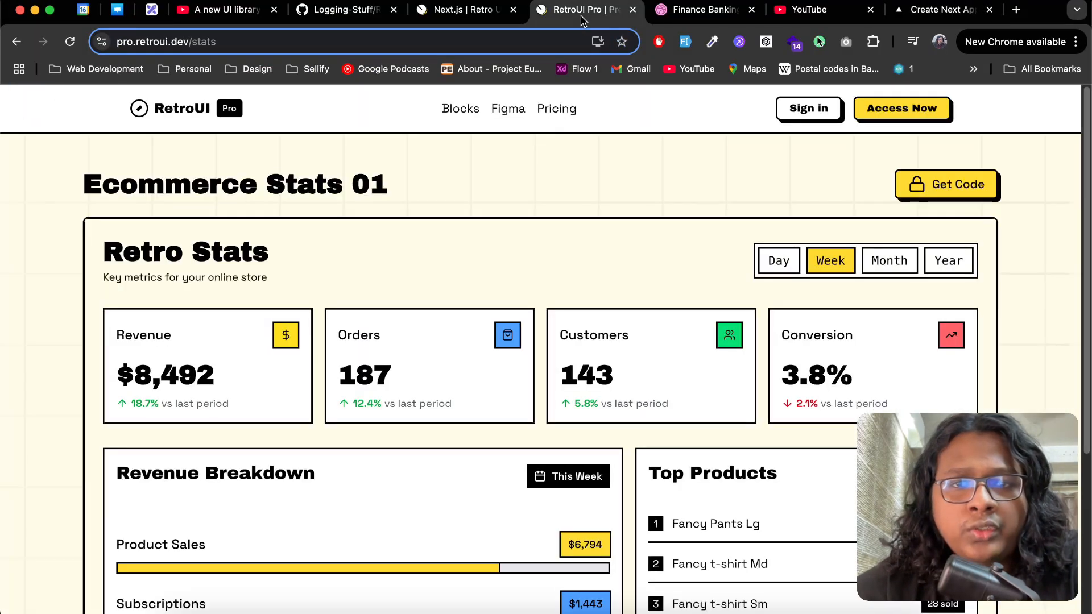
left_click(456, 9)
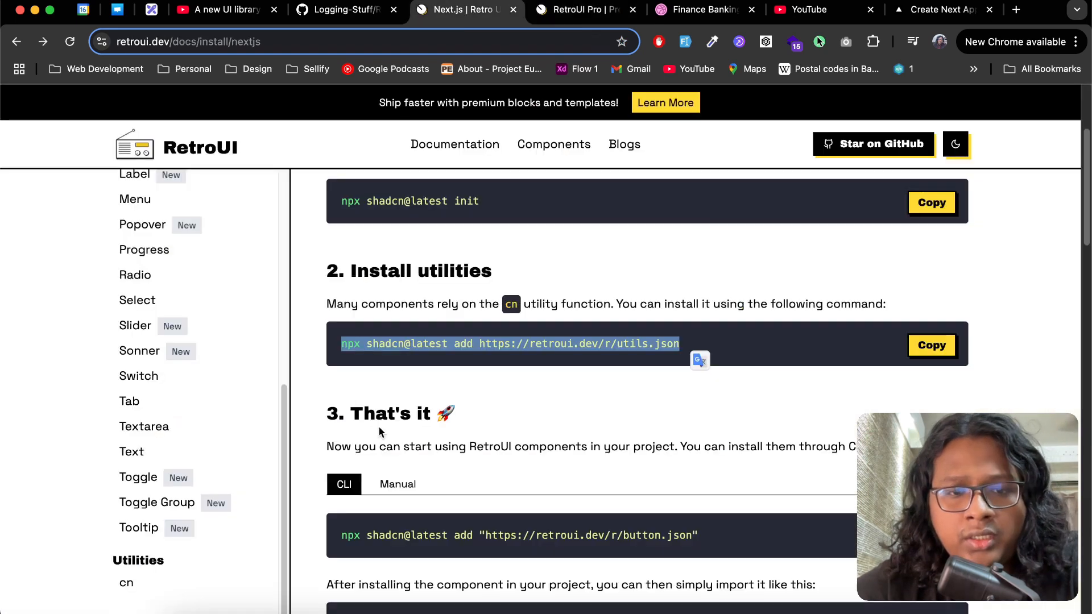
scroll("down", 3)
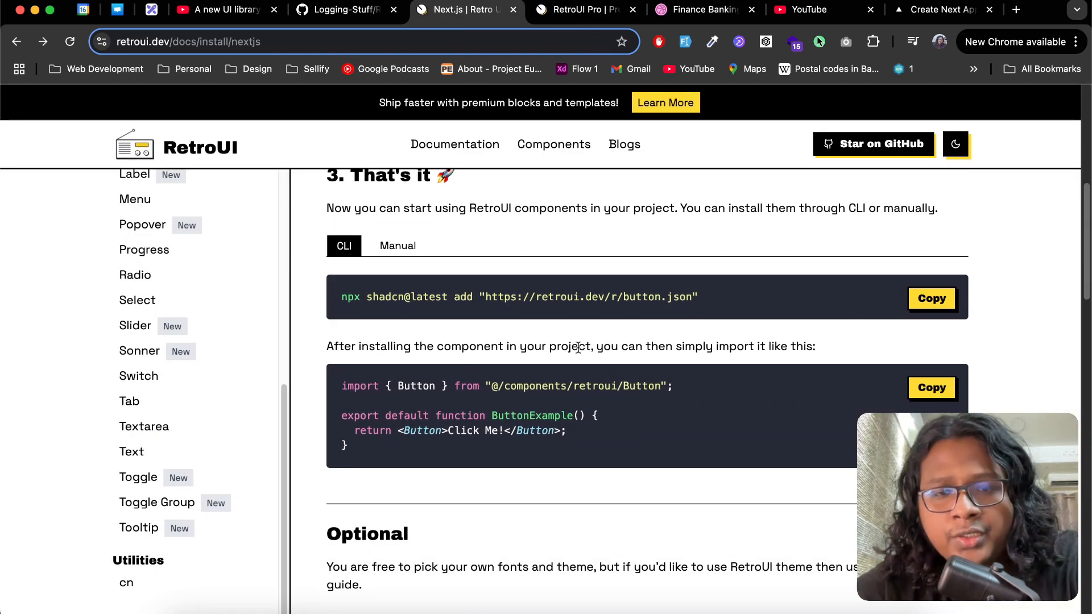
double_click(642, 297)
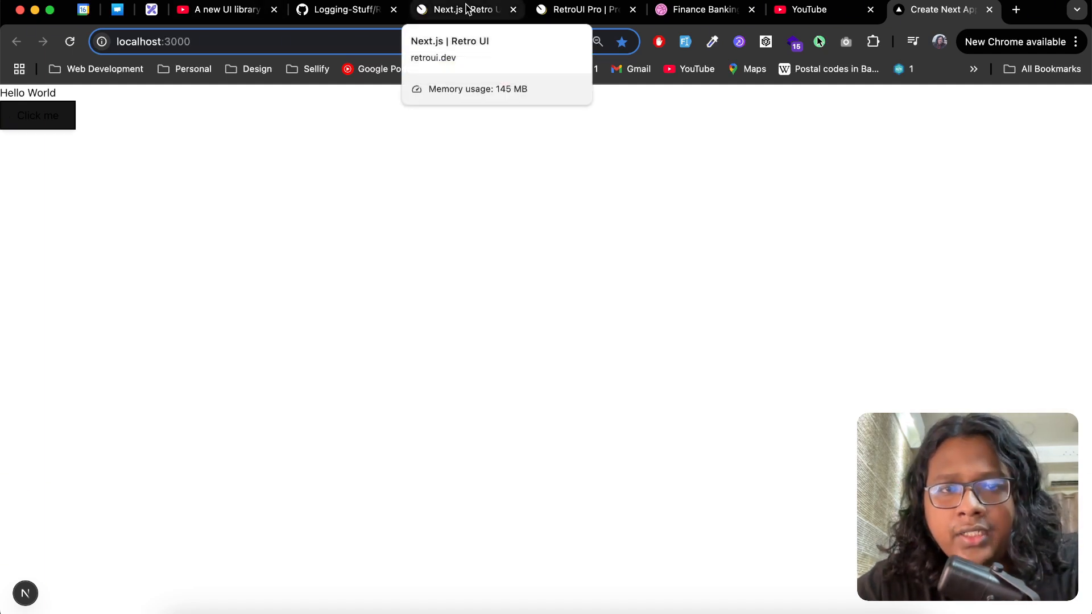
left_click(460, 9)
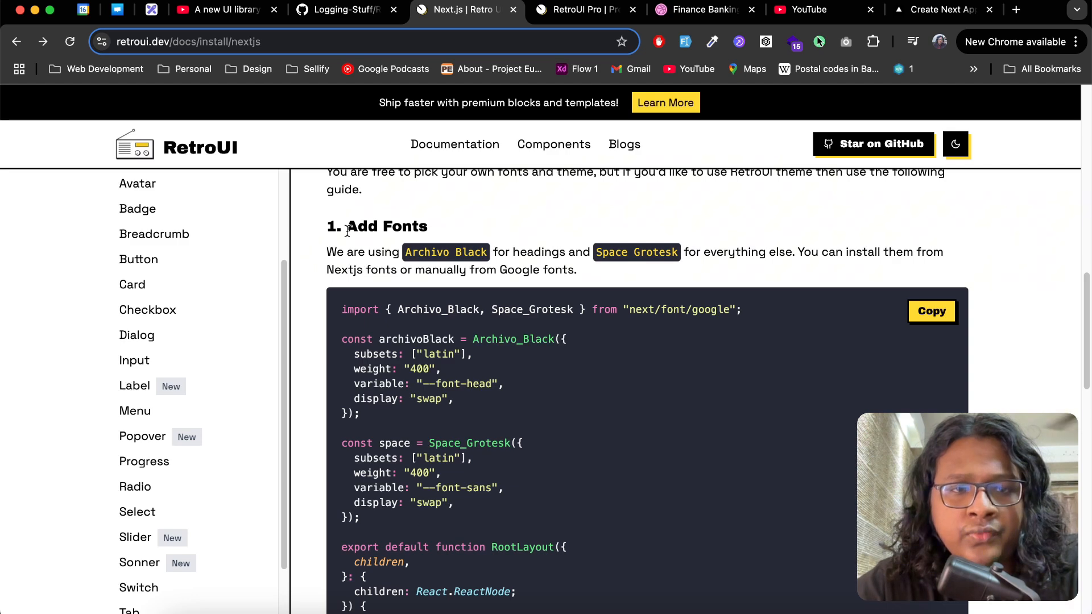
double_click(387, 227)
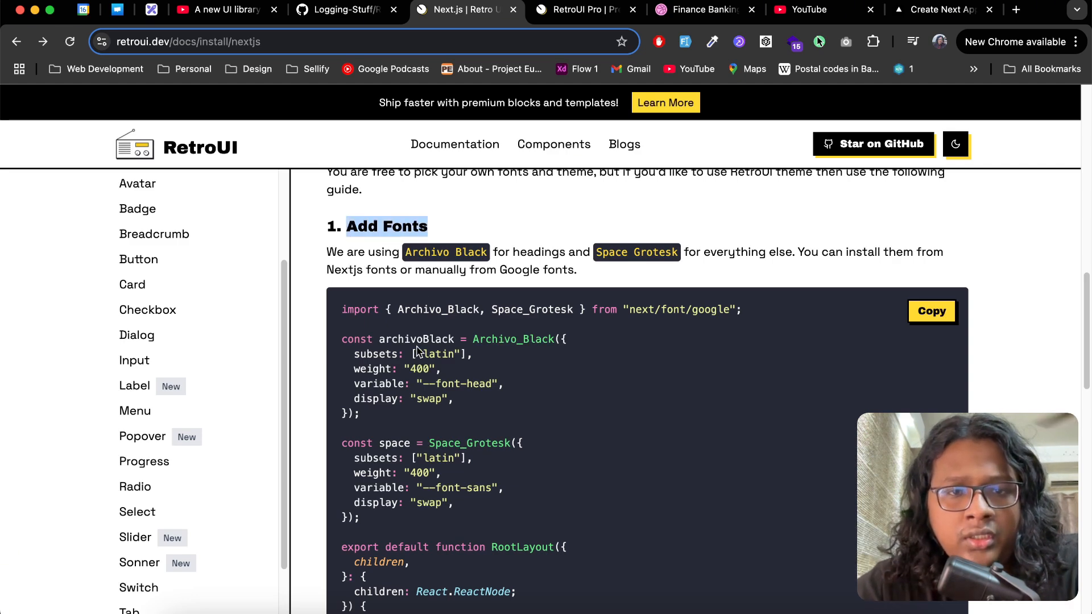
scroll("down", 3)
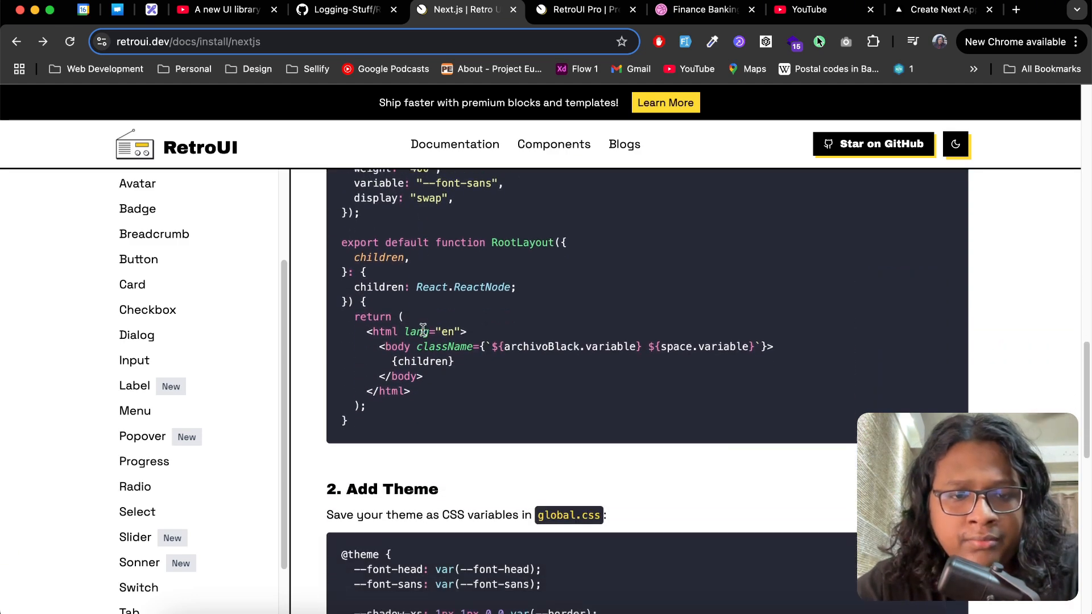
scroll("down", 3)
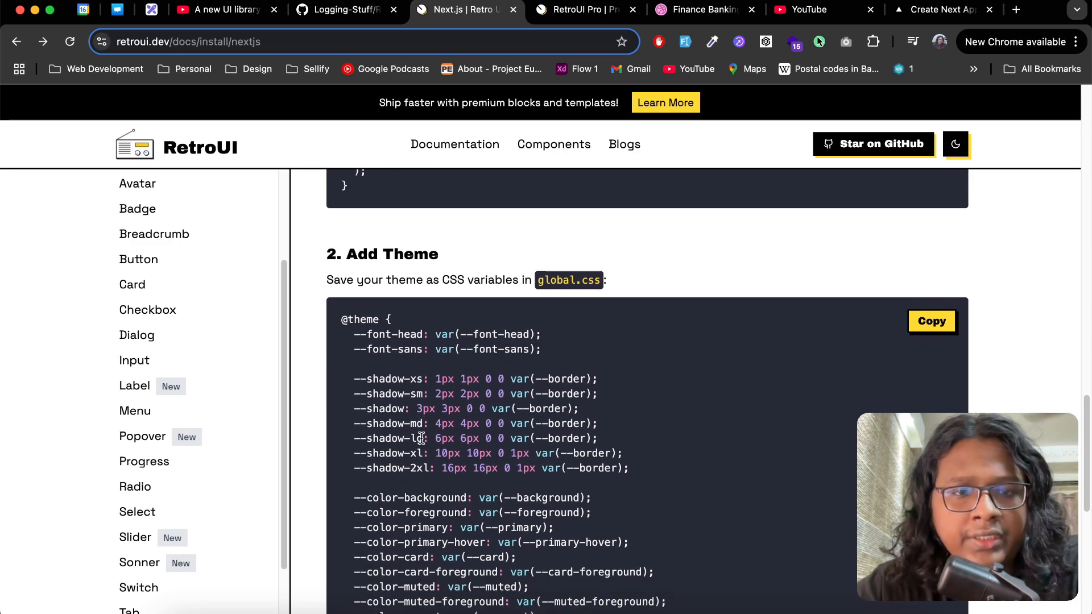
scroll("down", 3)
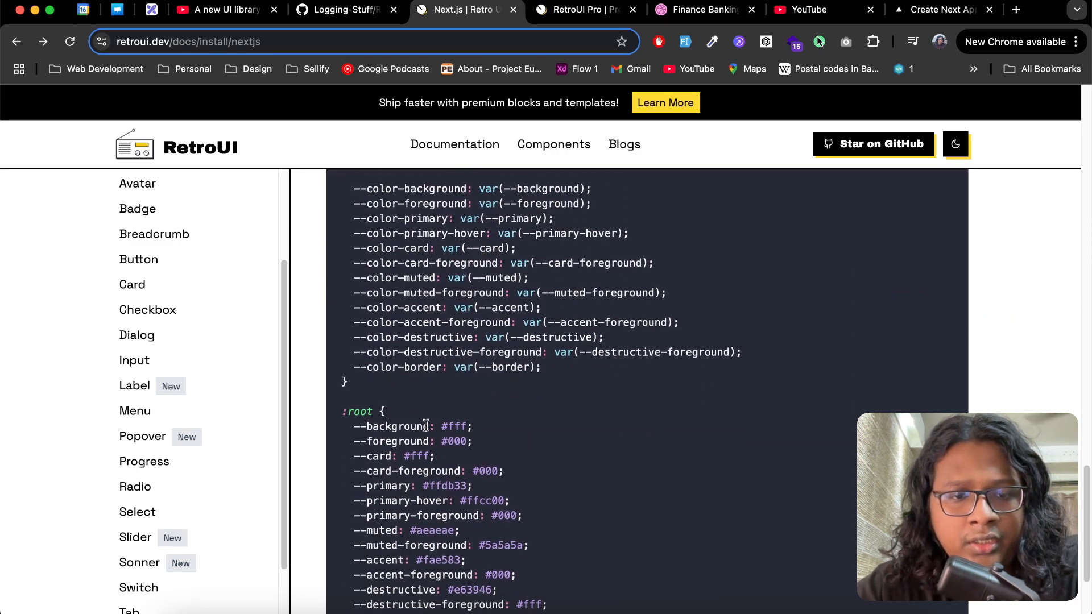
scroll("down", 3)
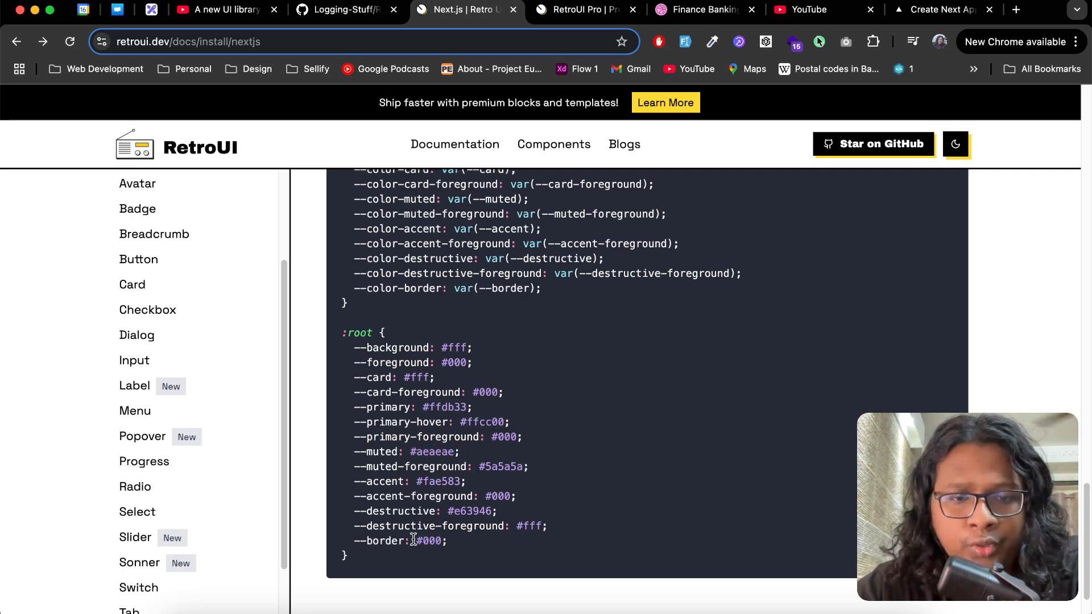
scroll("up", 3)
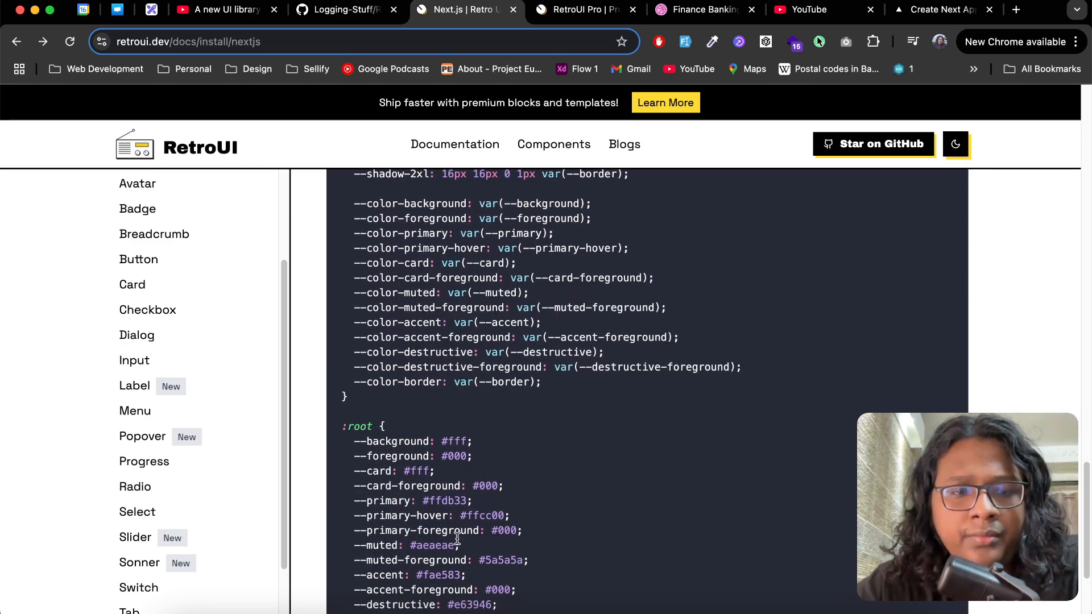
scroll("down", 3)
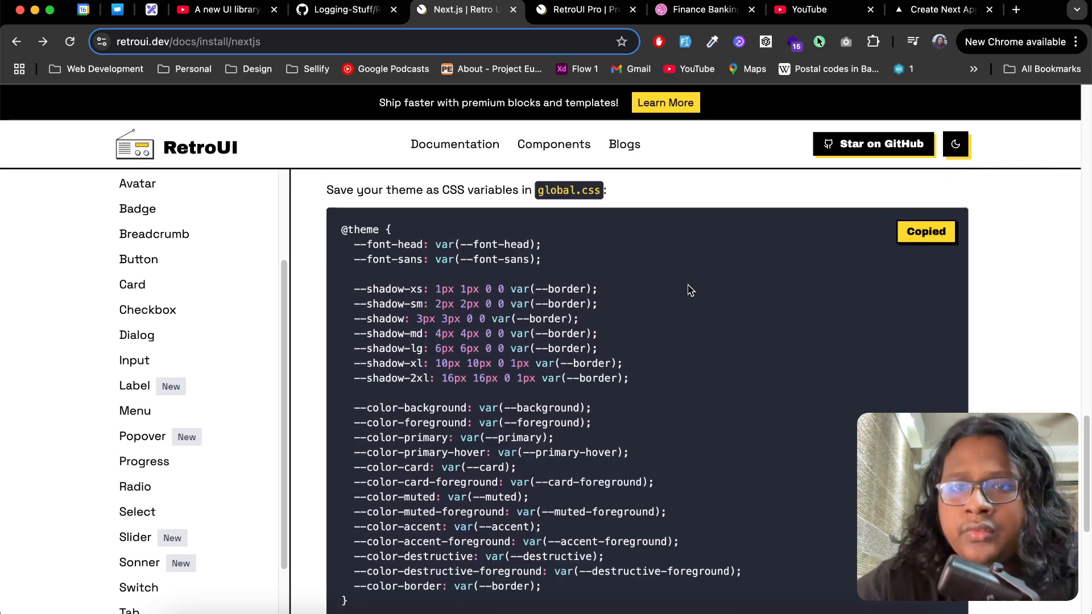
left_click(941, 9)
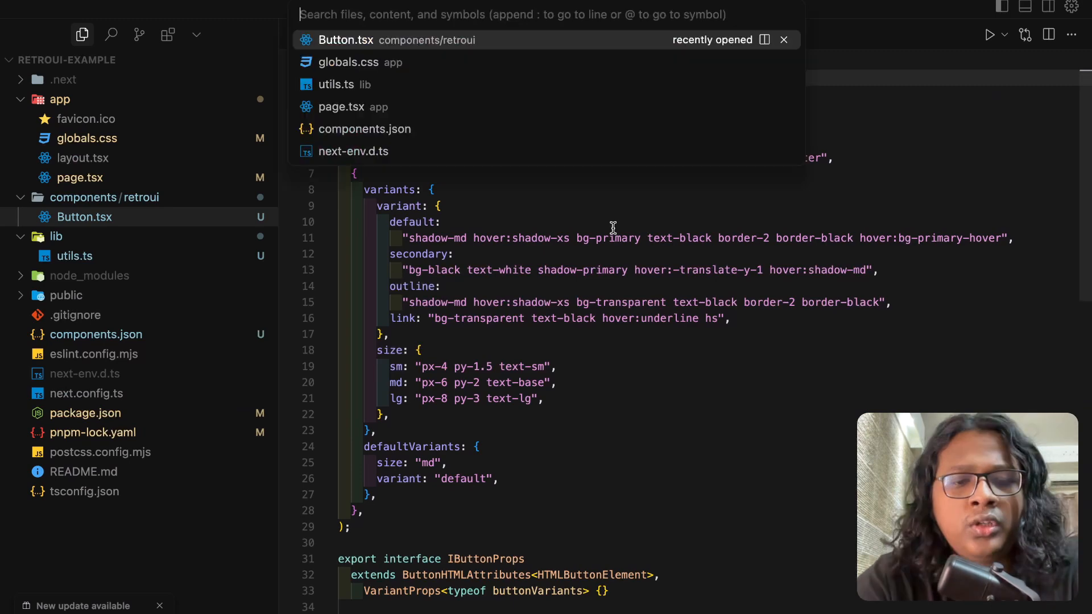
Review globals.css theme variables in Cursor, then view localhost:3000 showing the Click me button
left_click(349, 62)
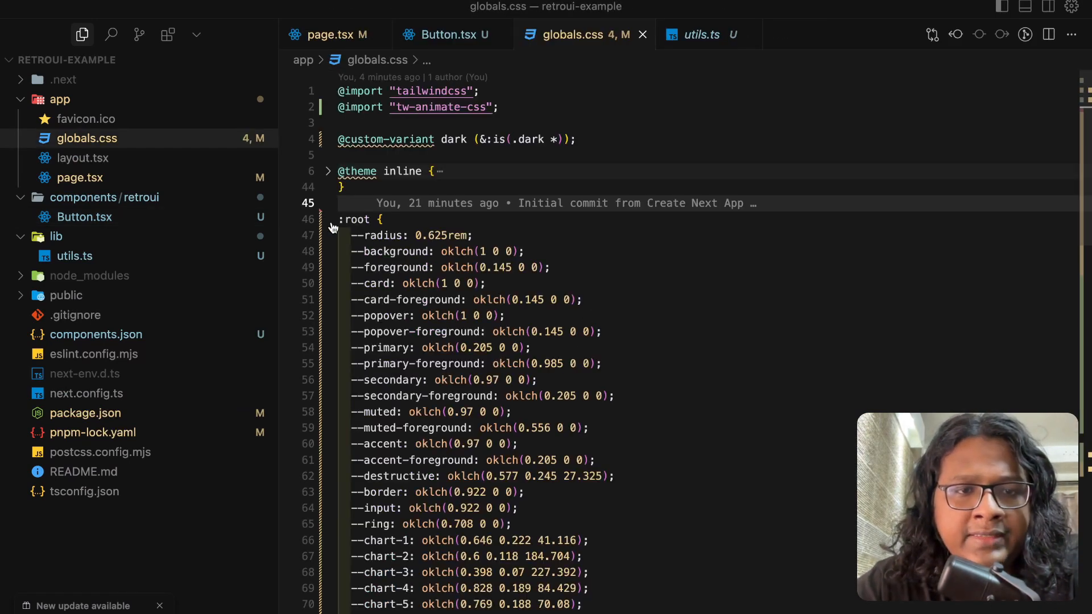
scroll("down", 3)
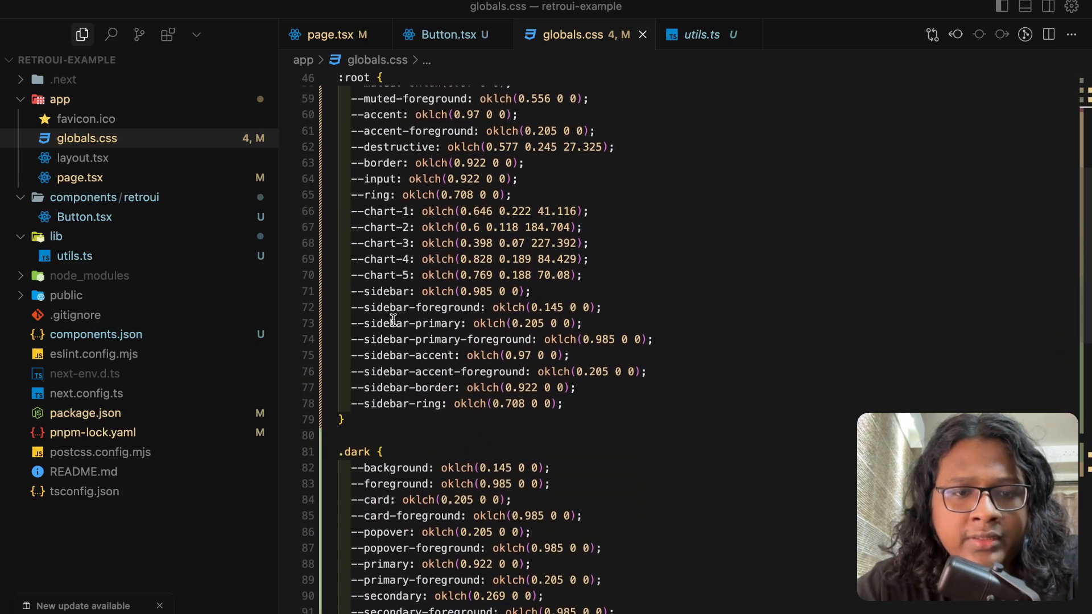
left_click(328, 463)
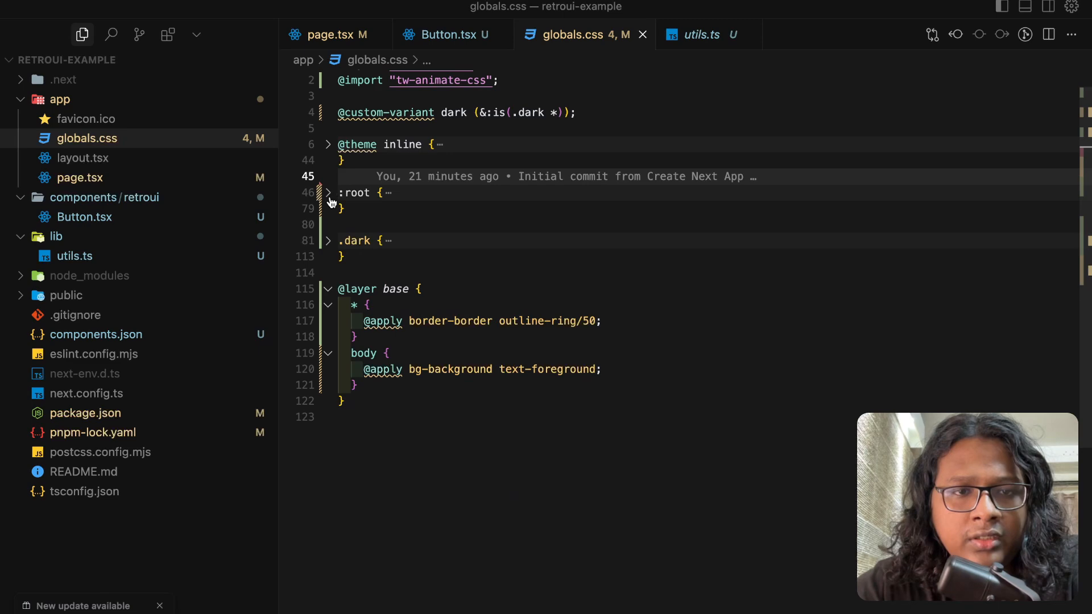
left_click(328, 144)
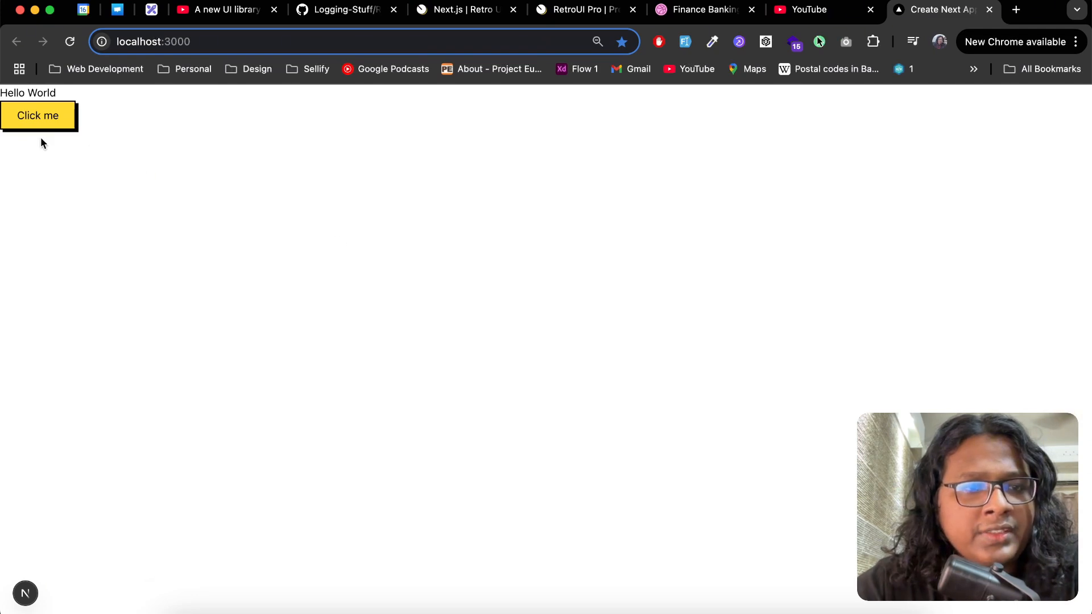
mouse_move(77, 173)
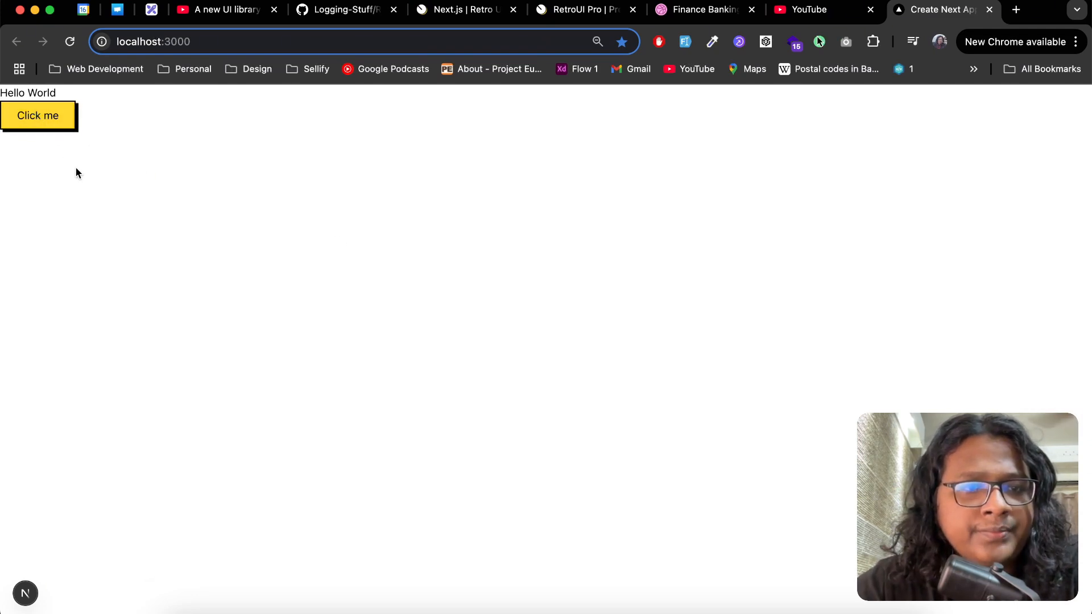
Grab RetroUI's Archivo Black and Space Grotesk font setup and view Bricolage Grotesque on Google Fonts
left_click(460, 10)
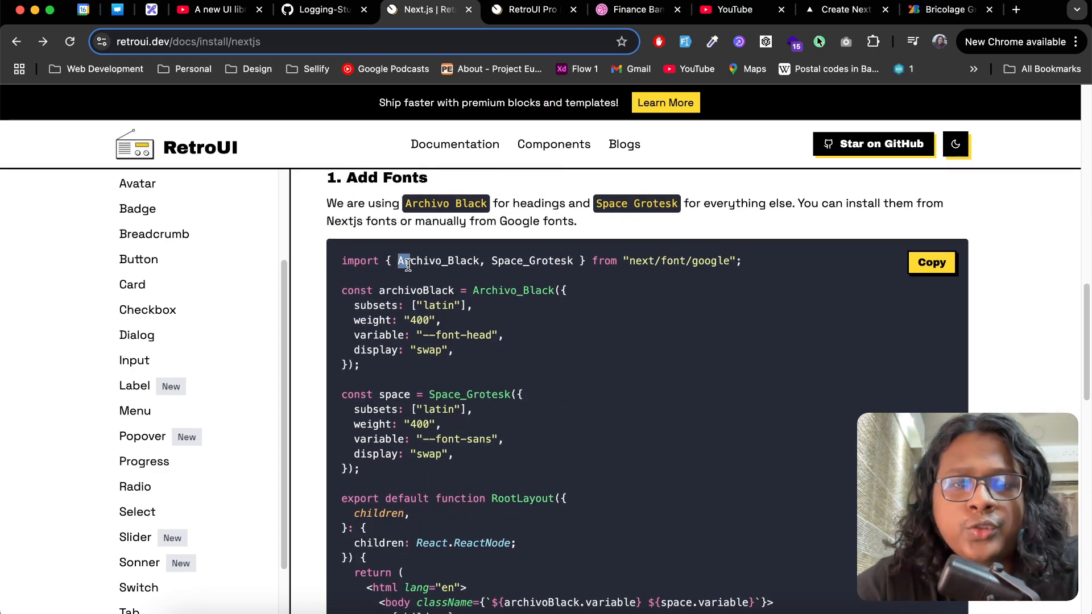
double_click(441, 261)
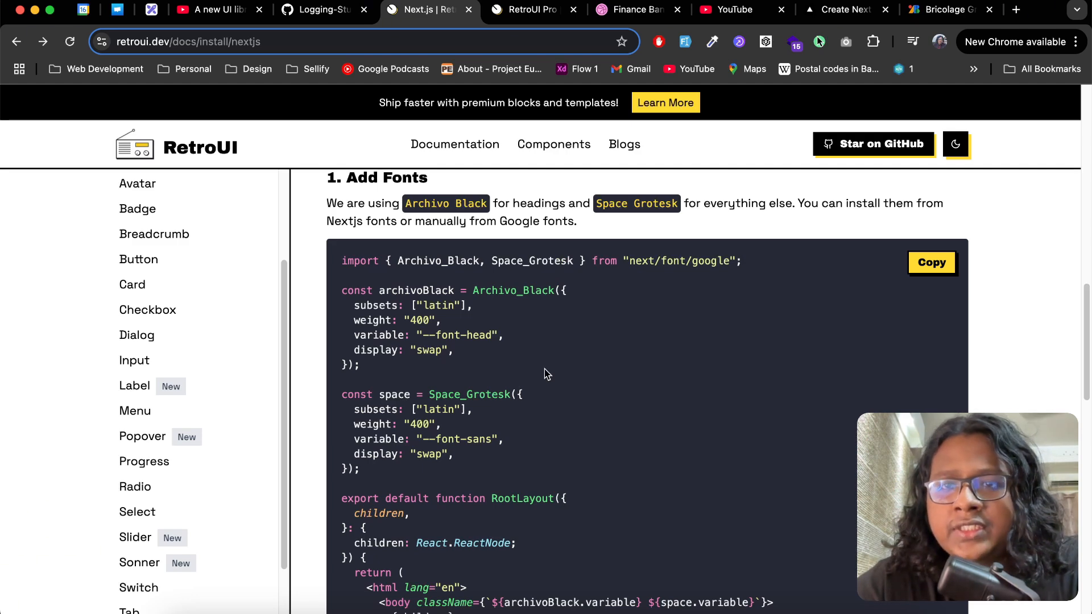
left_click(948, 9)
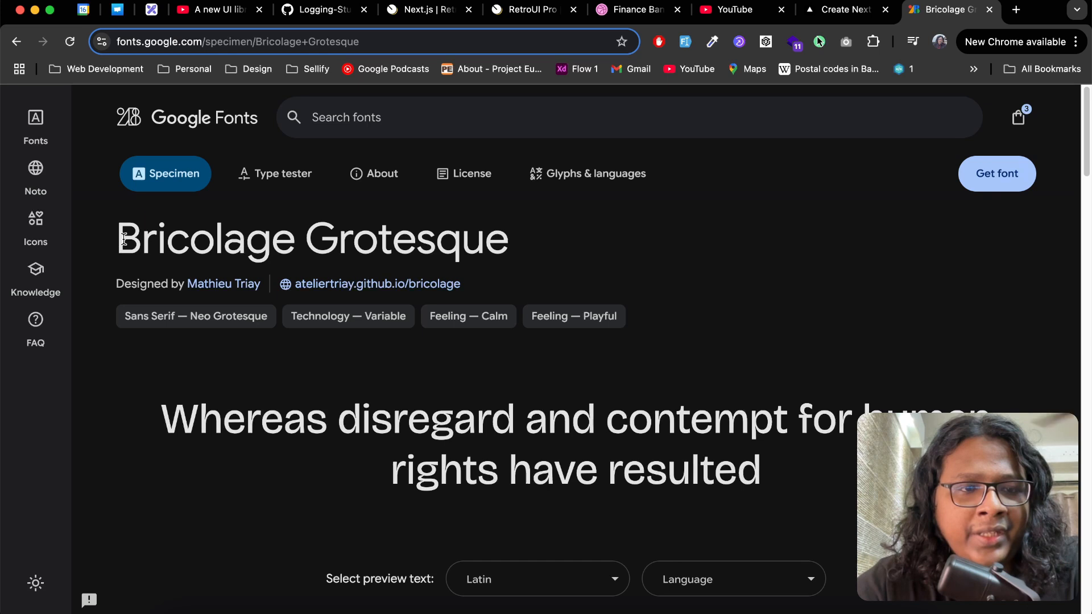
left_click_drag(122, 239, 247, 239)
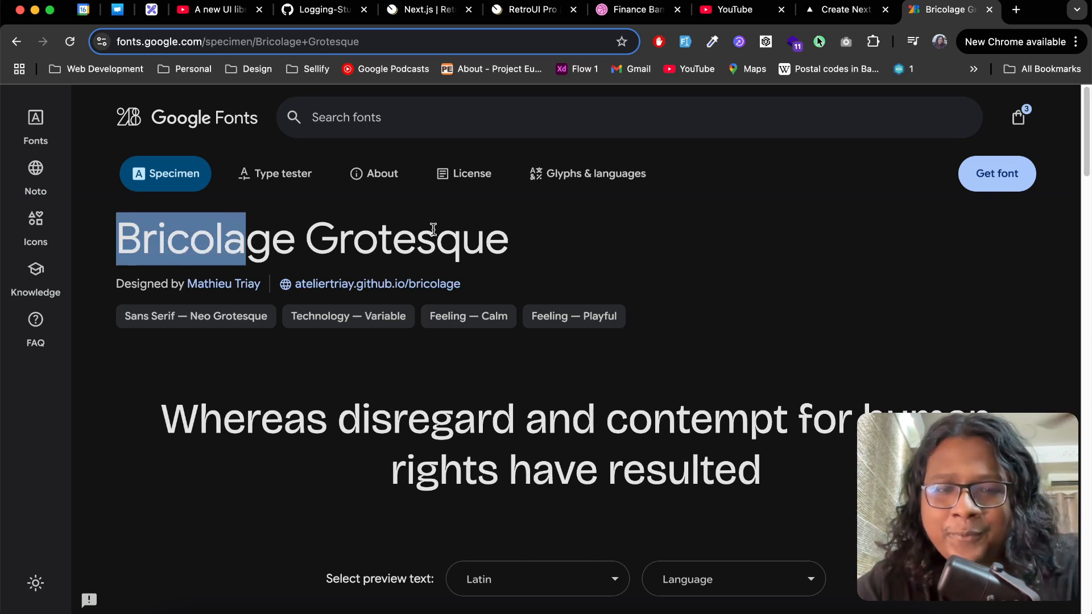
mouse_move(484, 252)
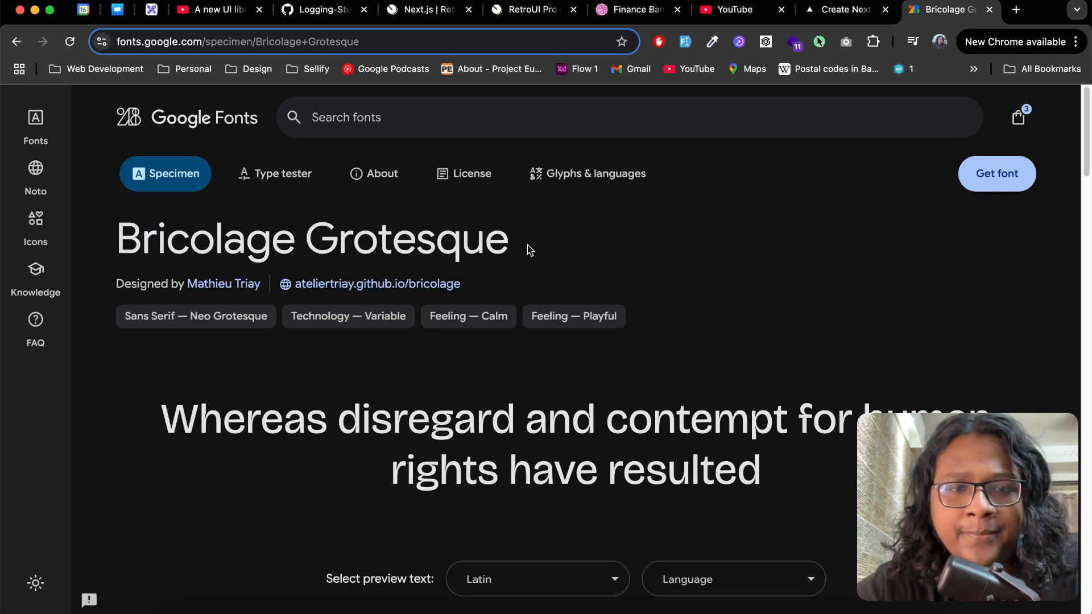
left_click(428, 9)
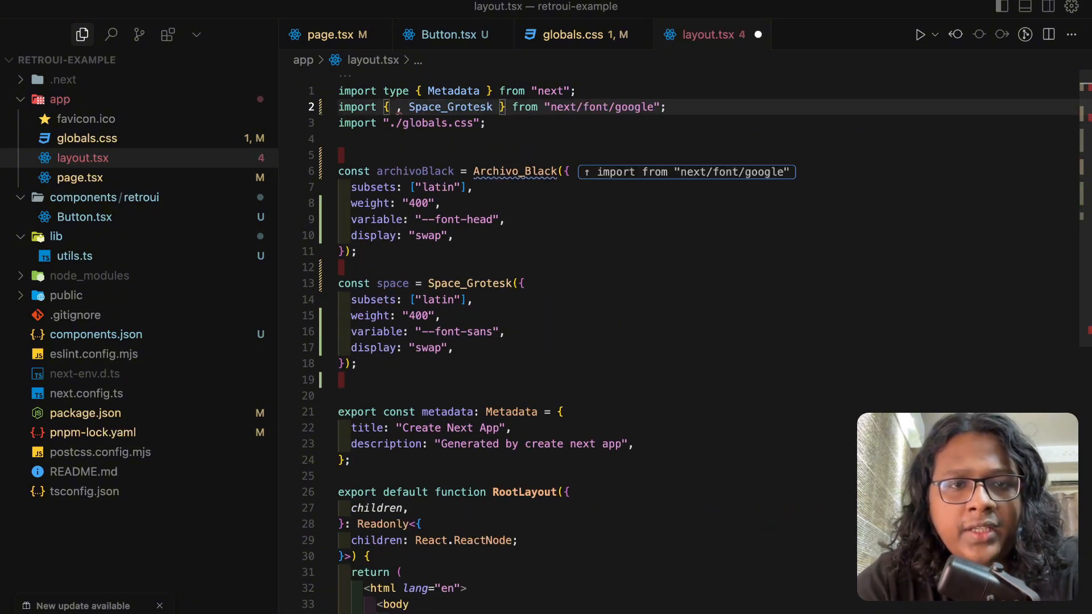
Import Bricolage_Grotesque in layout.tsx and replace geistSans in the body className with the new font variable
type("Bri")
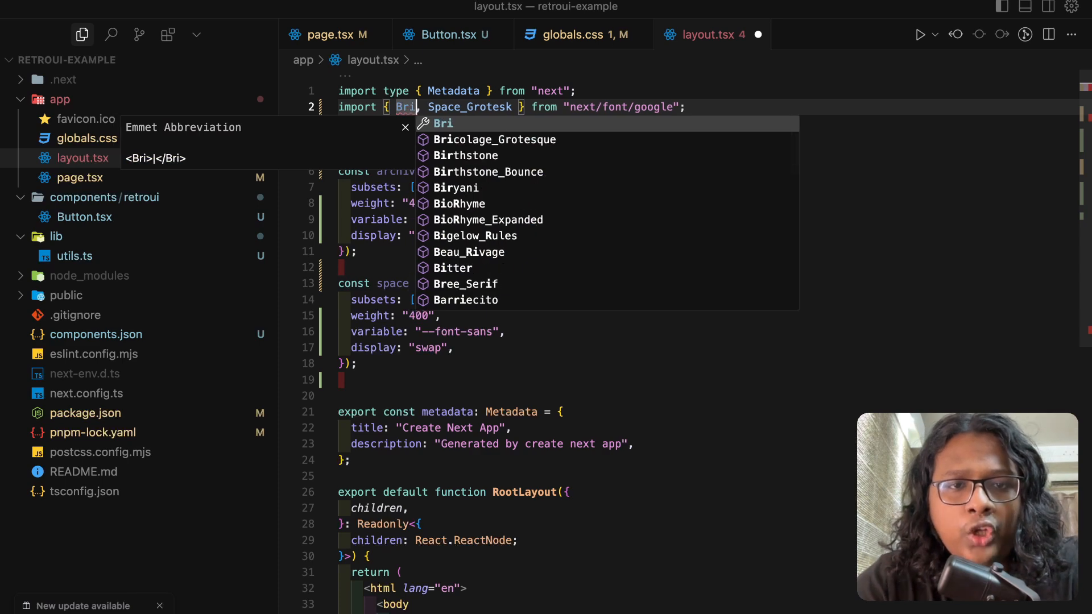
left_click(494, 139)
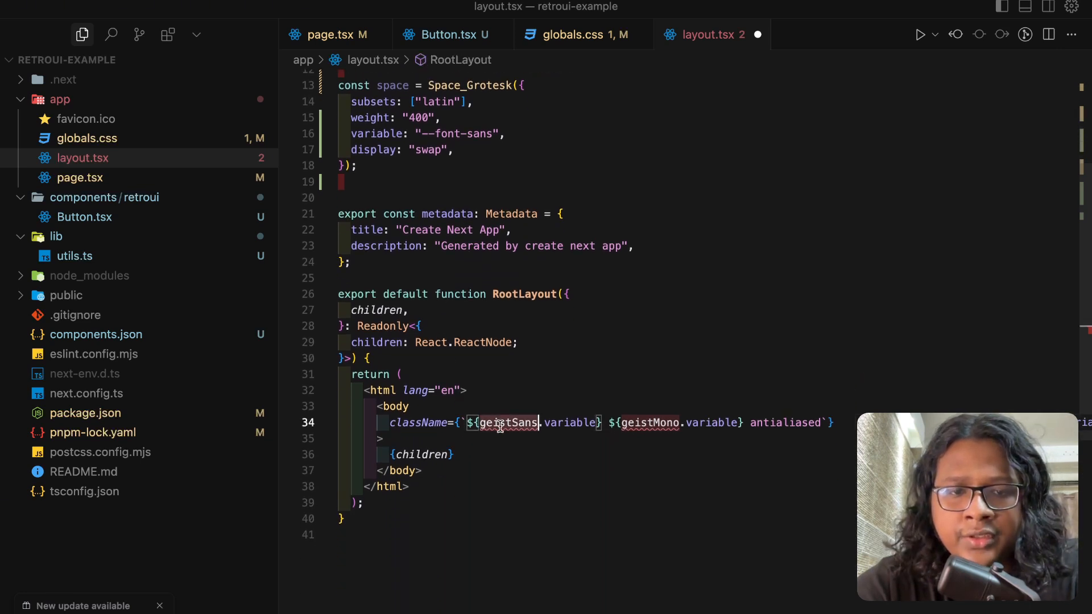
type("b")
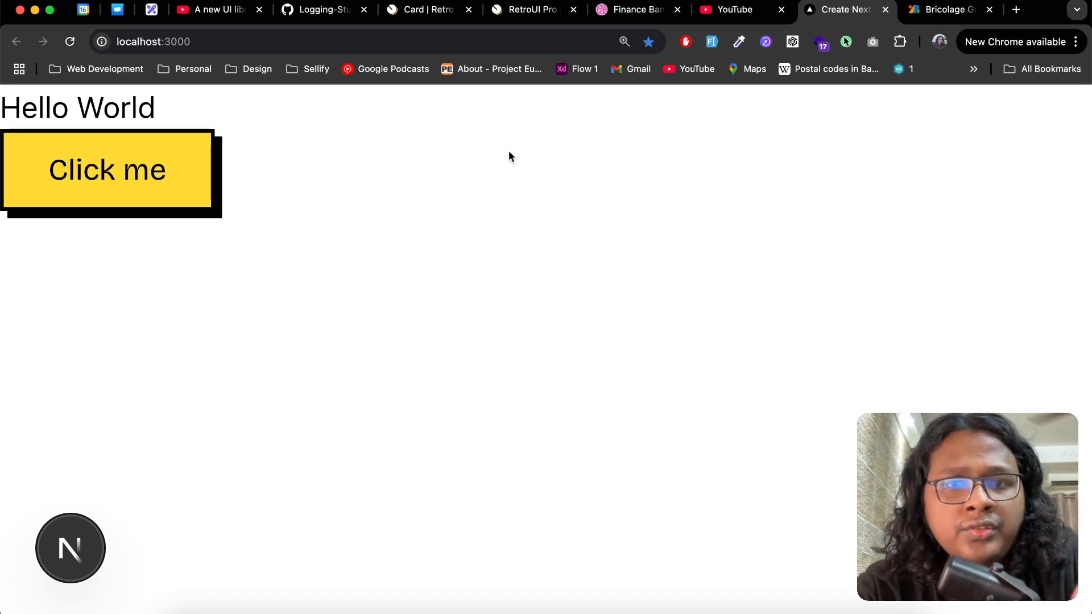
Scroll the Blog List 01 block on RetroUI Pro and show its source code
left_click(530, 9)
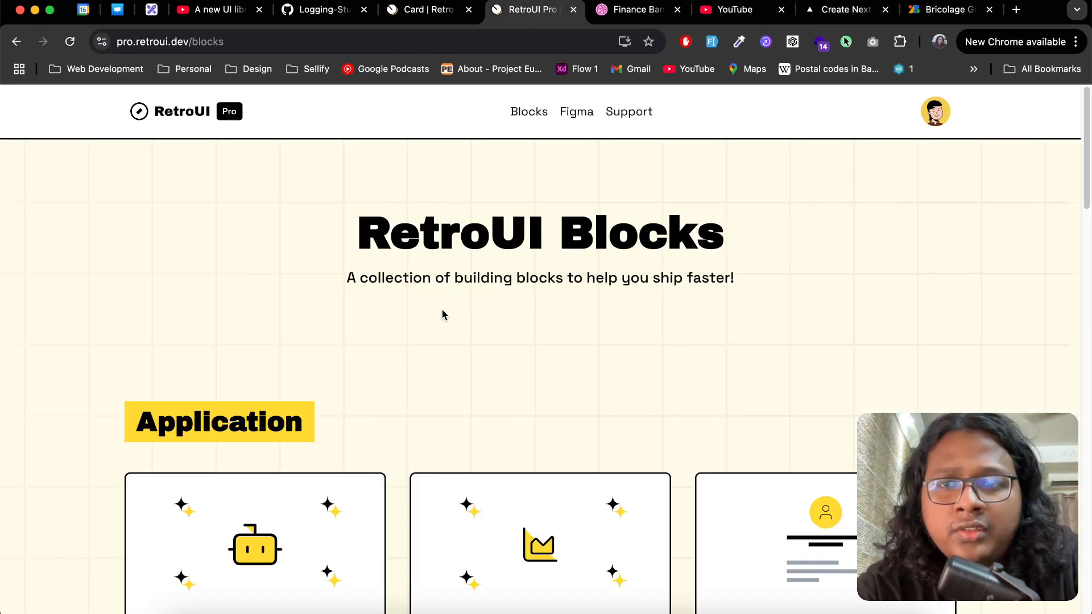
scroll("down", 3)
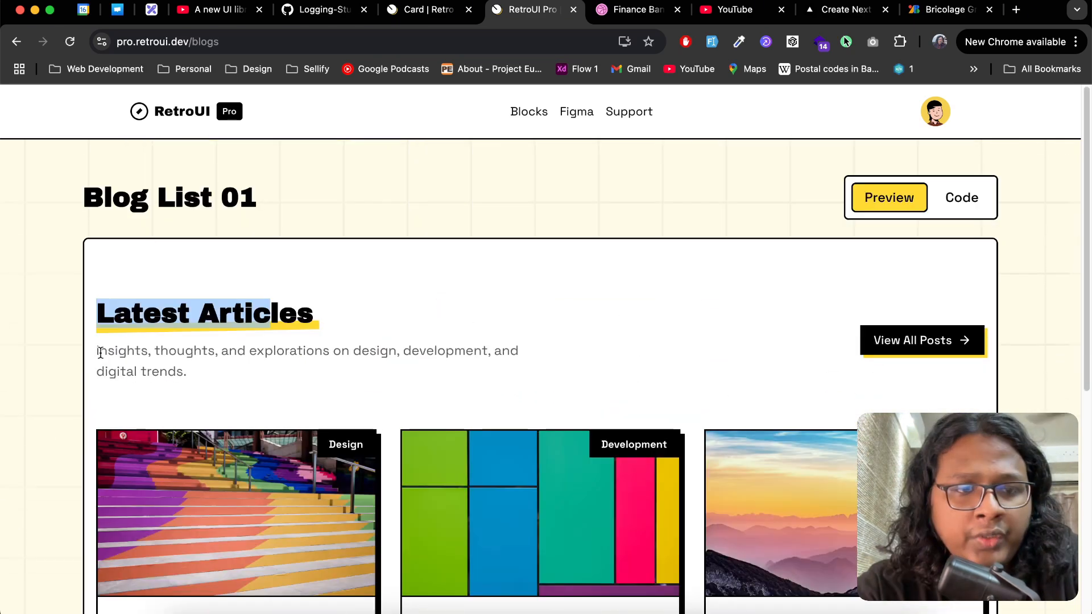
scroll("down", 3)
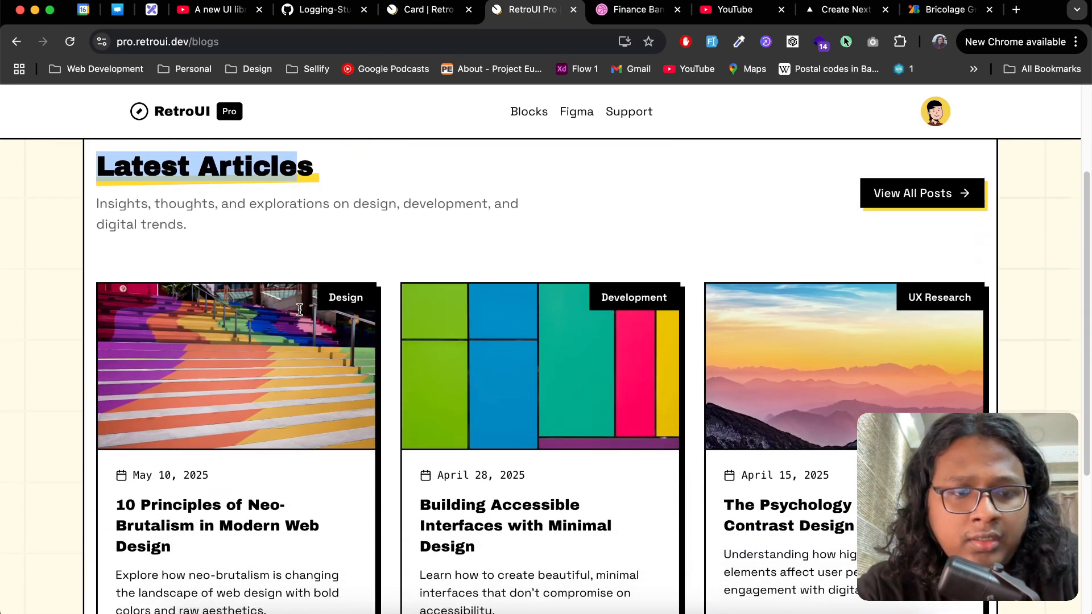
scroll("down", 3)
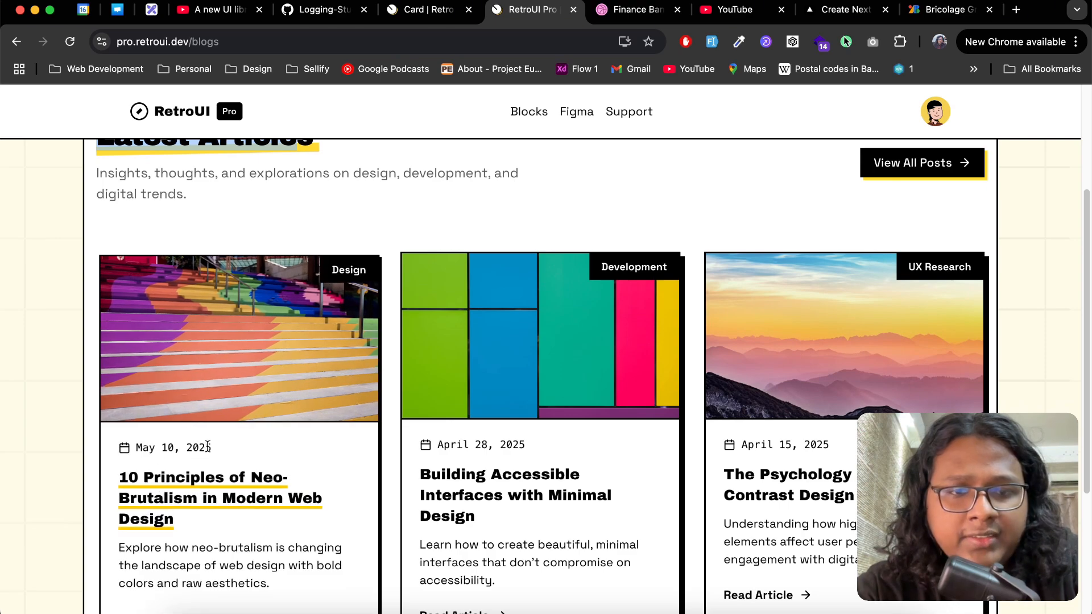
left_click(960, 198)
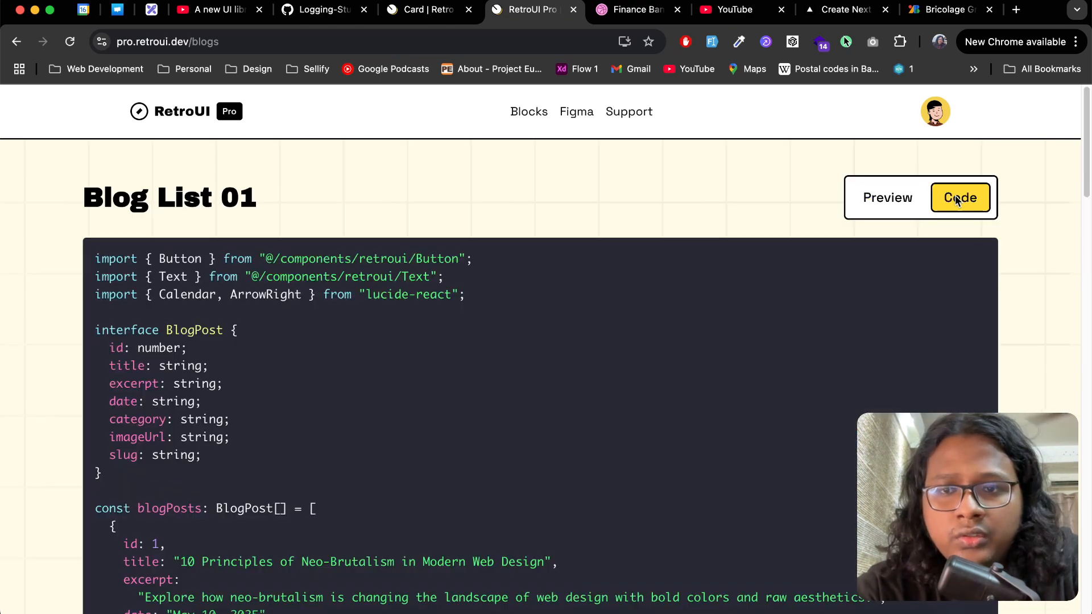
scroll("down", 3)
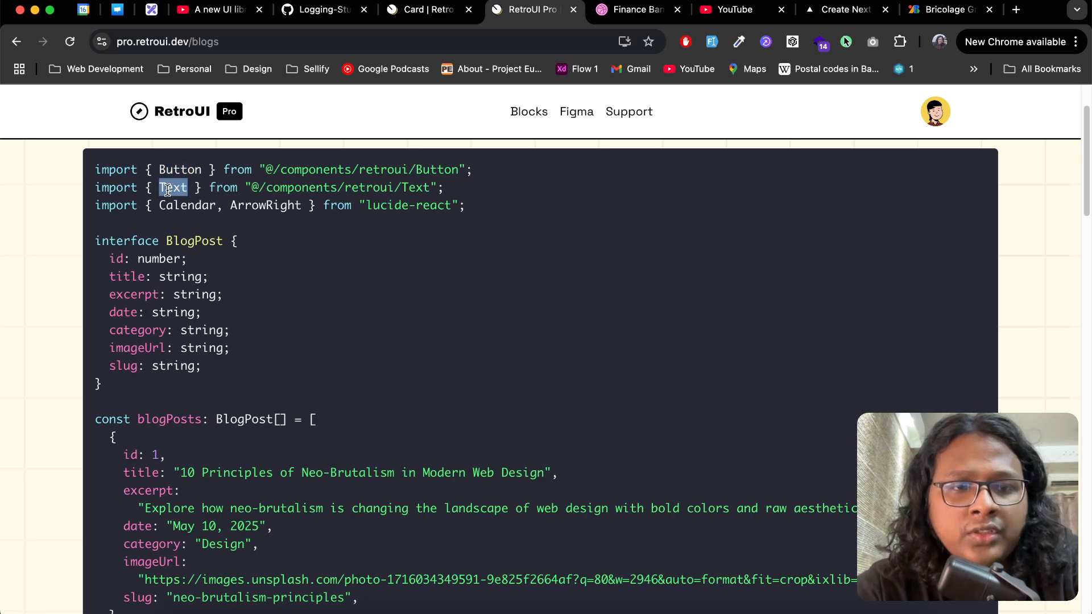
left_click(418, 10)
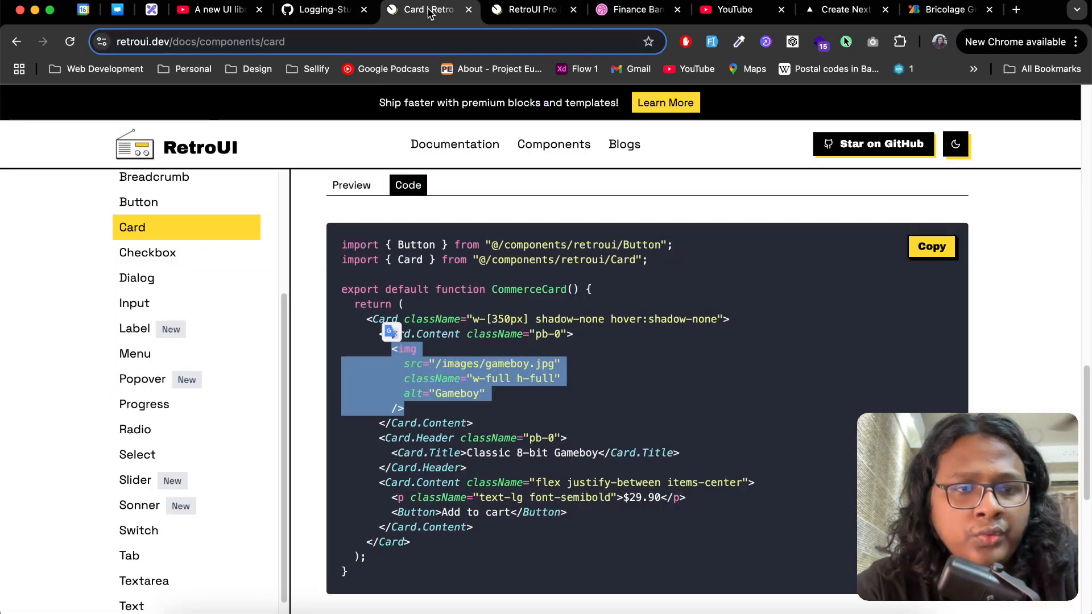
scroll("down", 3)
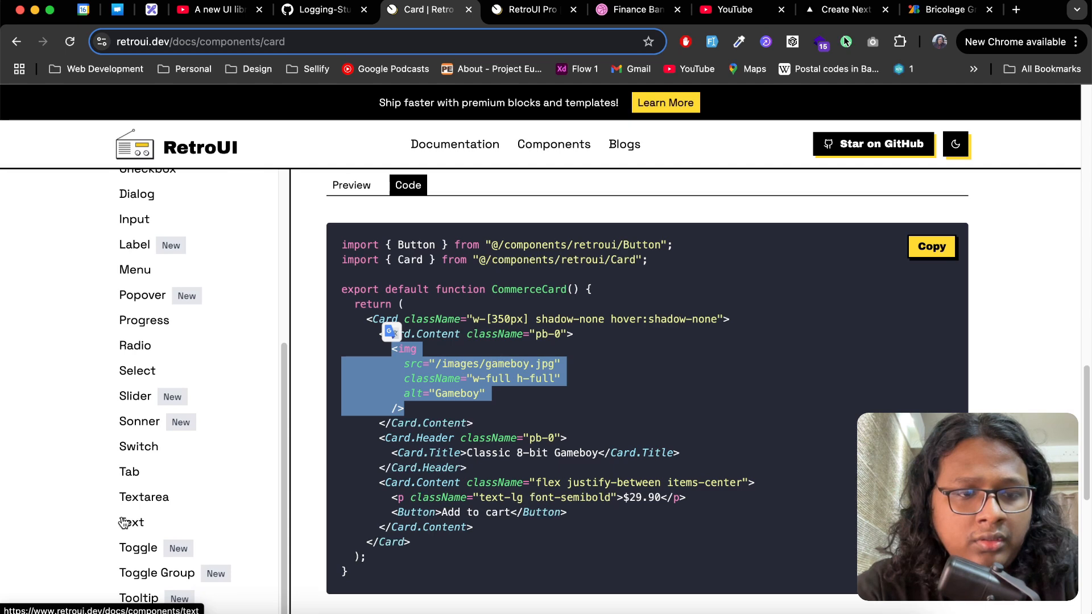
left_click(130, 523)
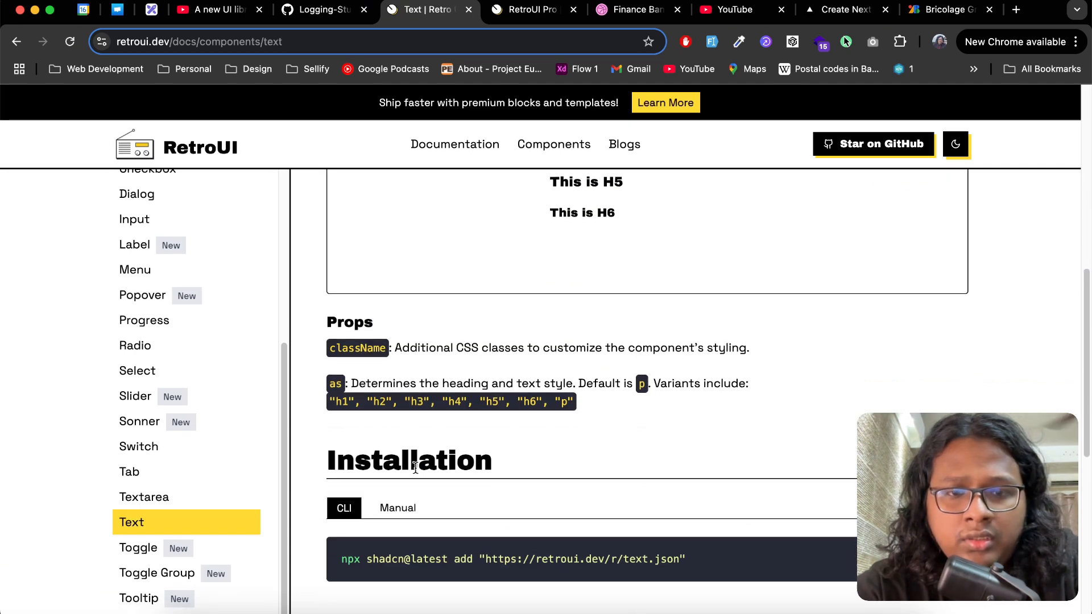
scroll("down", 3)
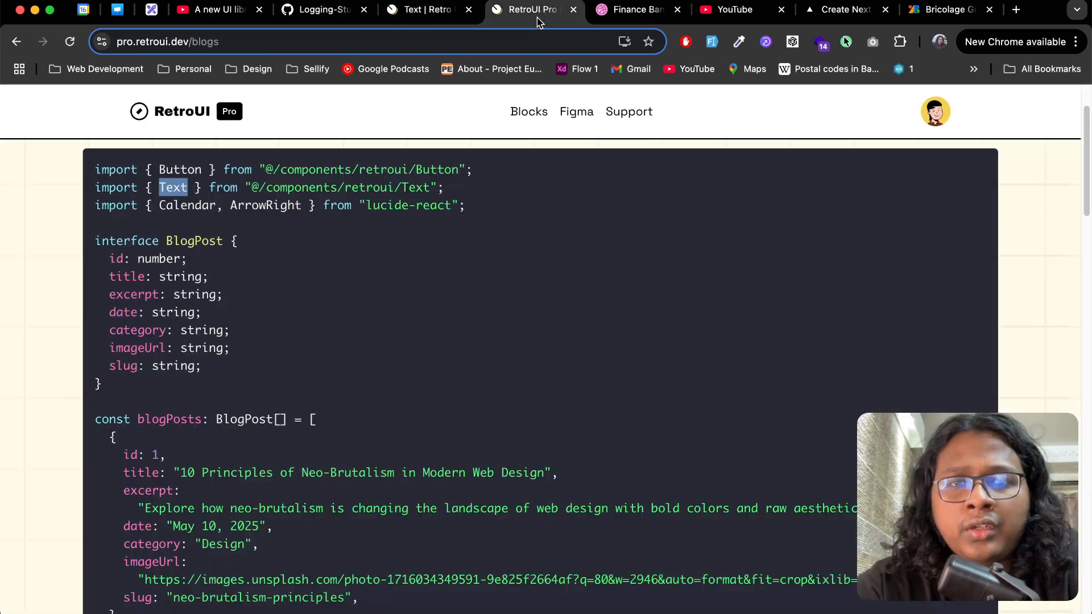
Select the Blog List 01 <article> card markup for copying into page.tsx
scroll("down", 3)
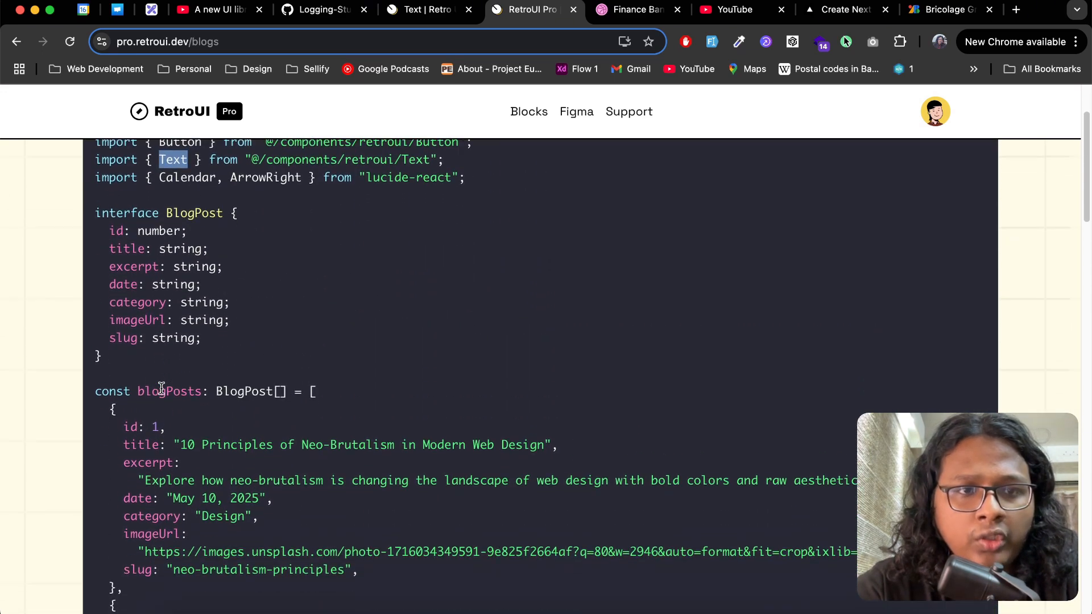
scroll("down", 3)
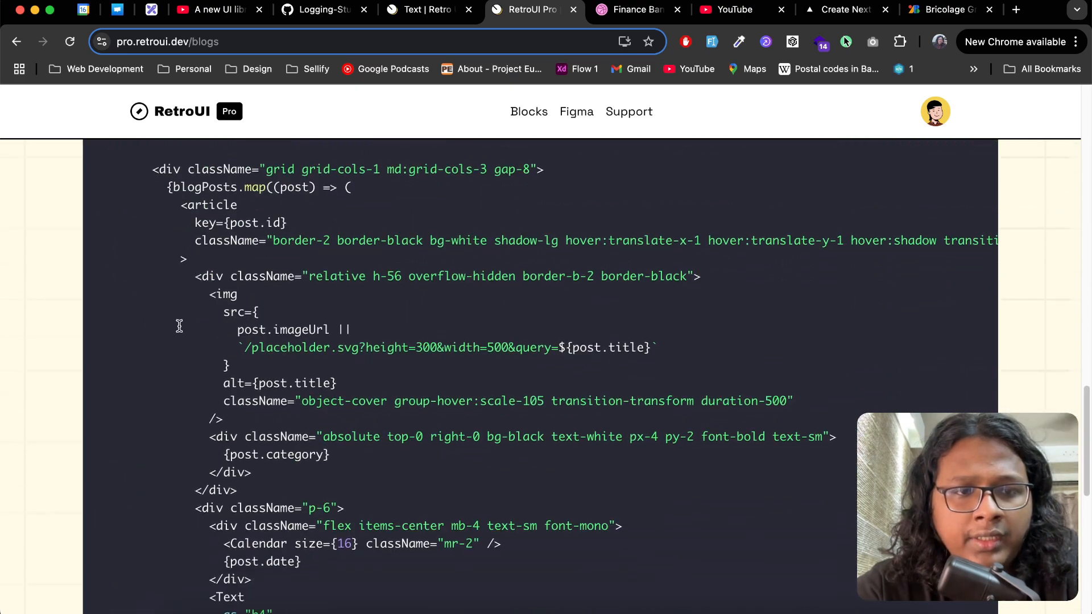
scroll("down", 3)
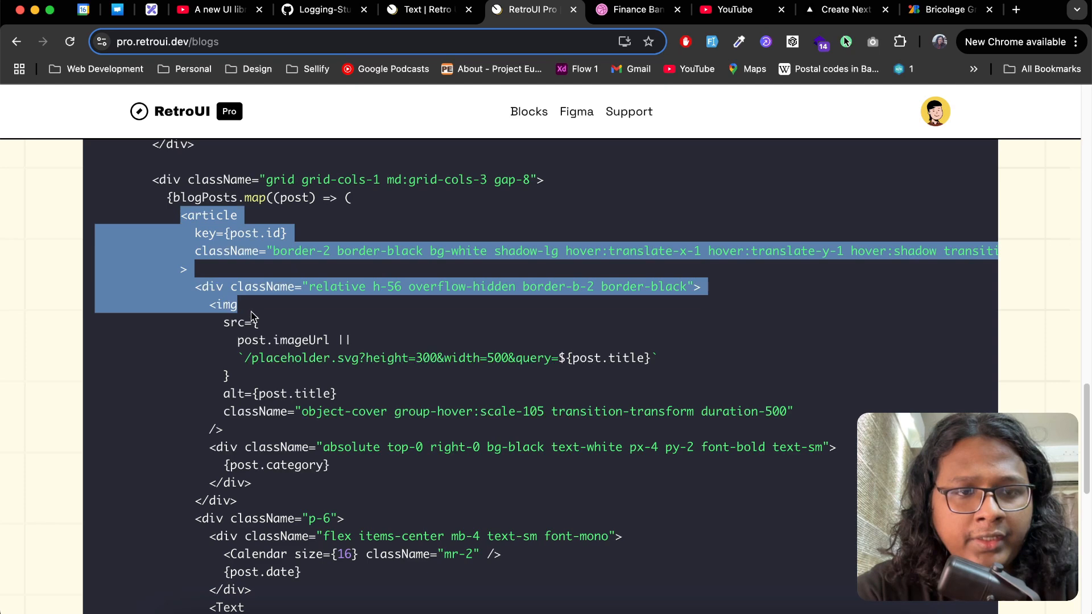
left_click_drag(251, 314, 369, 578)
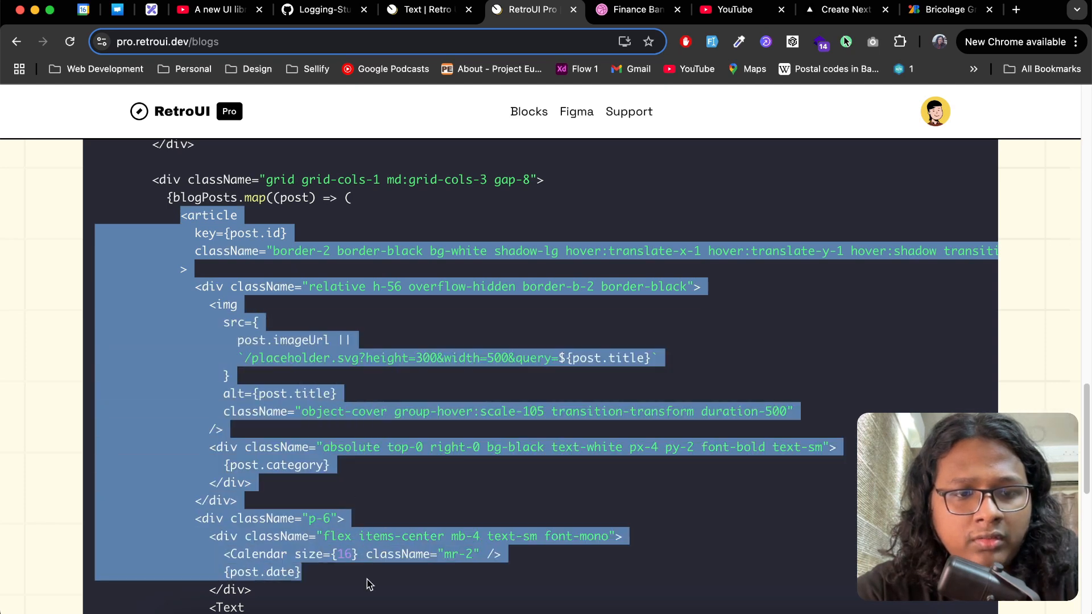
scroll("down", 3)
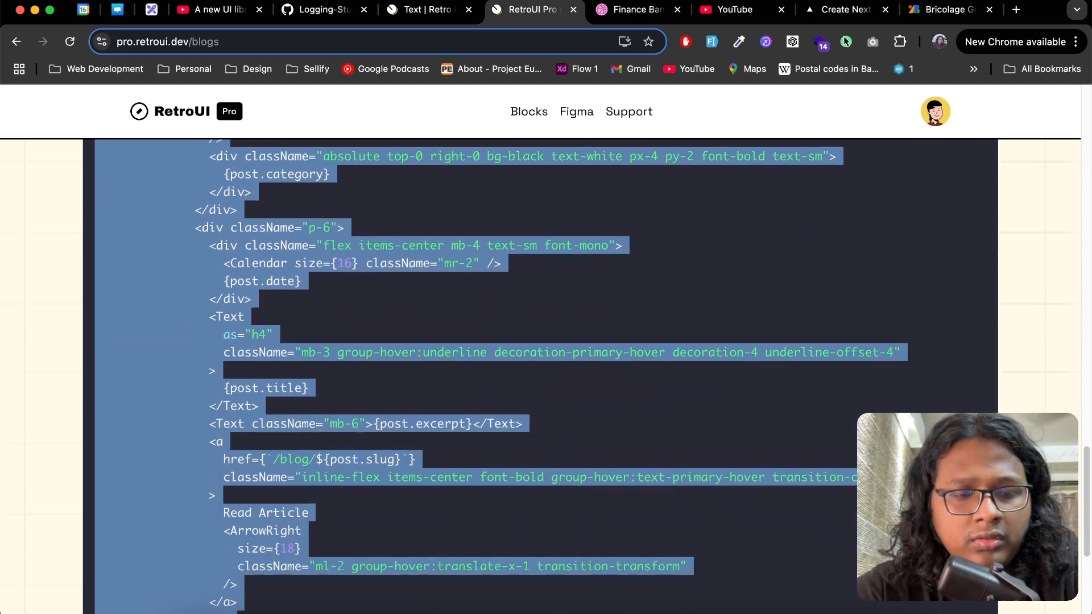
scroll("down", 3)
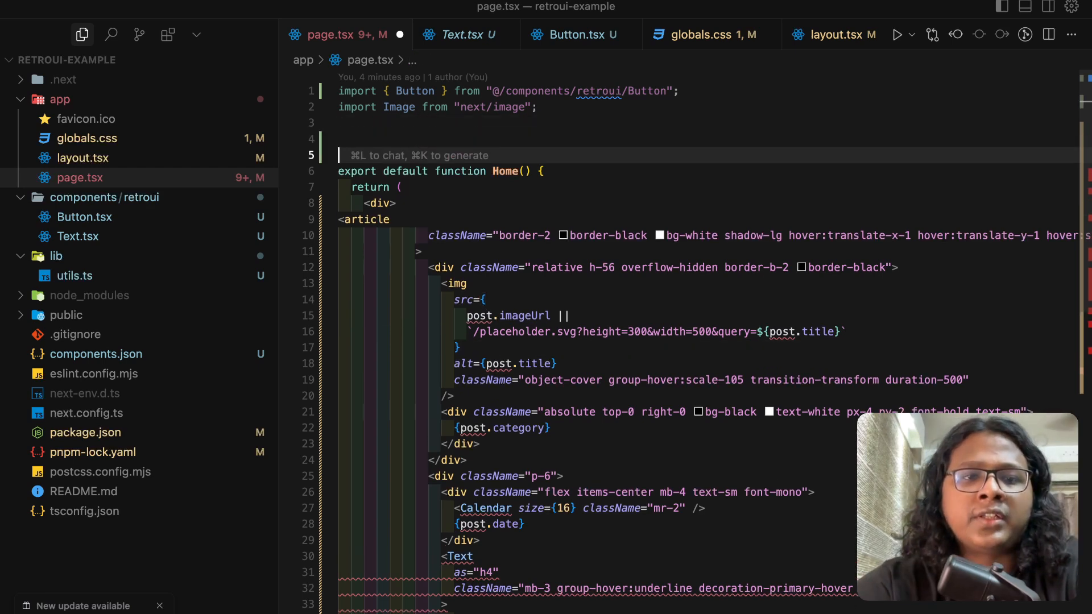
Start a posts array and import Calendar from lucide-react via Quick Fix
type("const posts = [")
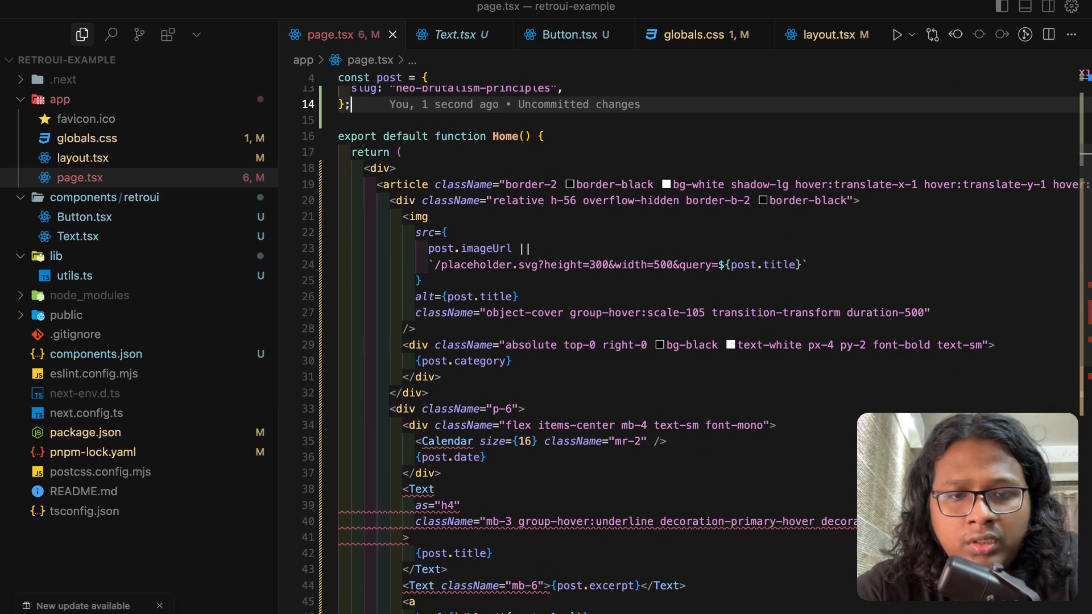
scroll("down", 3)
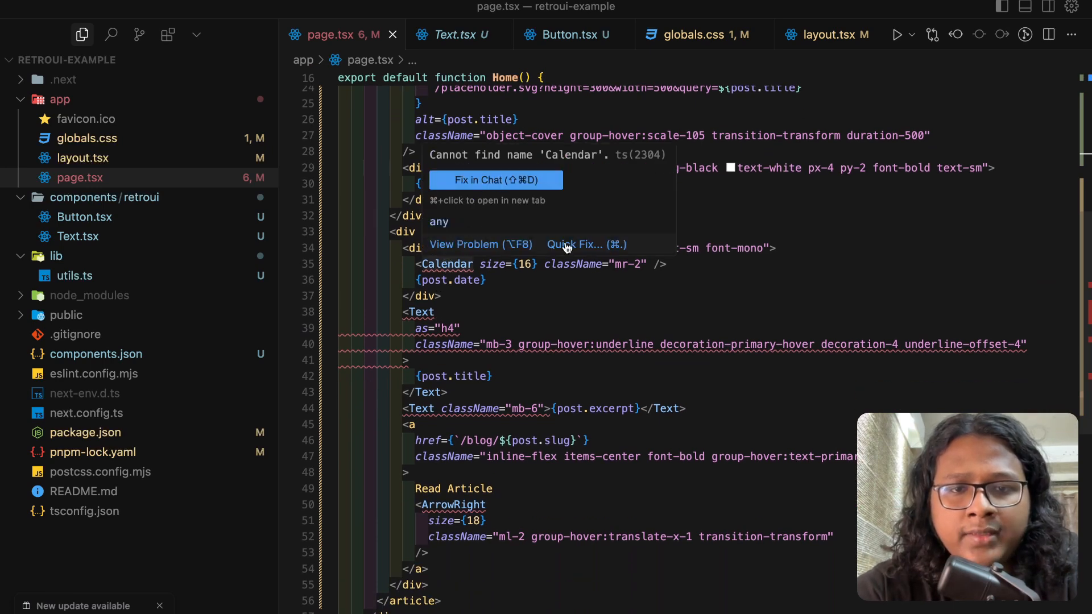
left_click(577, 244)
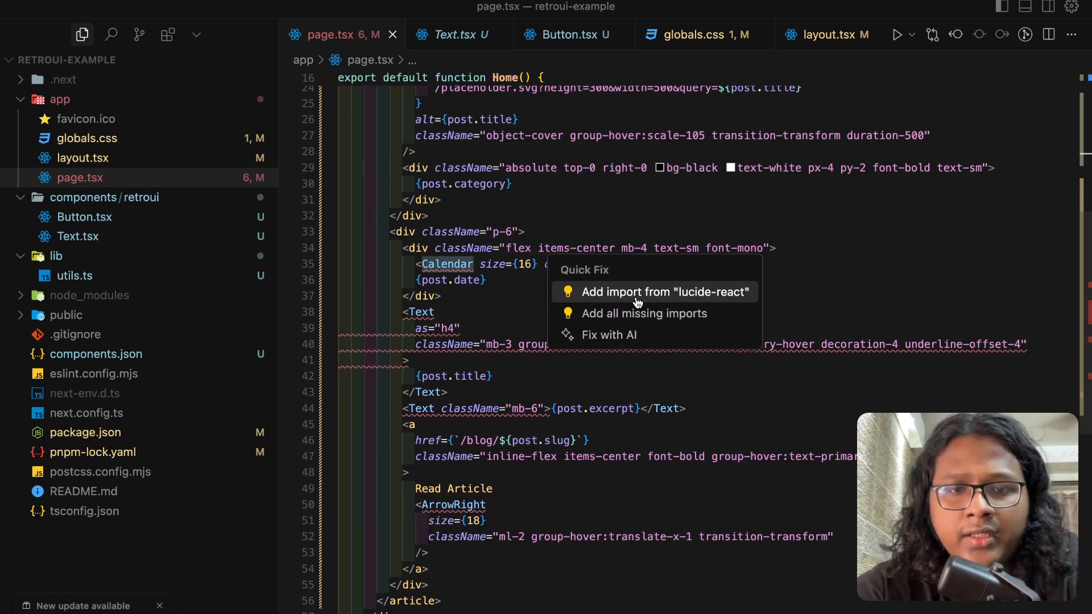
left_click(664, 292)
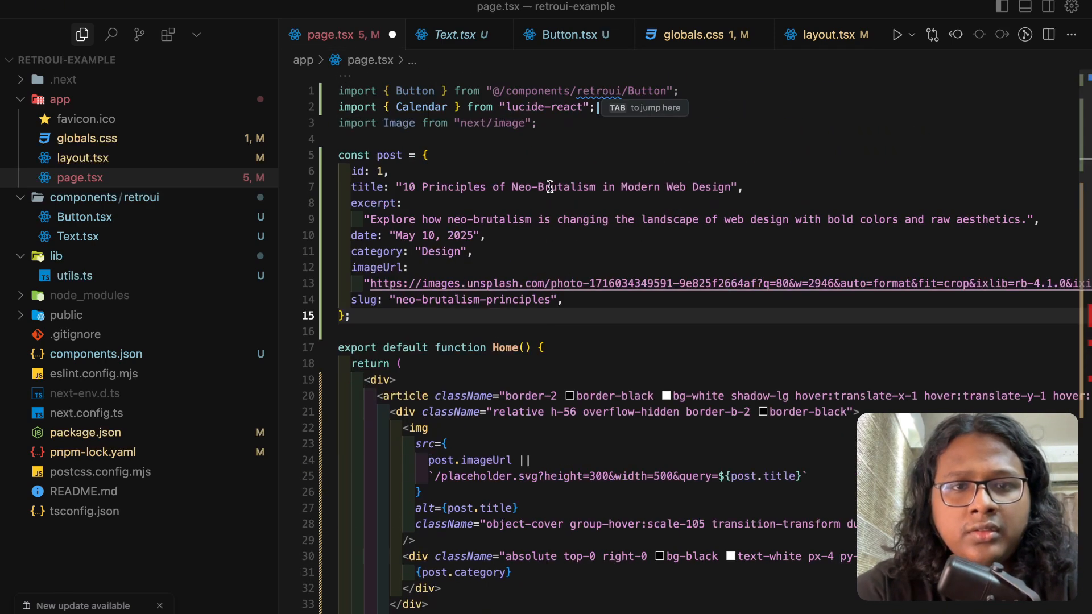
Add the Text import from @/components/retroui/Text and remove the unused imports
type("import { Text } from \"@/components/retroui/Text\";")
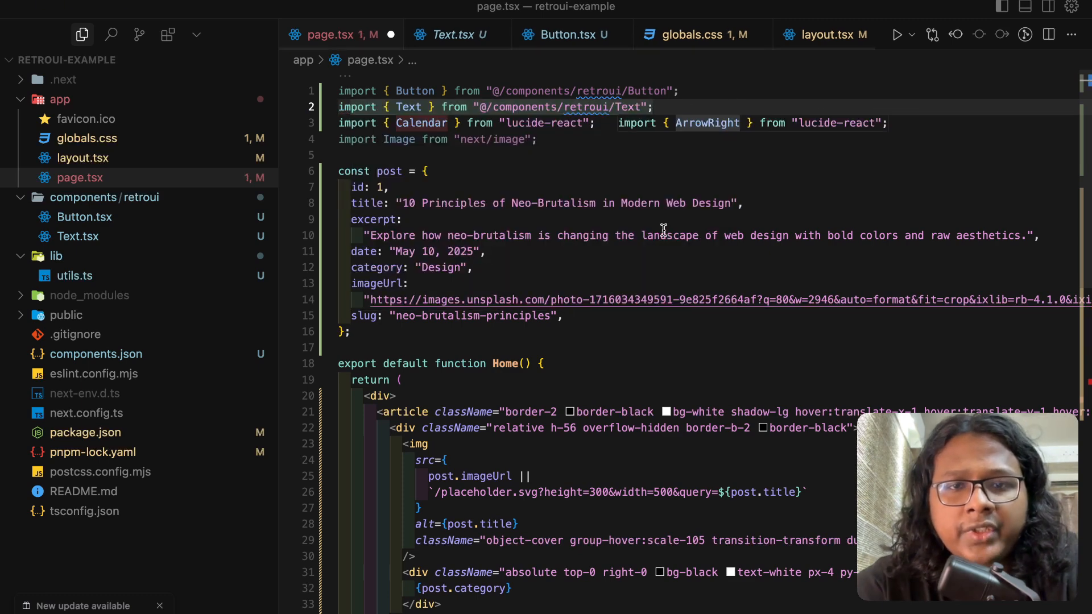
scroll("down", 3)
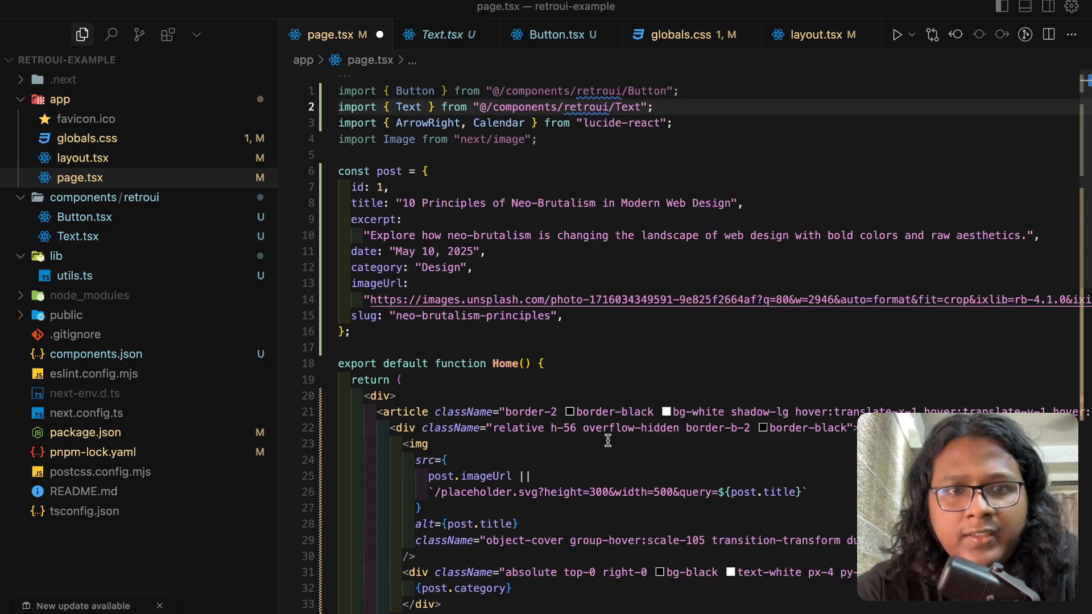
left_click(679, 91)
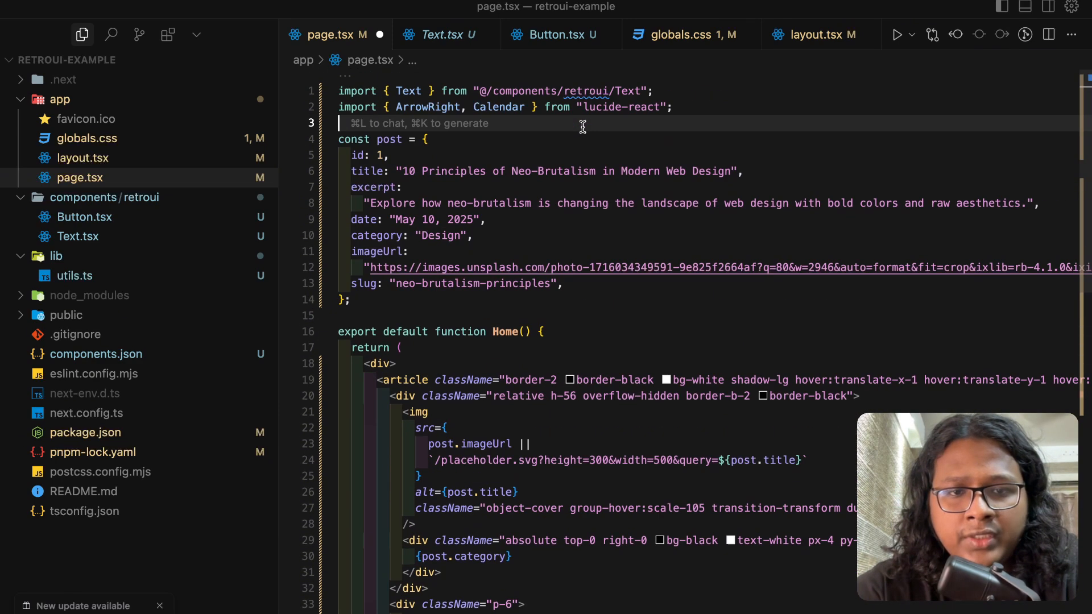
Give the wrapper div grid columns with gap-4 and padding classes
scroll("down", 3)
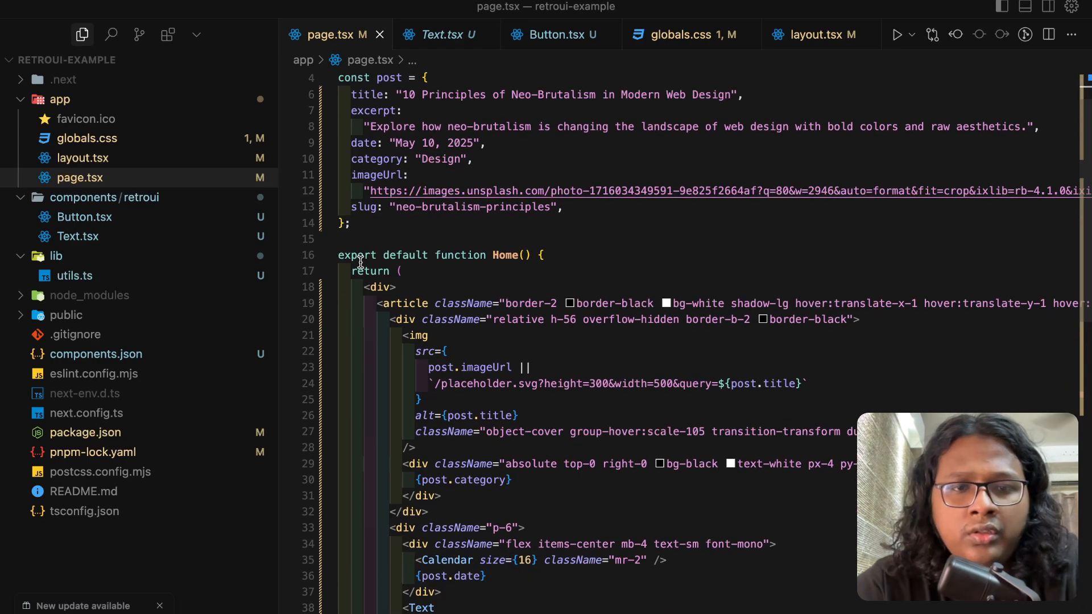
left_click(425, 9)
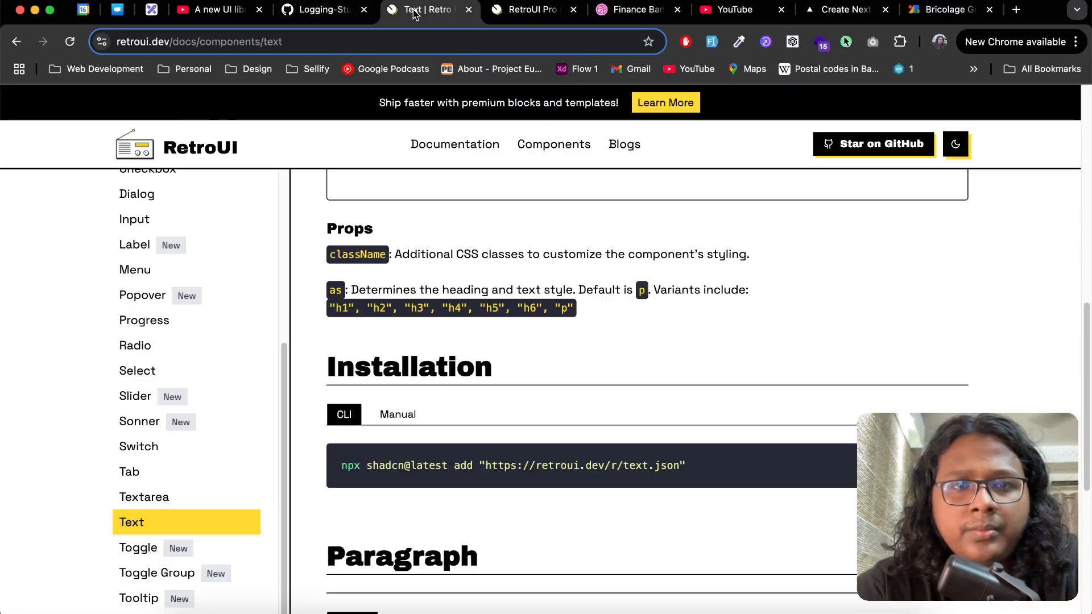
left_click(845, 9)
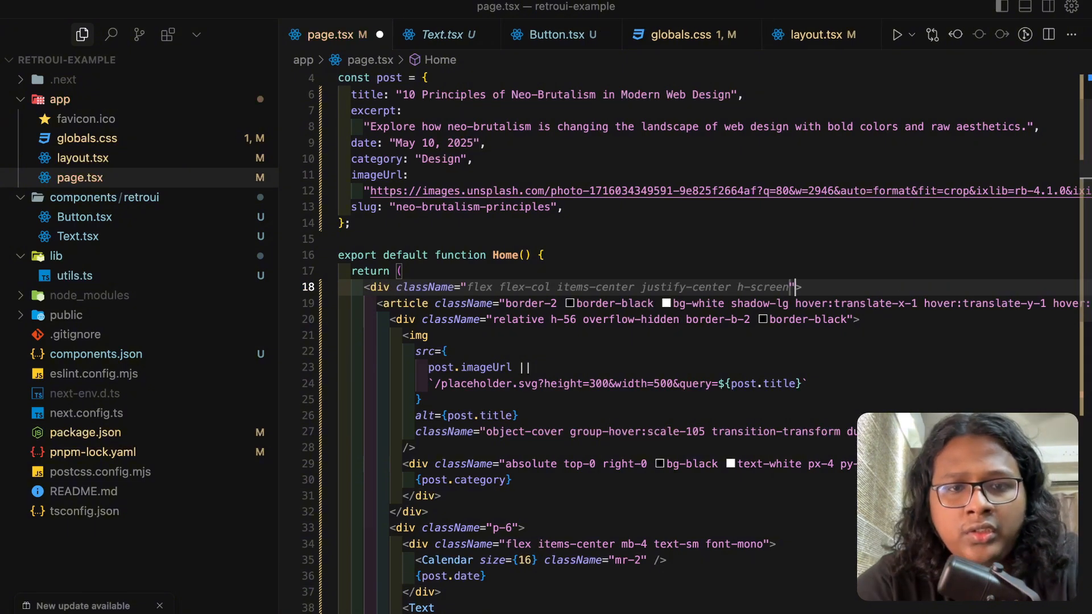
type("grid grid-cols-1 md:grid-cols-2 gap-4")
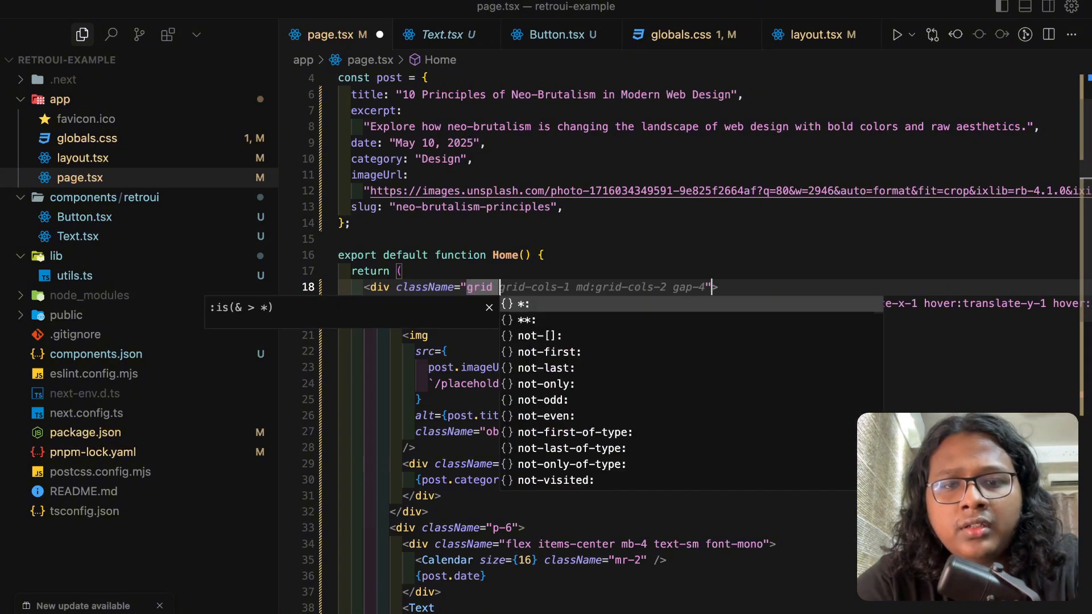
type("grid-cols-3")
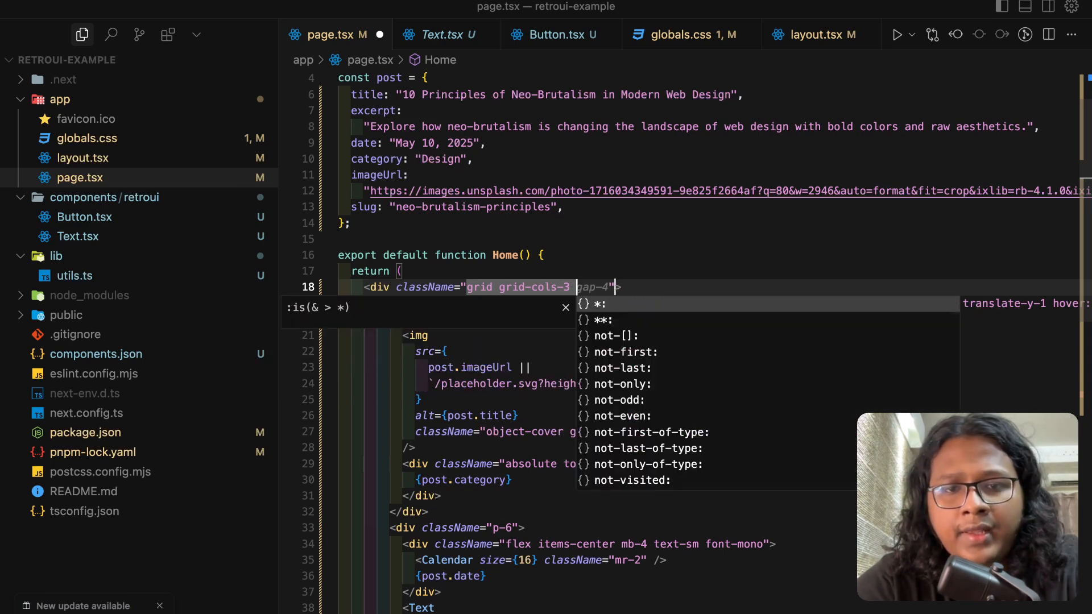
key("Escape")
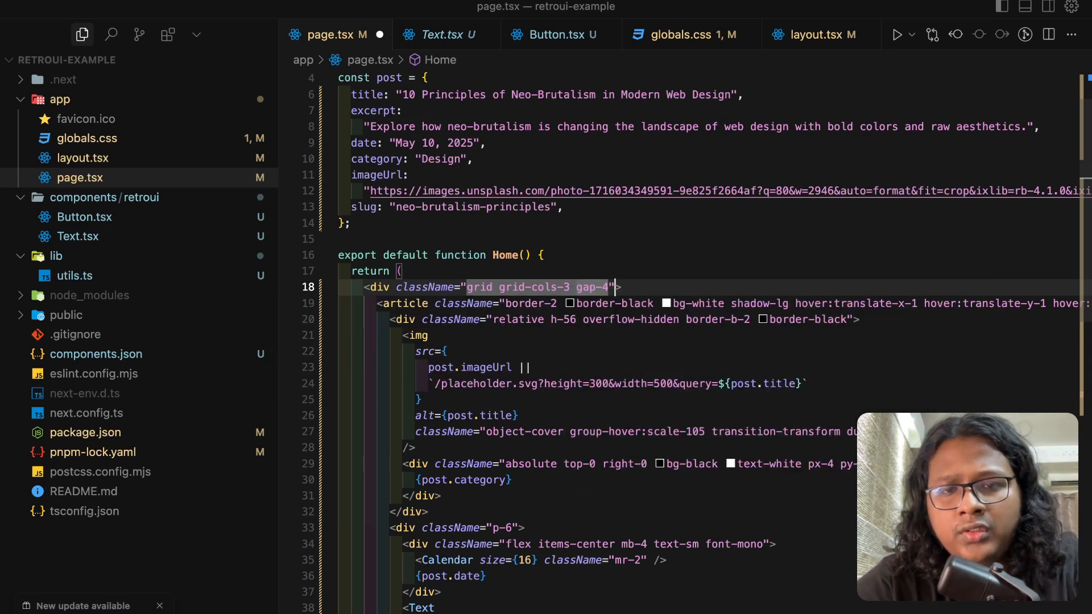
type("px")
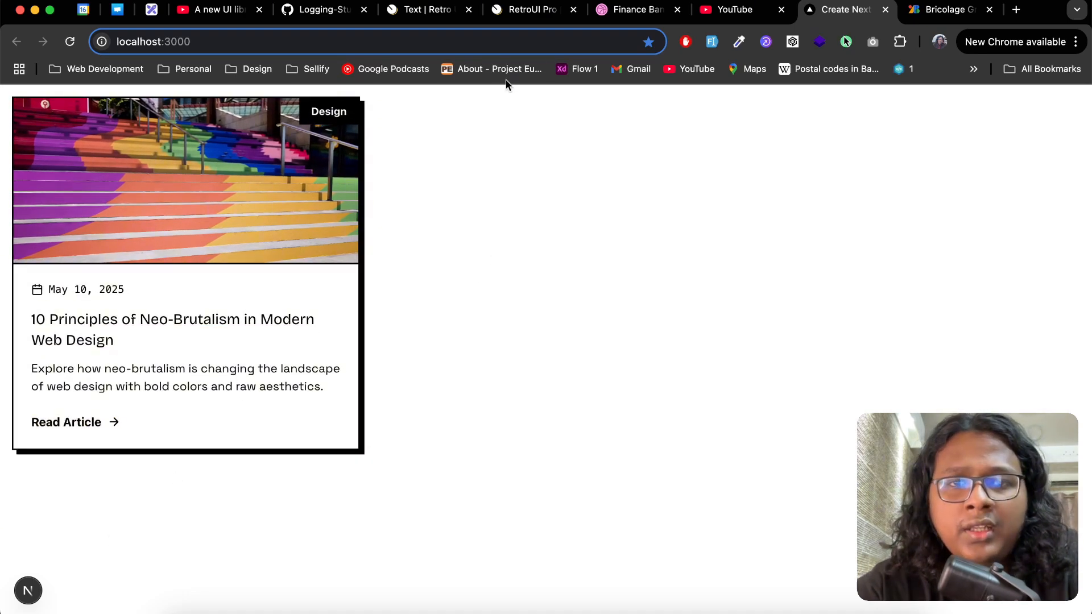
Preview Blog List 01 on RetroUI Pro, highlight the first card's title, then return
left_click(529, 10)
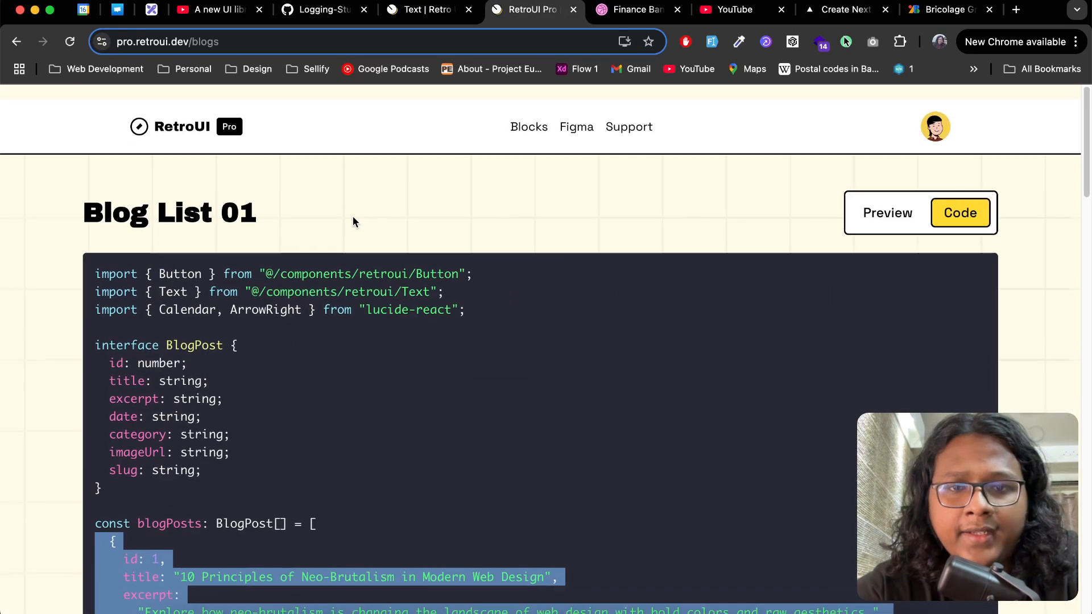
left_click(888, 213)
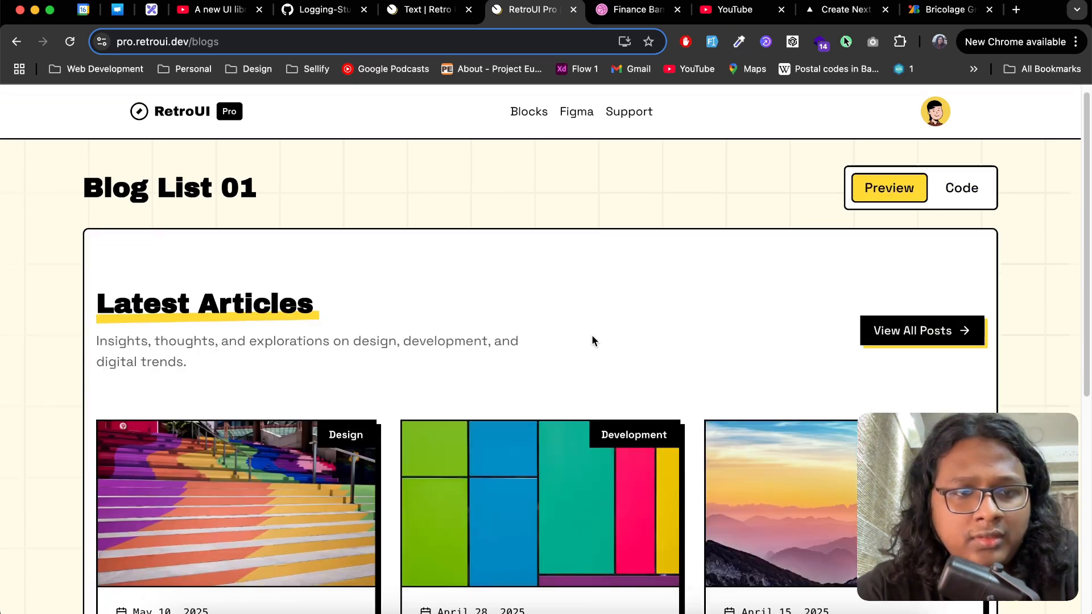
scroll("down", 3)
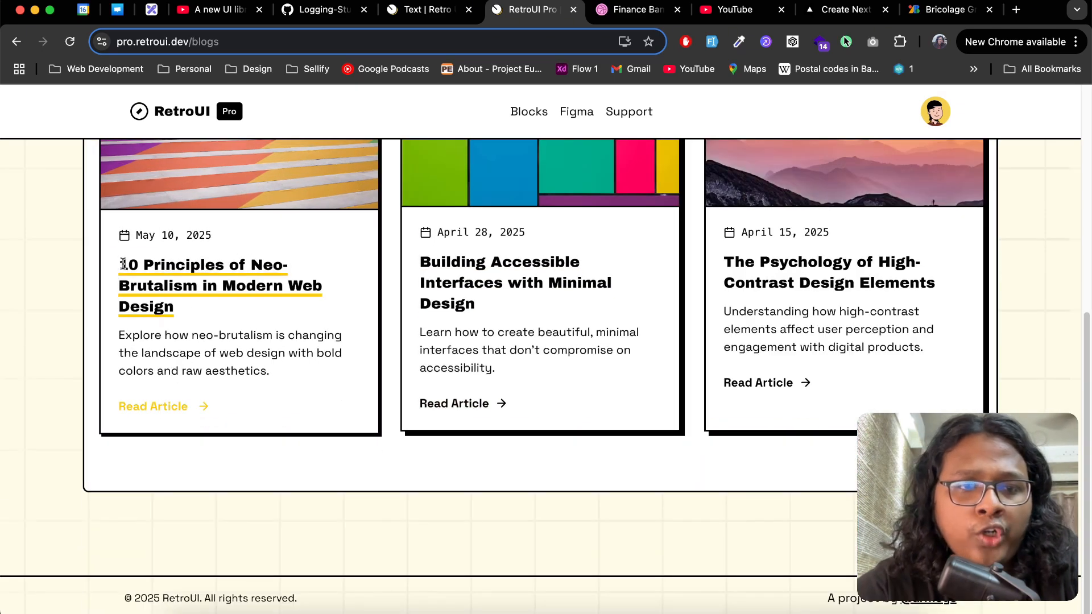
left_click_drag(119, 265, 174, 308)
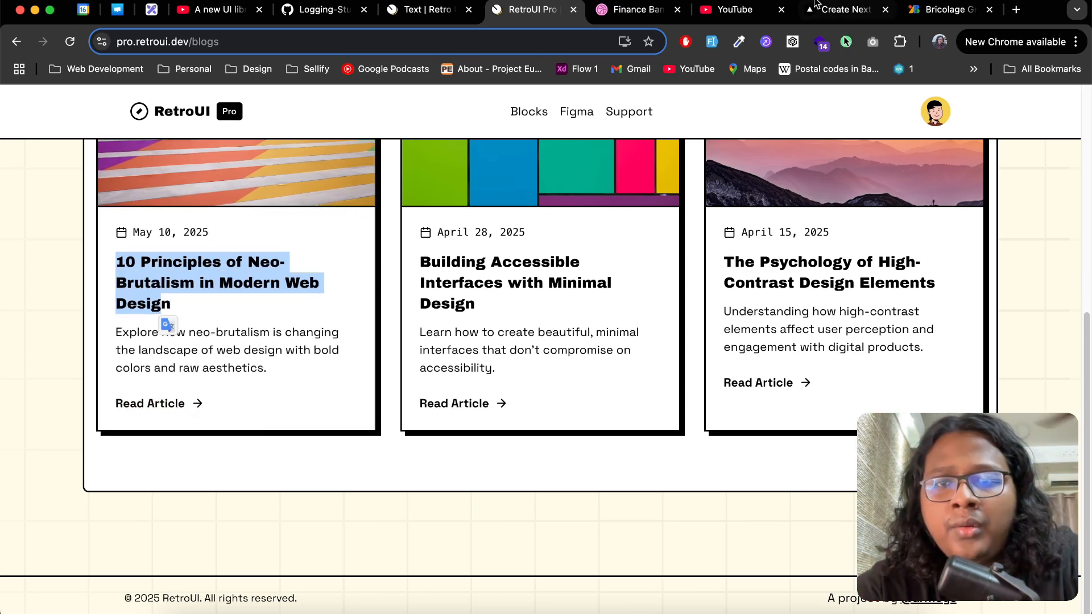
left_click(841, 9)
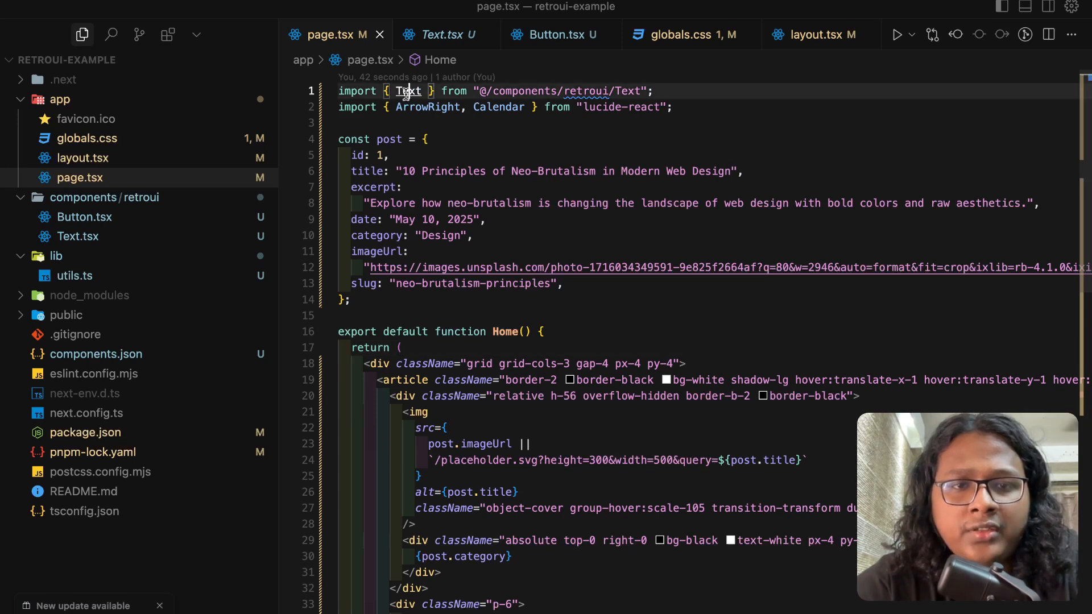
left_click(435, 34)
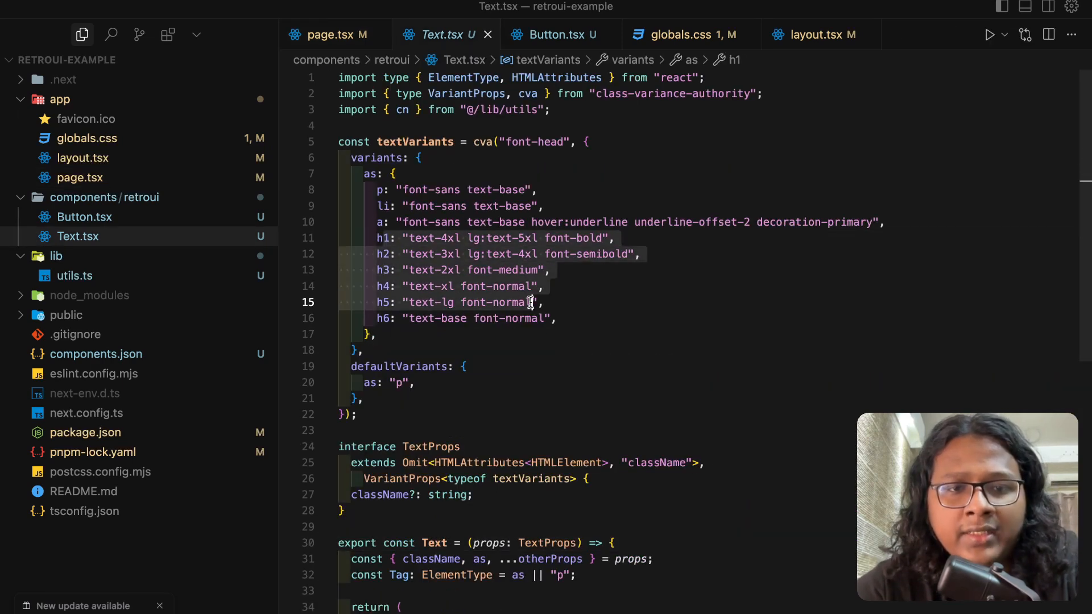
left_click(323, 34)
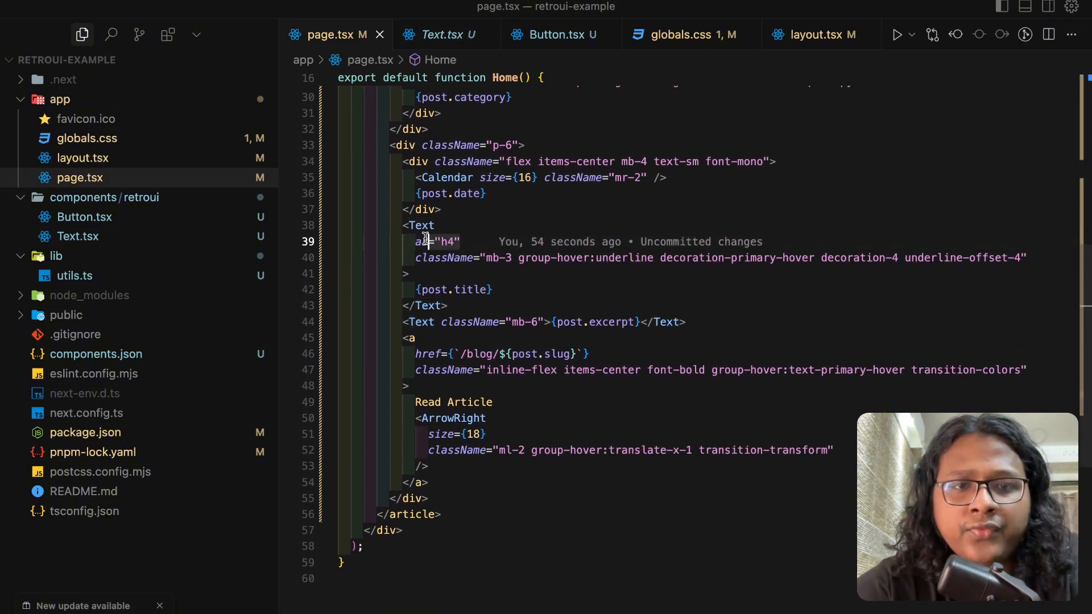
left_click(432, 34)
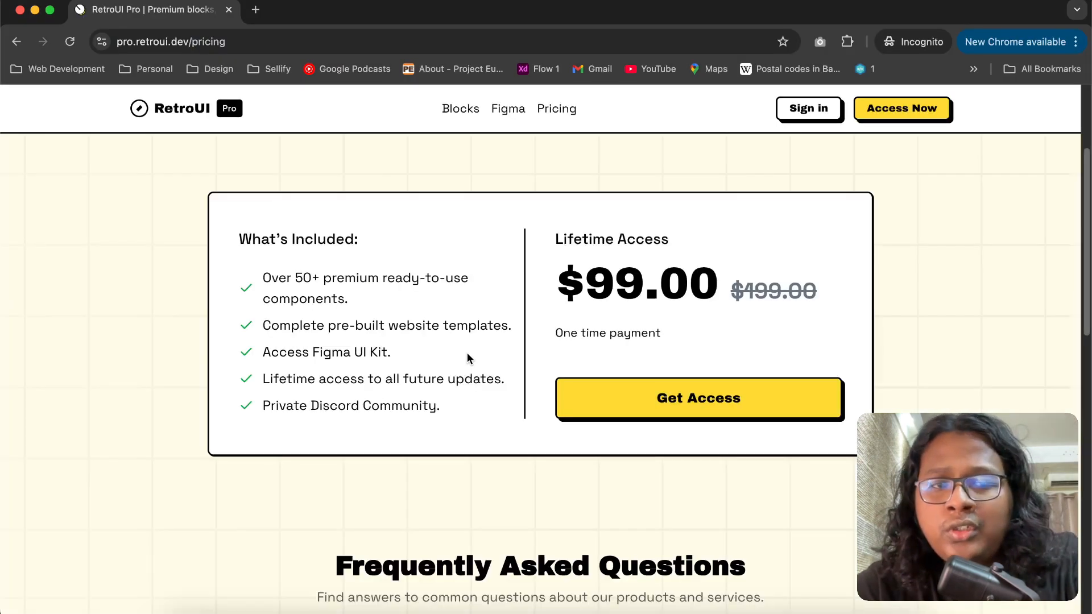
Highlight the $99.00 lifetime price, expand the PPP discounts FAQ, and select the contact address
left_click_drag(264, 278, 347, 298)
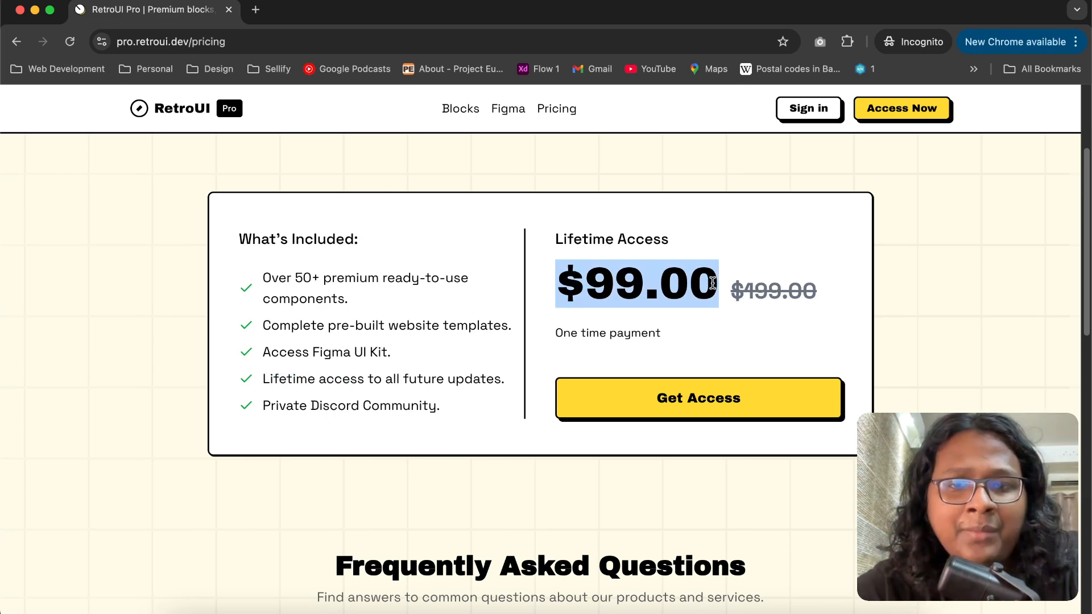
scroll("down", 3)
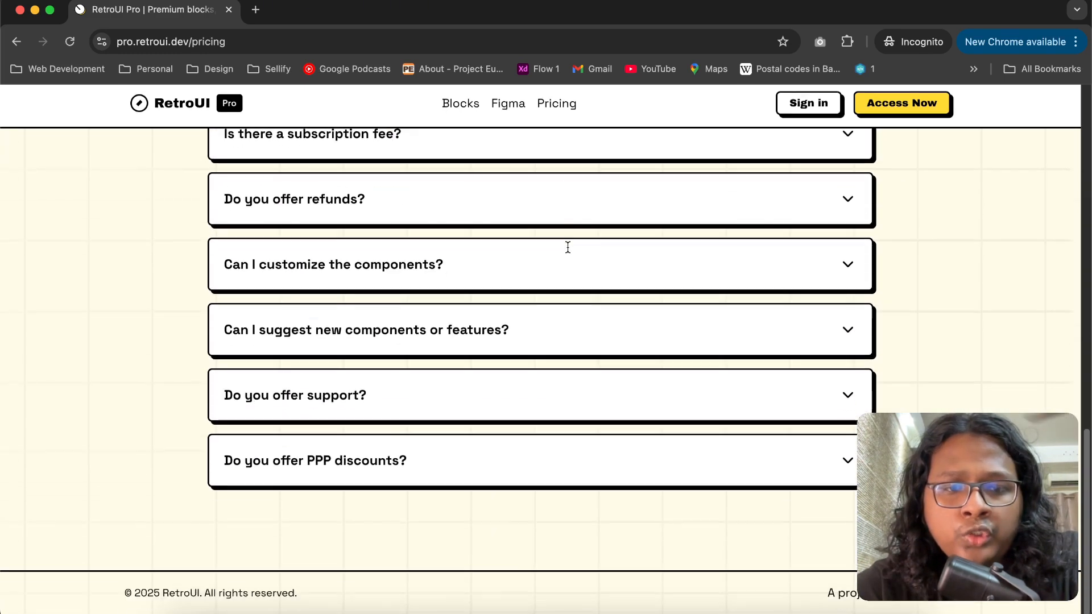
left_click(314, 460)
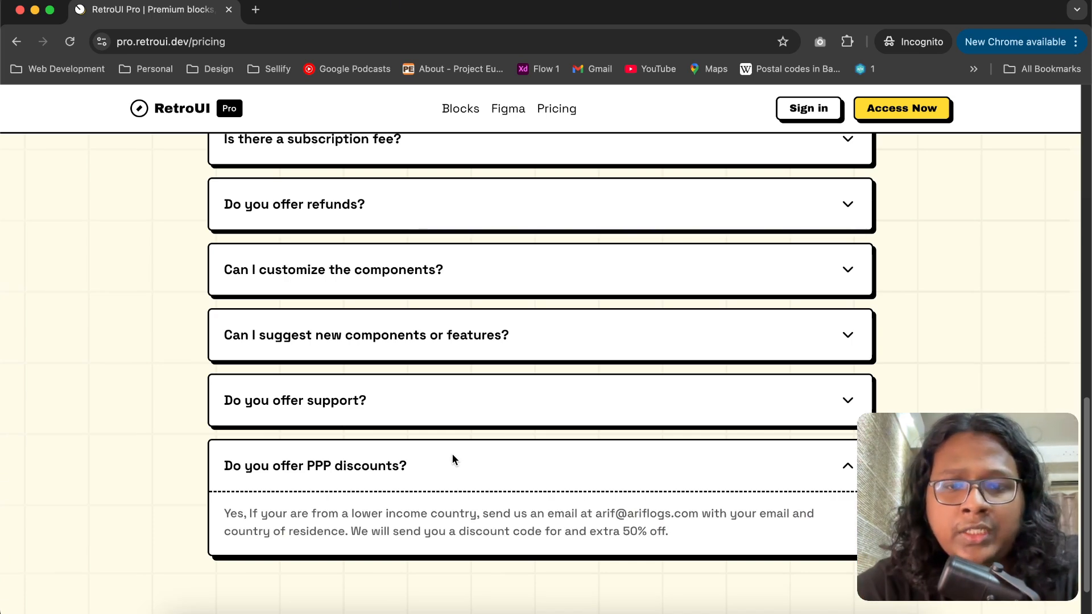
left_click_drag(597, 513, 670, 513)
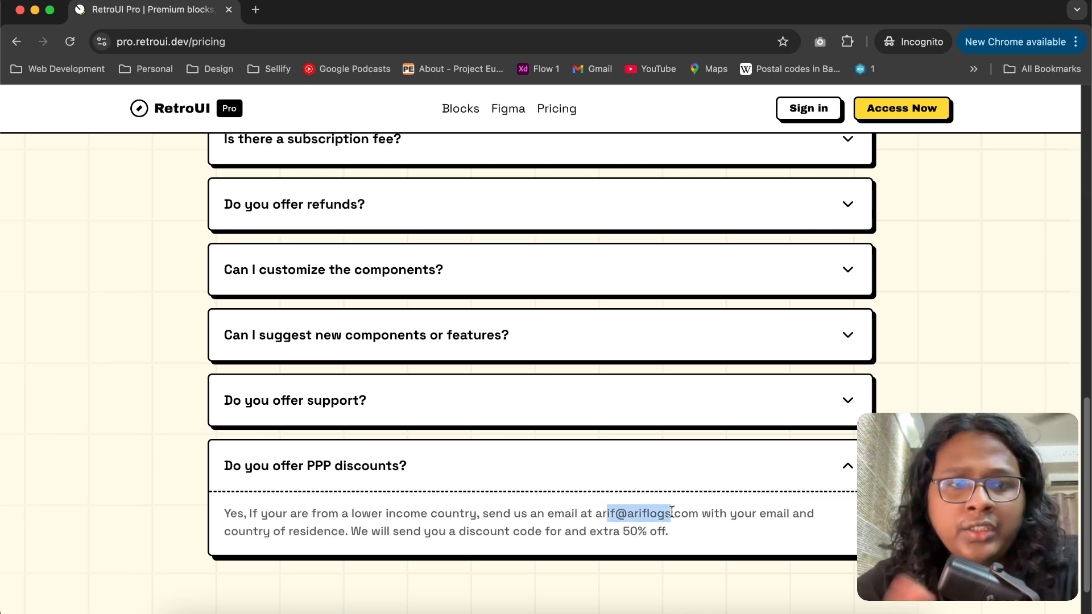